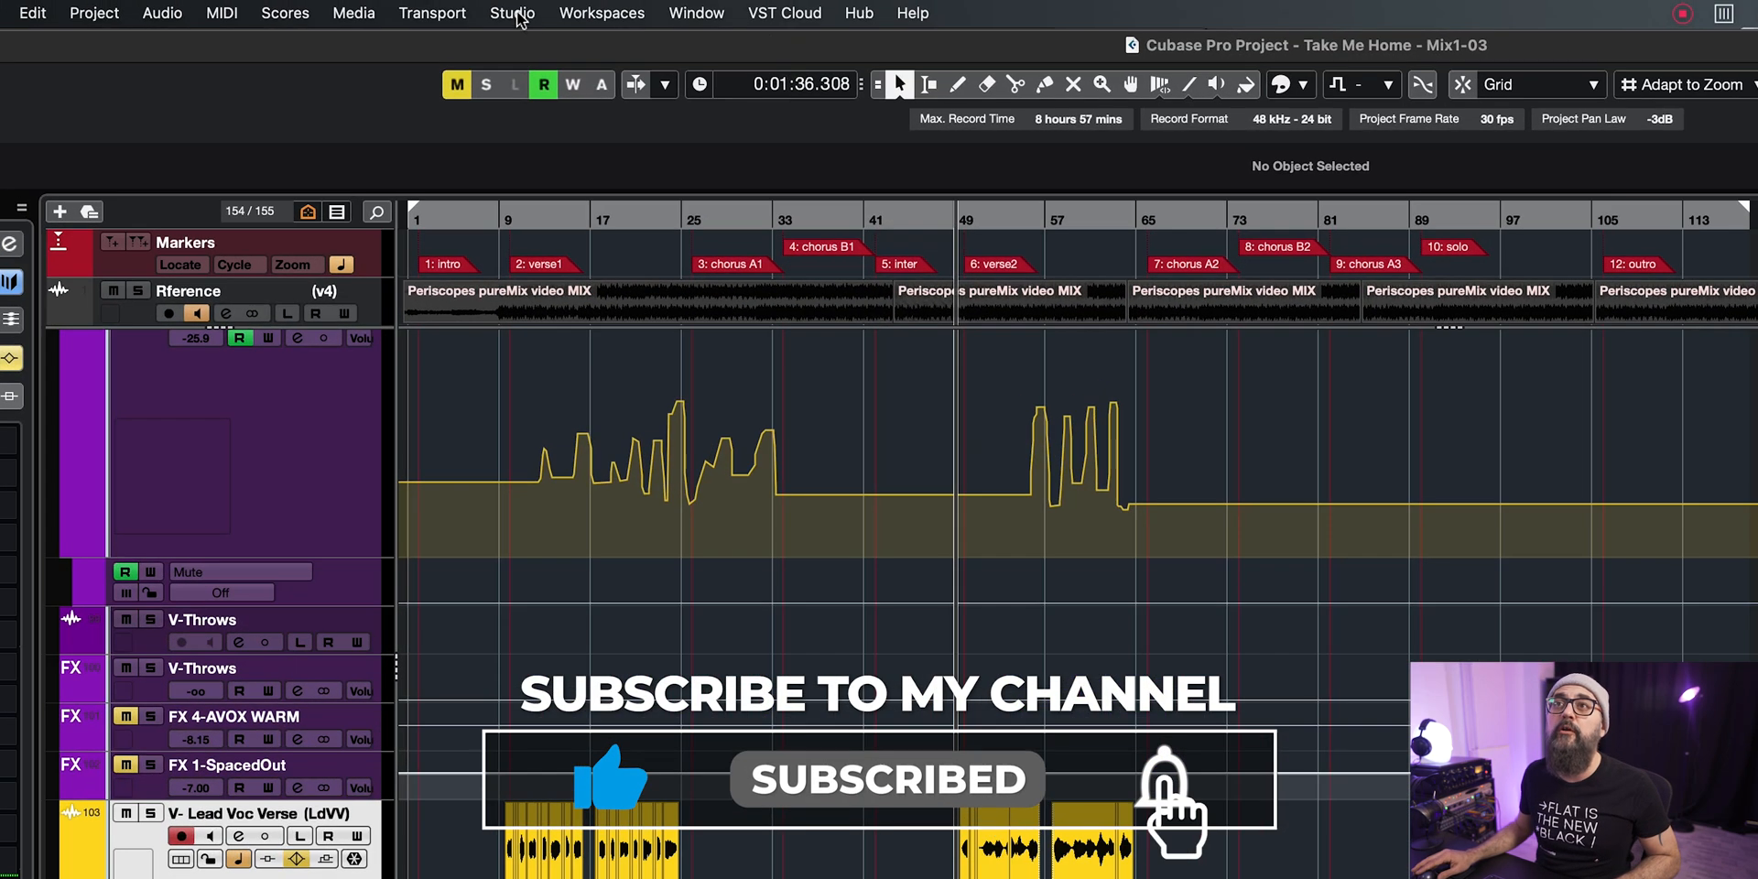
Step: Bring up the Control Room audio connections listing the Talkback, Cue 1 and Monitor 1 buses
left_click(511, 13)
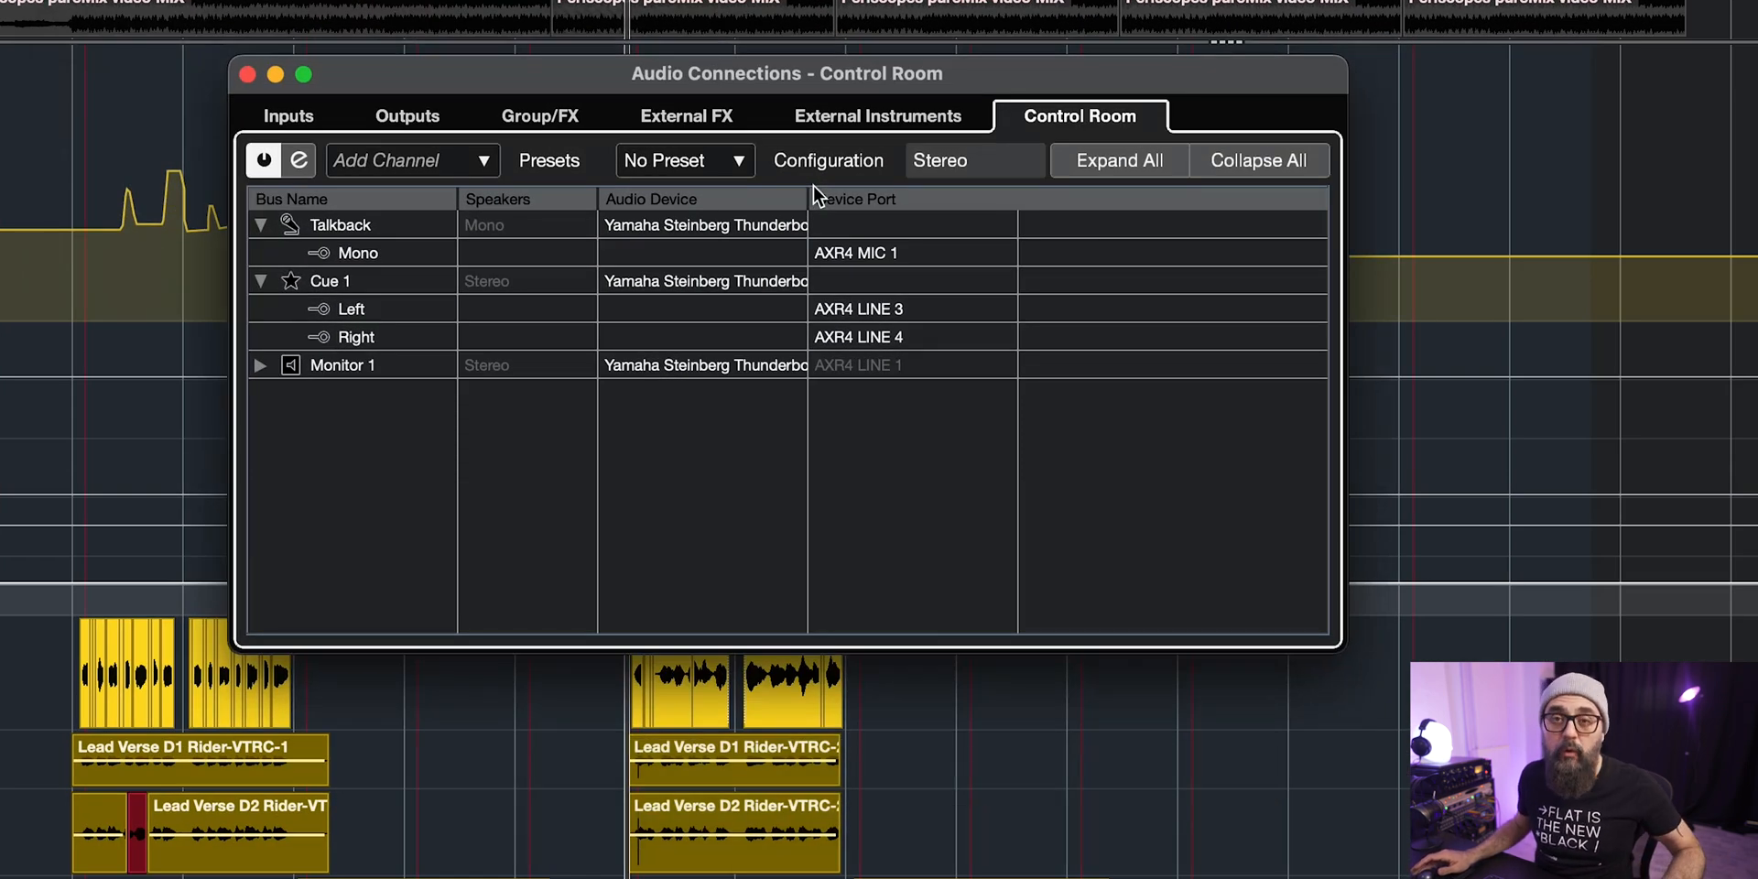
mouse_move(1132, 498)
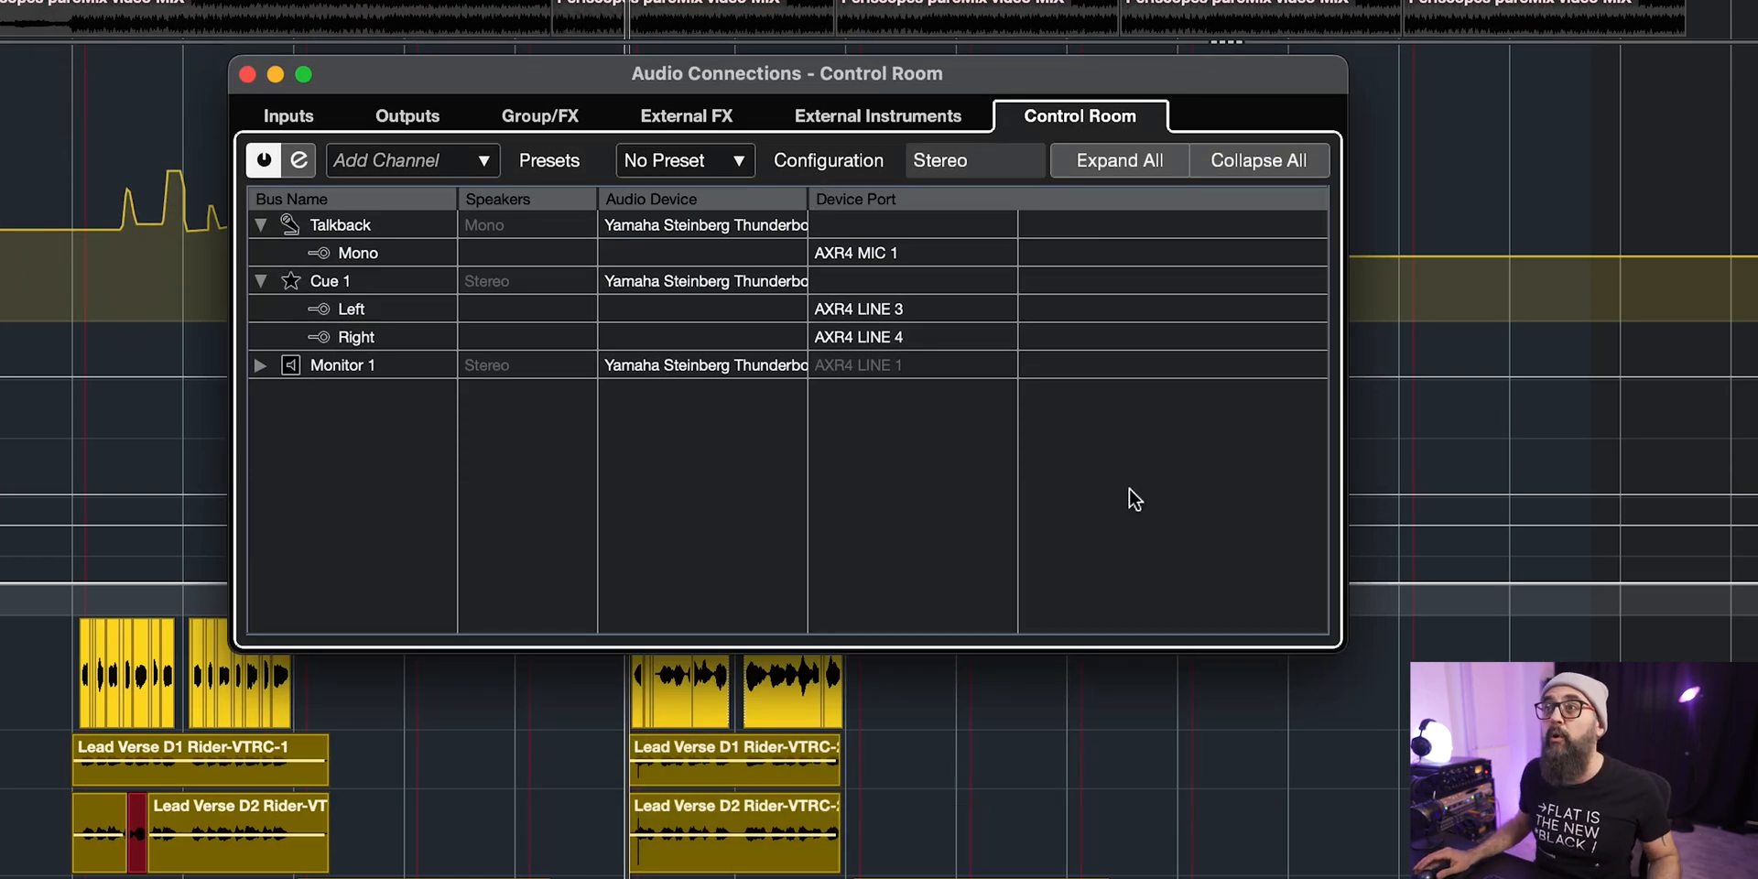
mouse_move(1037, 148)
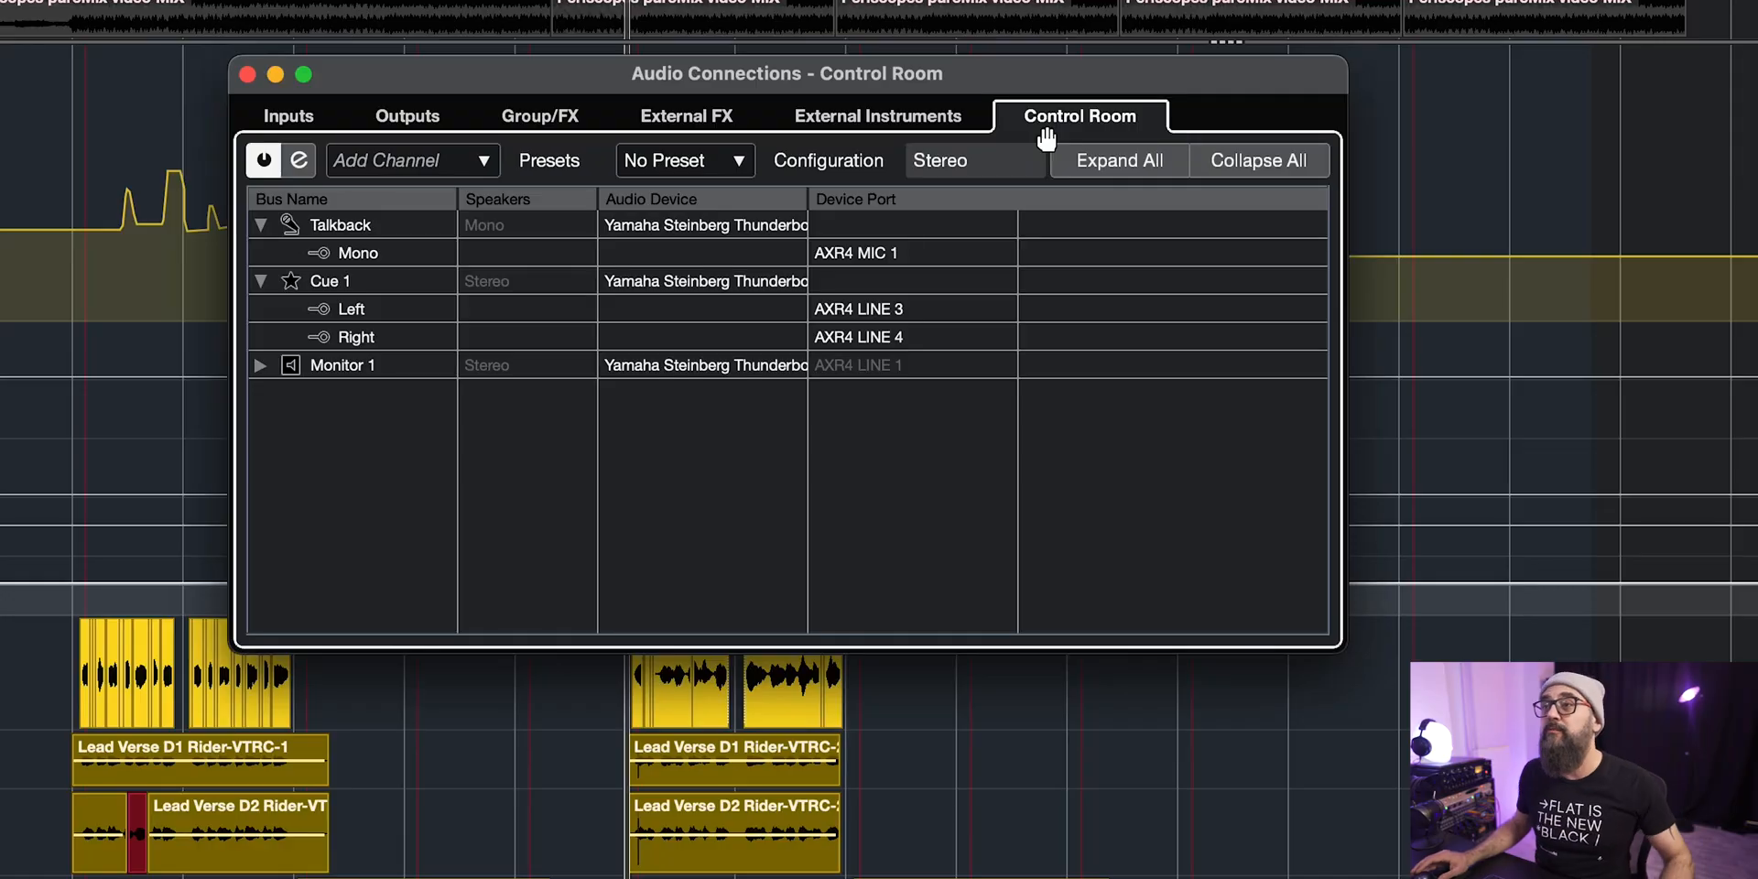
mouse_move(1047, 132)
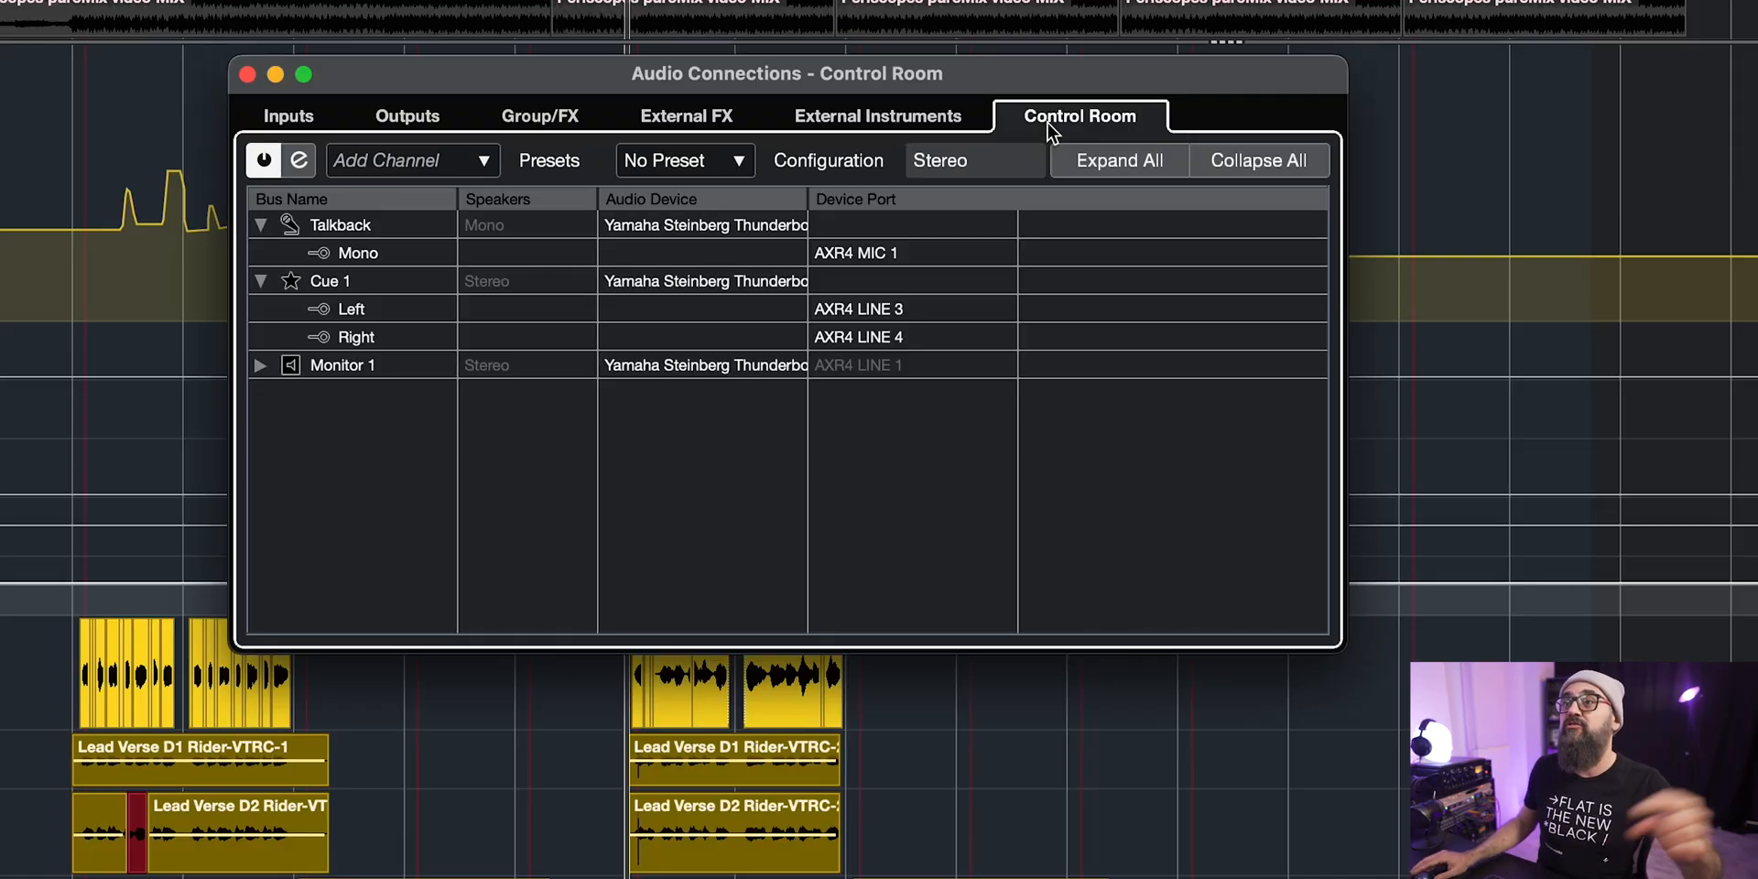
mouse_move(1071, 126)
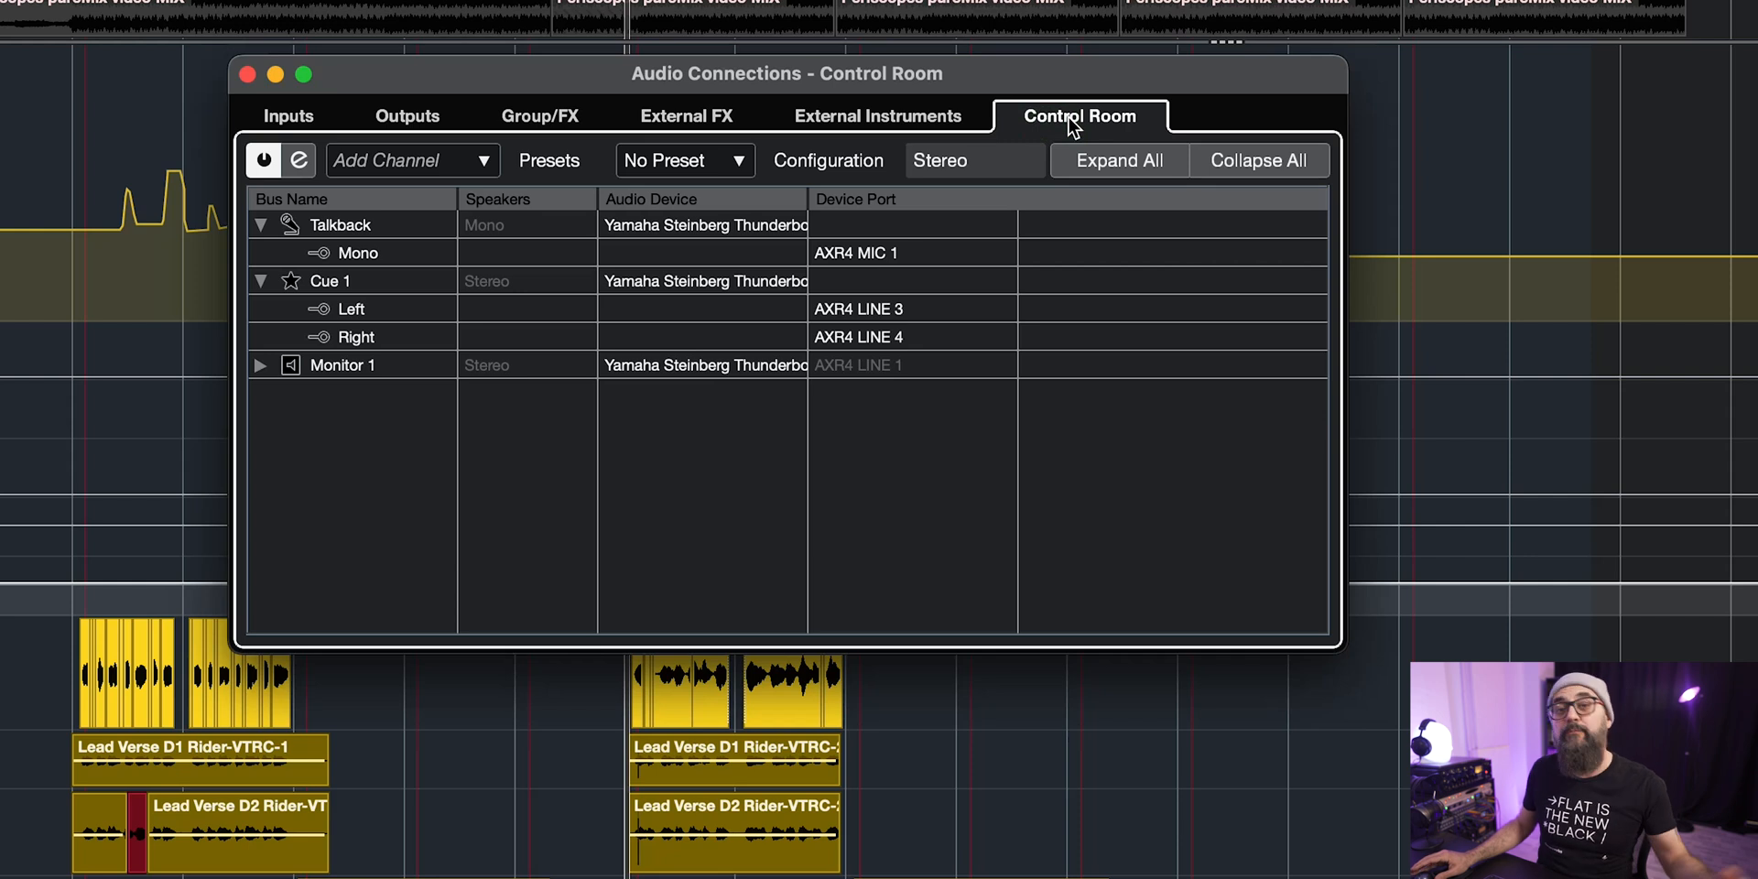
mouse_move(1102, 412)
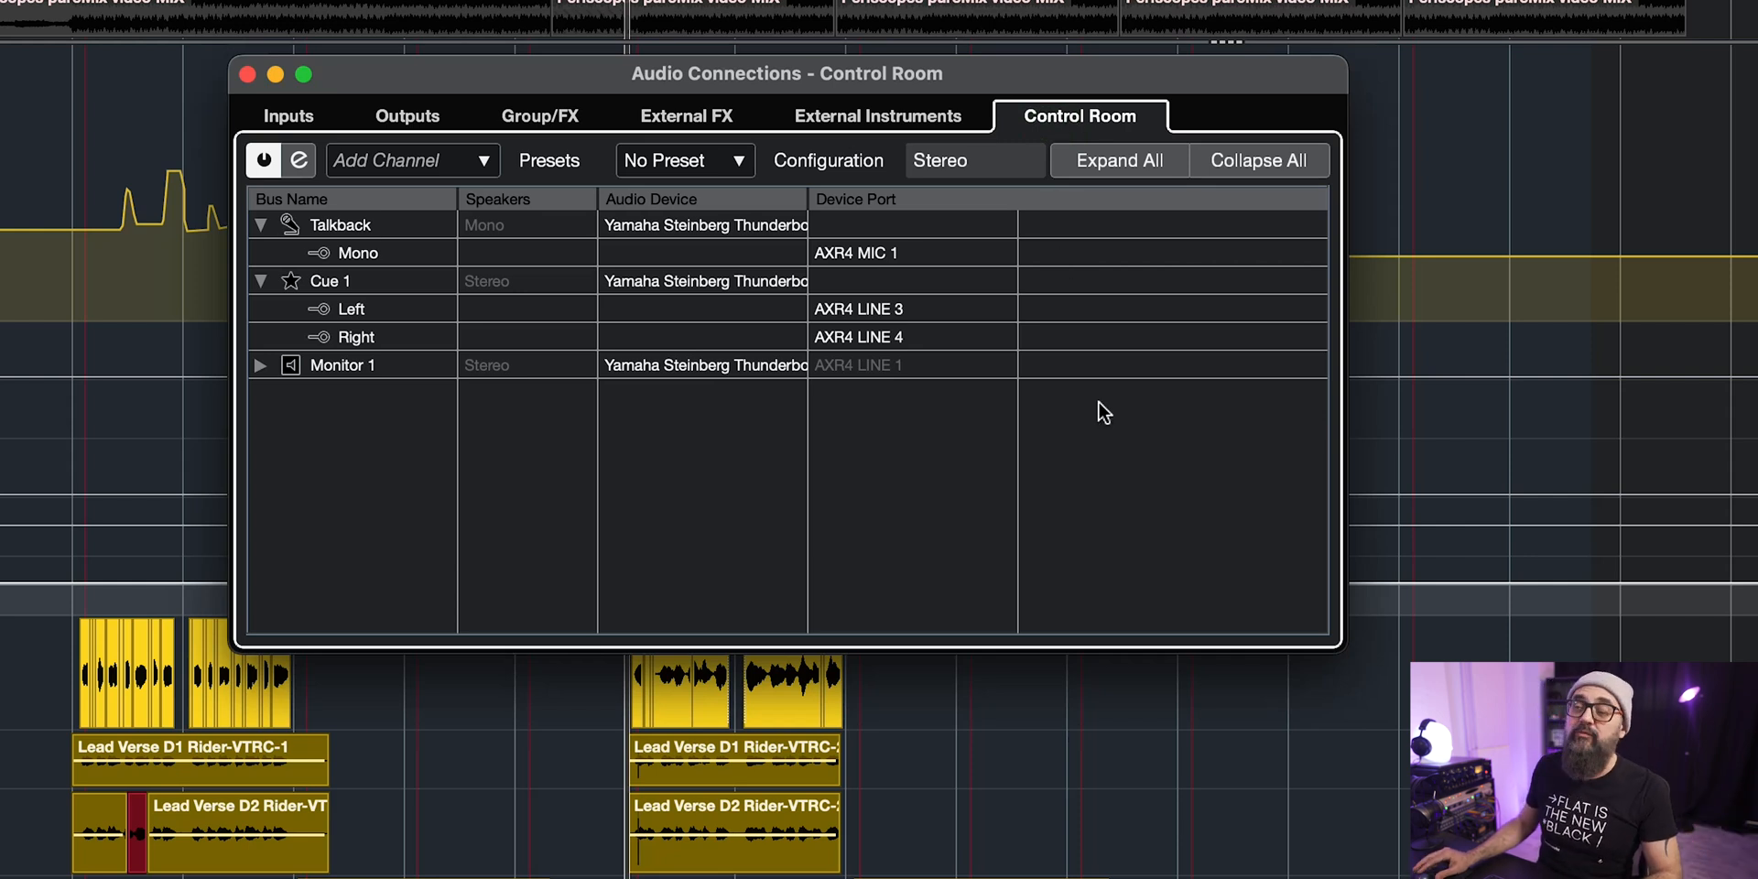
left_click(407, 116)
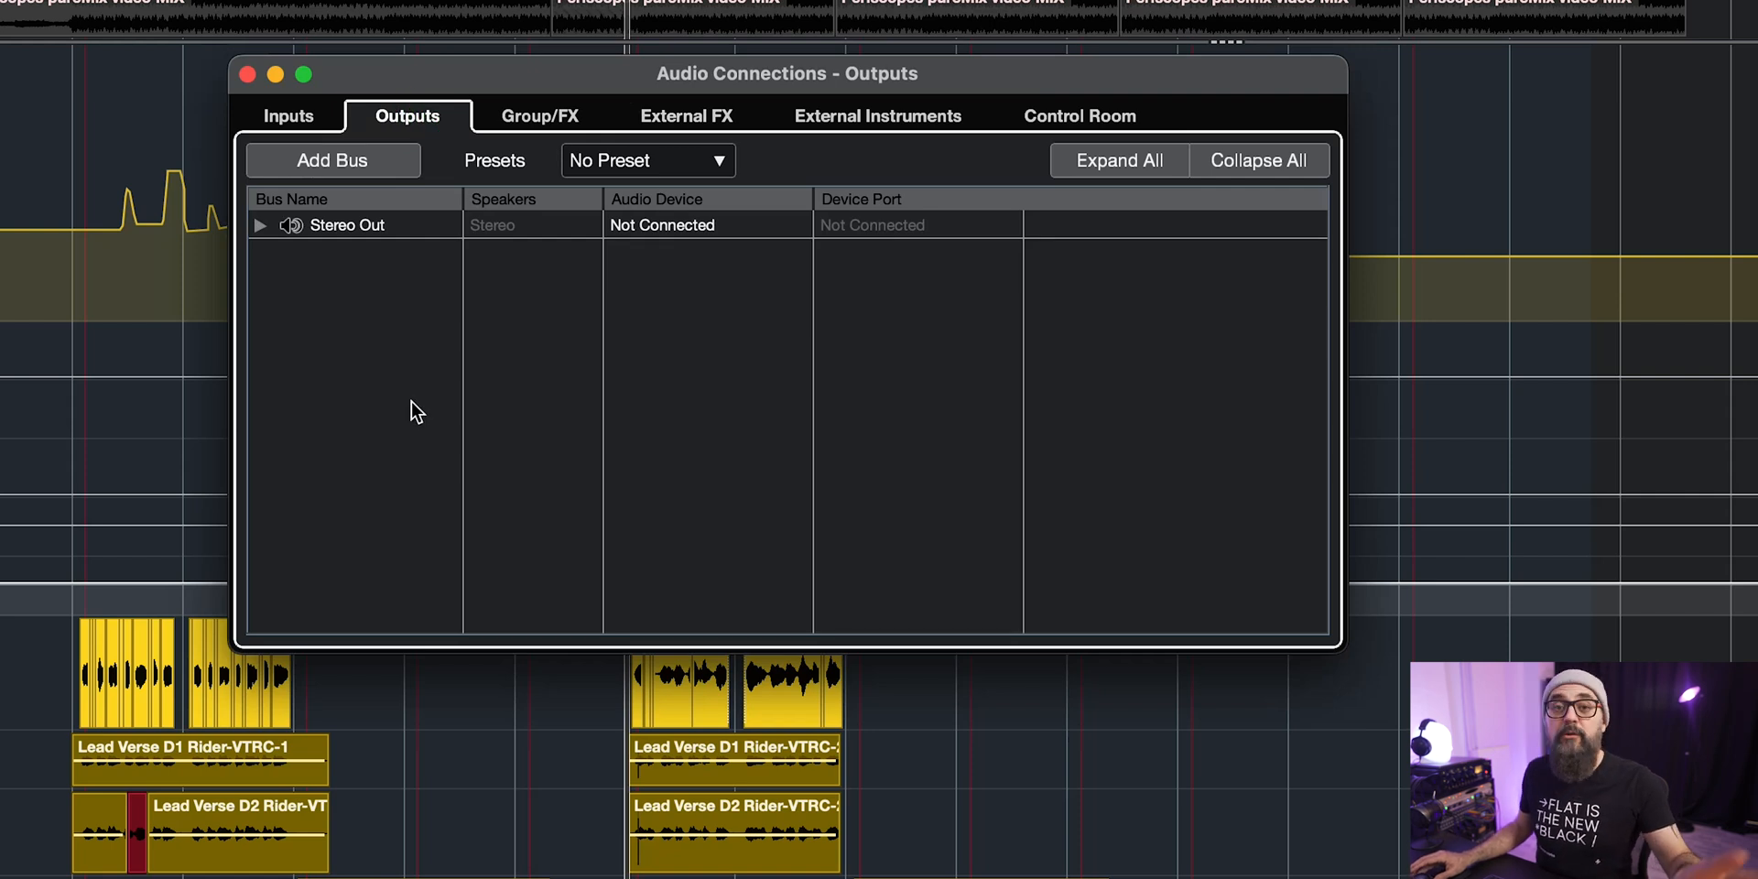
mouse_move(243, 276)
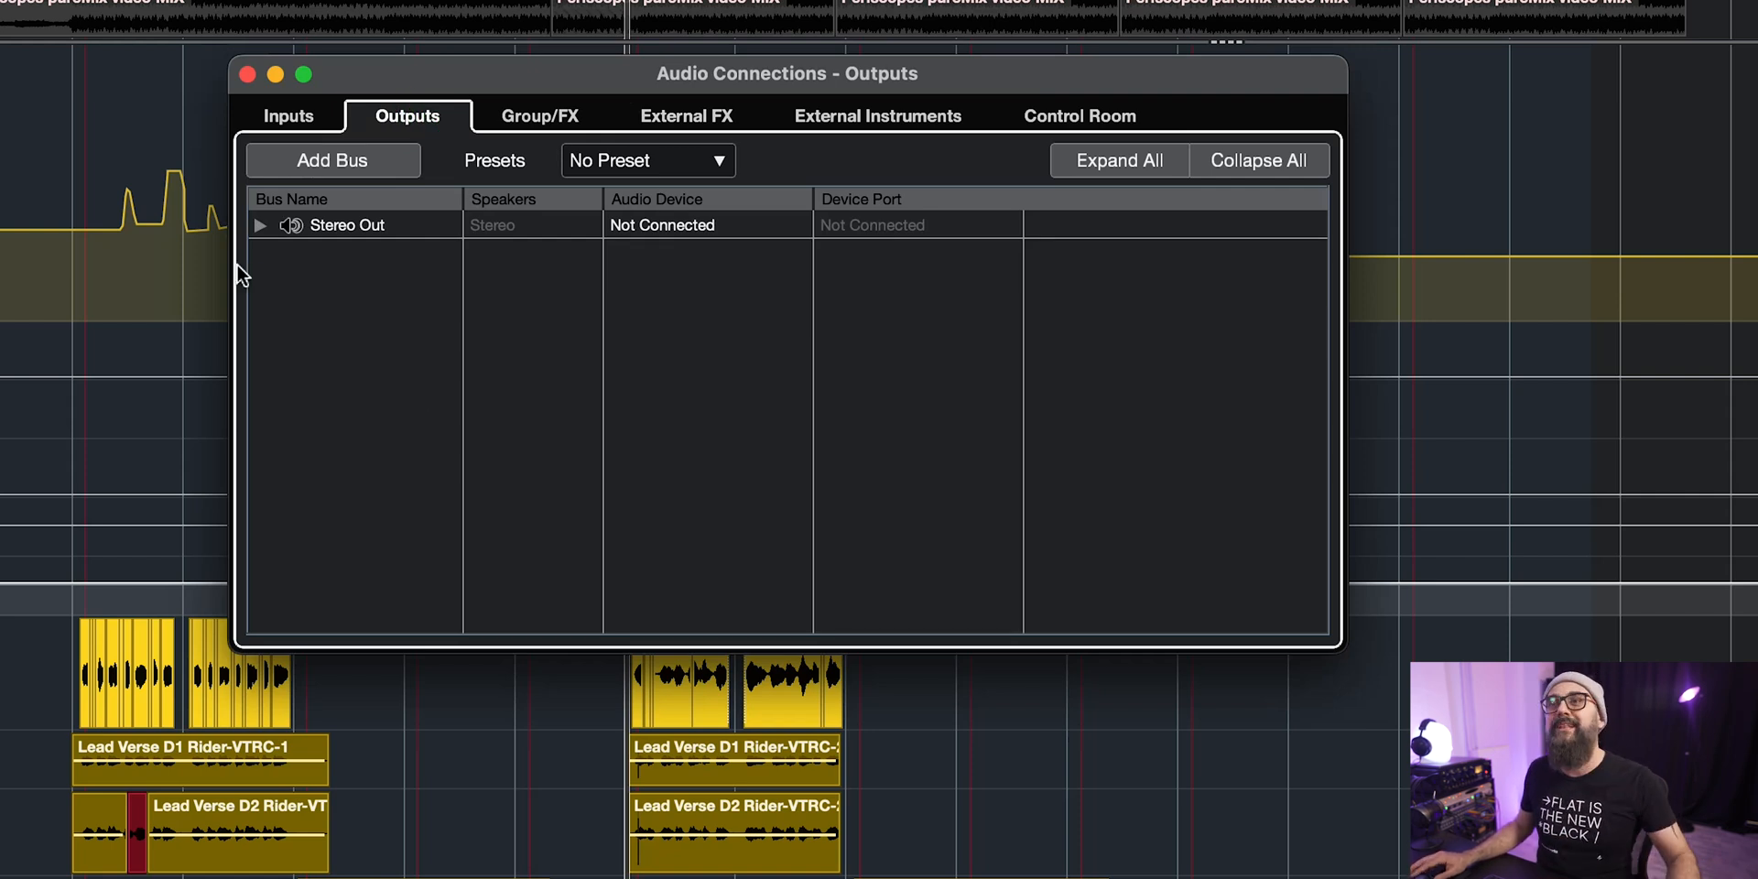
left_click(258, 224)
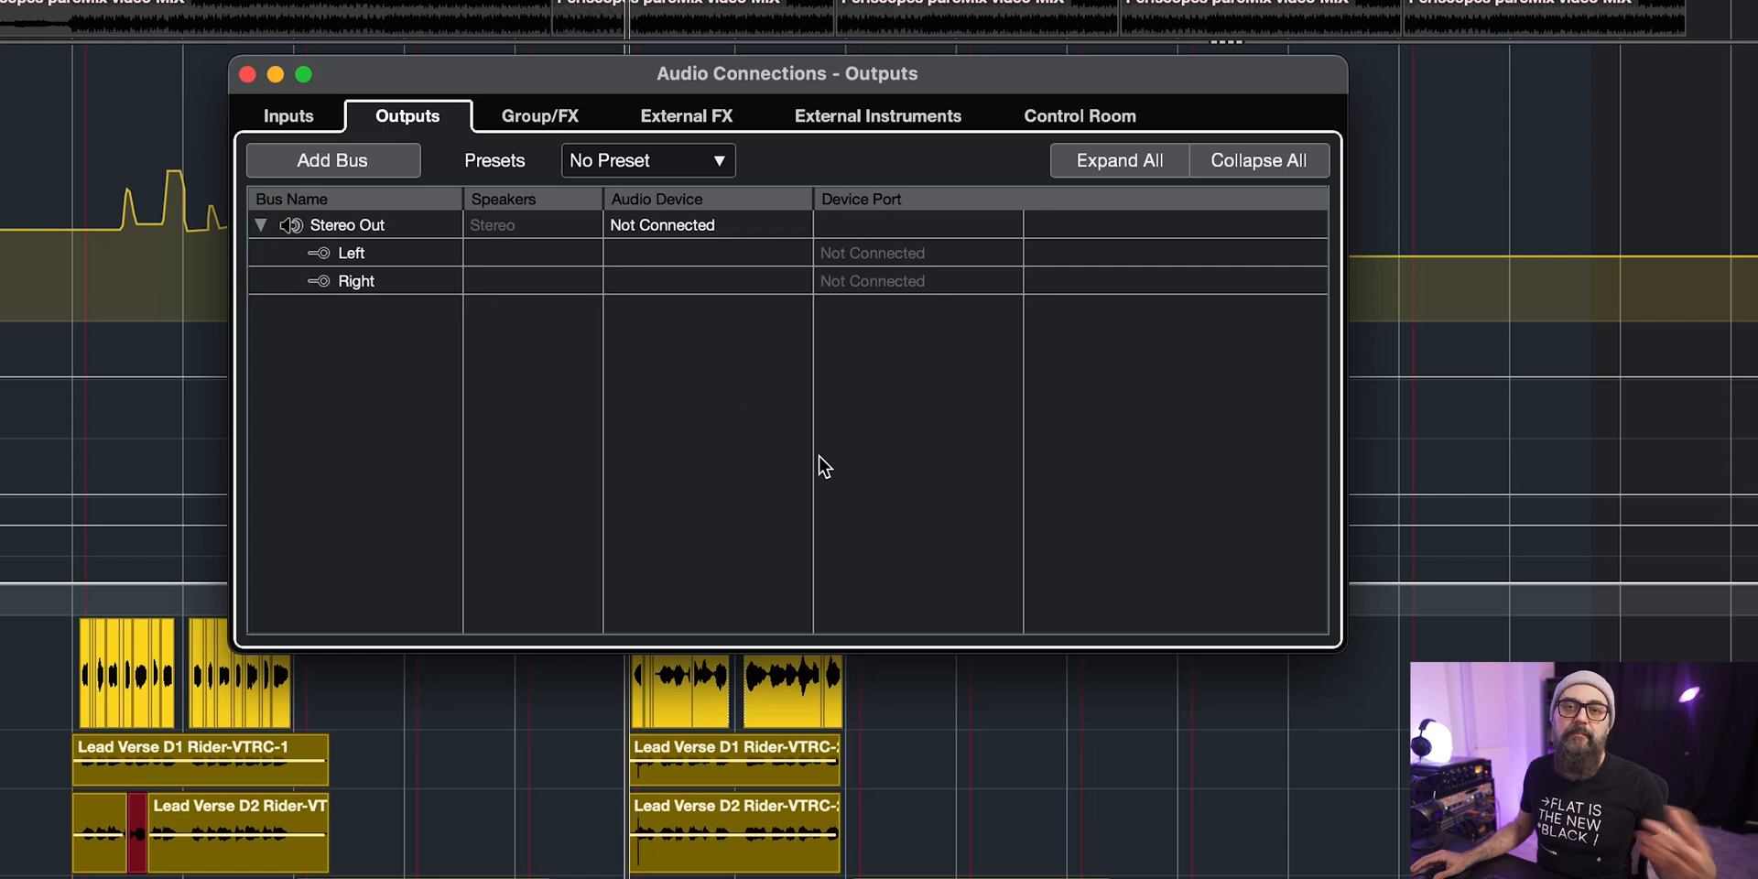
mouse_move(1090, 123)
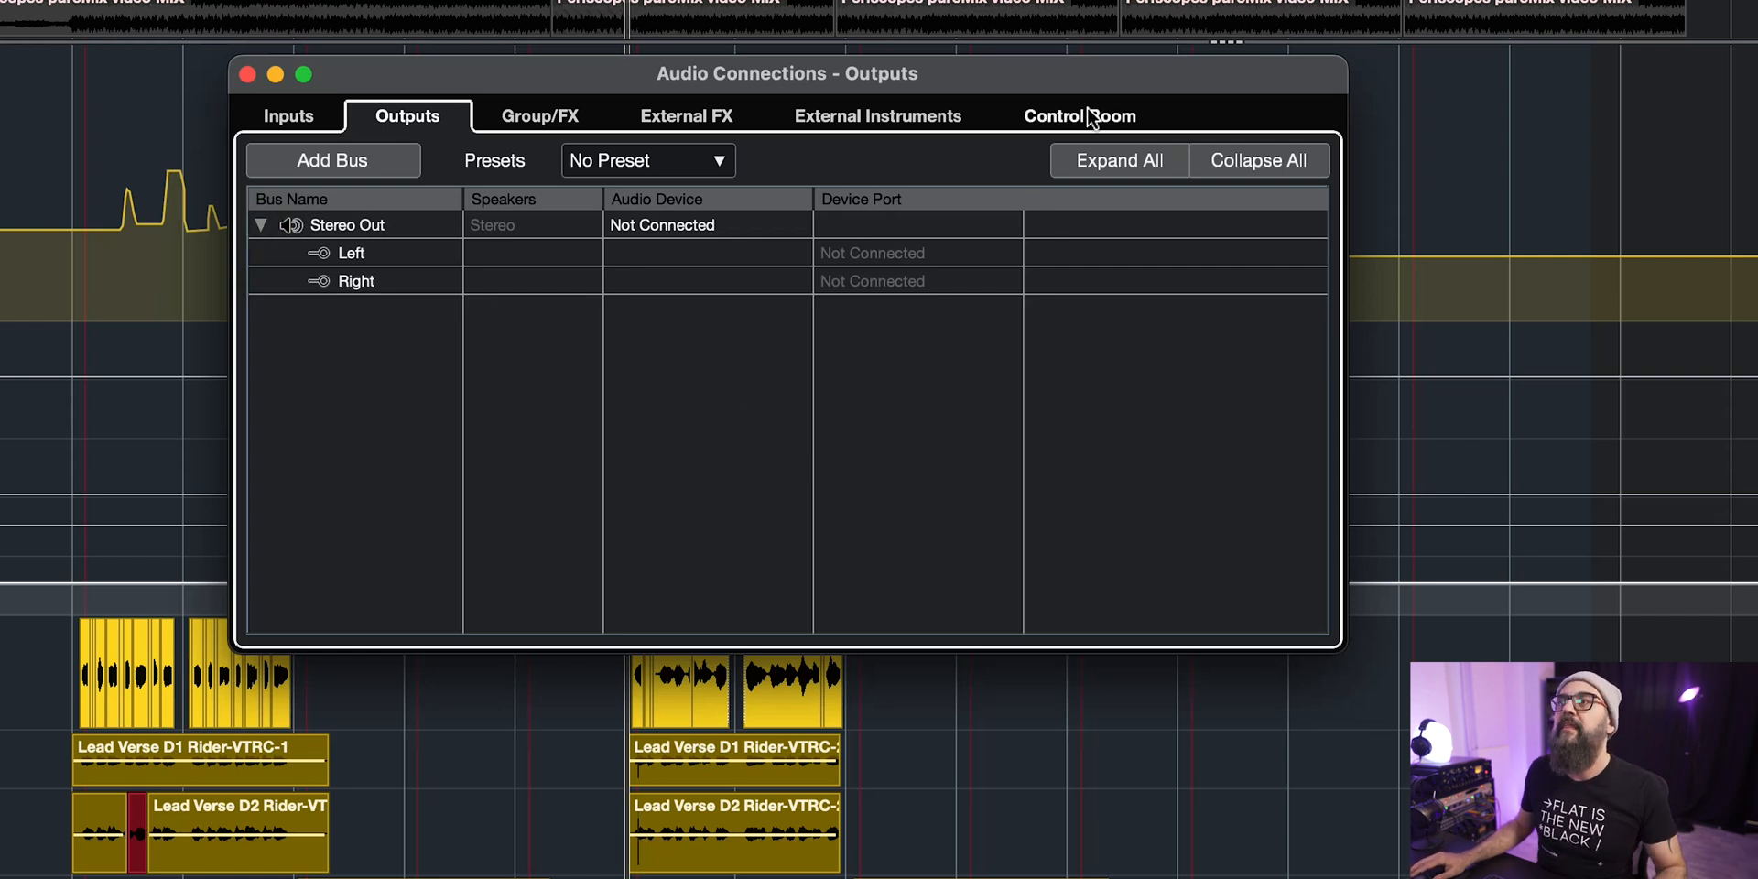
left_click(1076, 116)
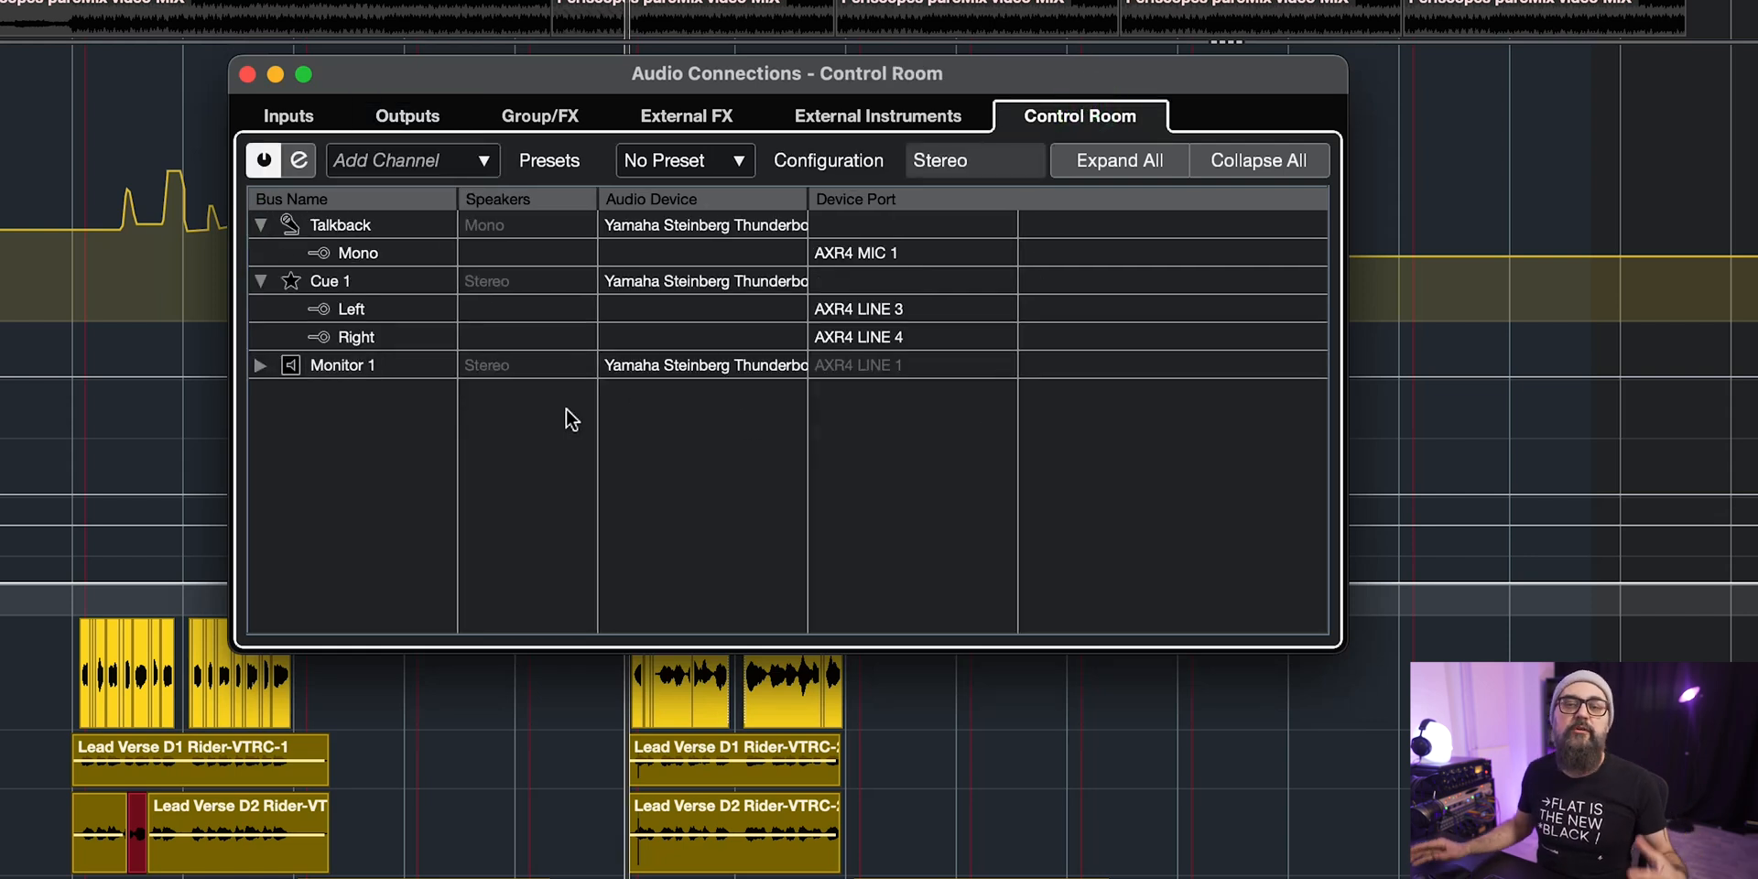
Step: Expand Monitor 1 to show its left and right outputs on AXR4 LINE 1 and LINE 2
left_click(260, 365)
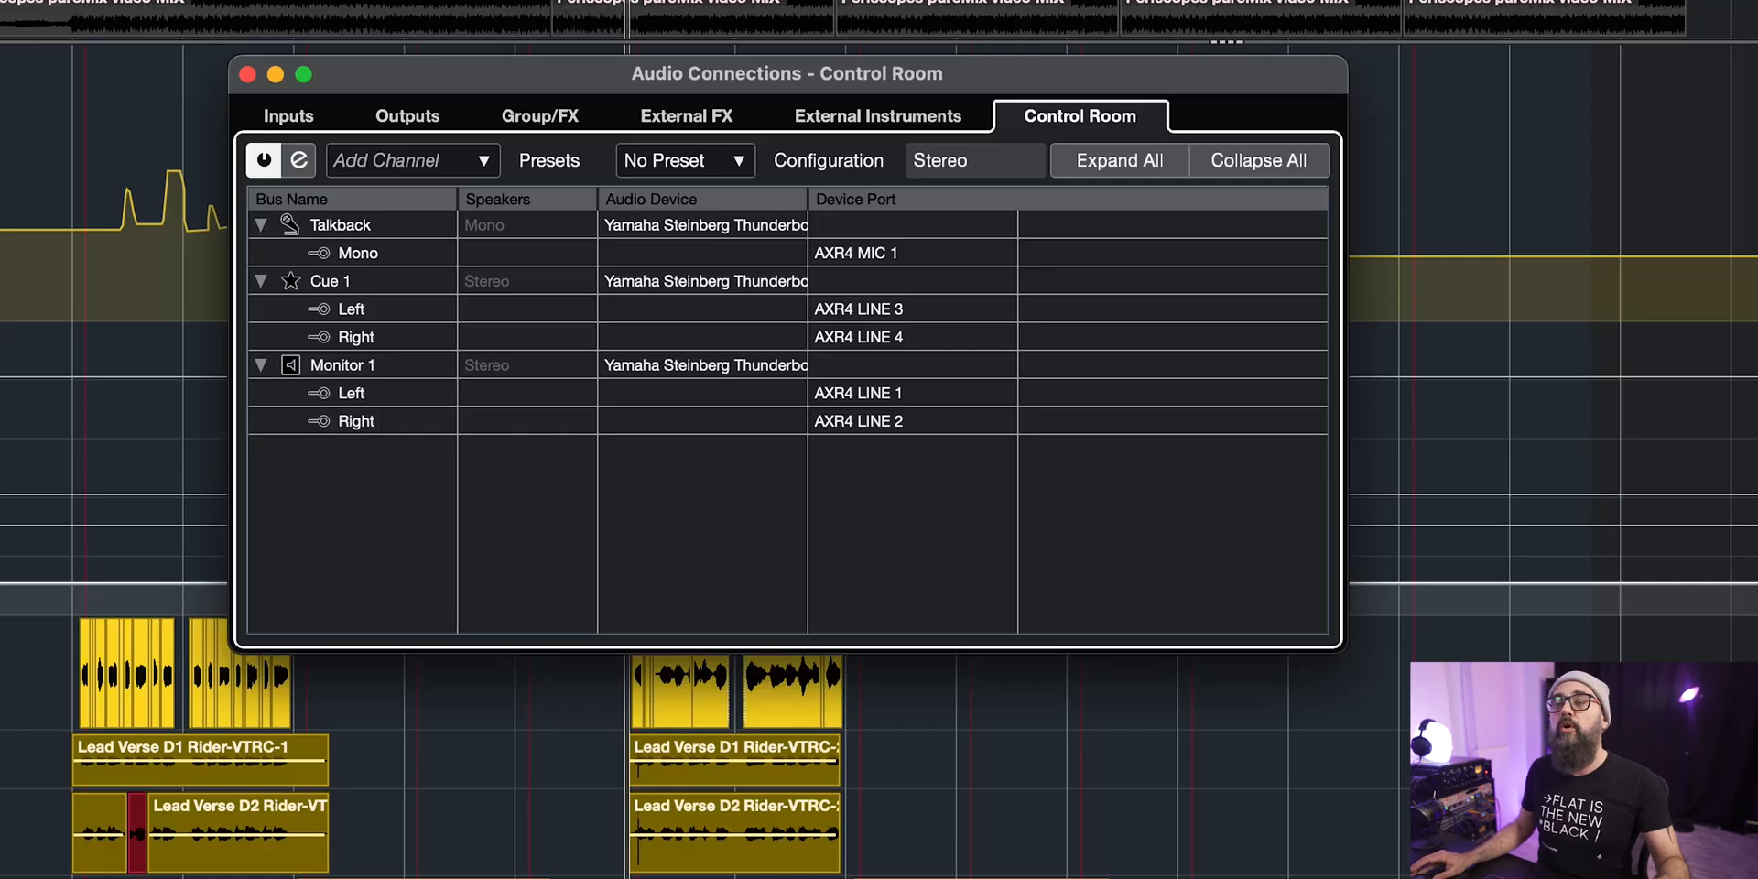
mouse_move(342, 521)
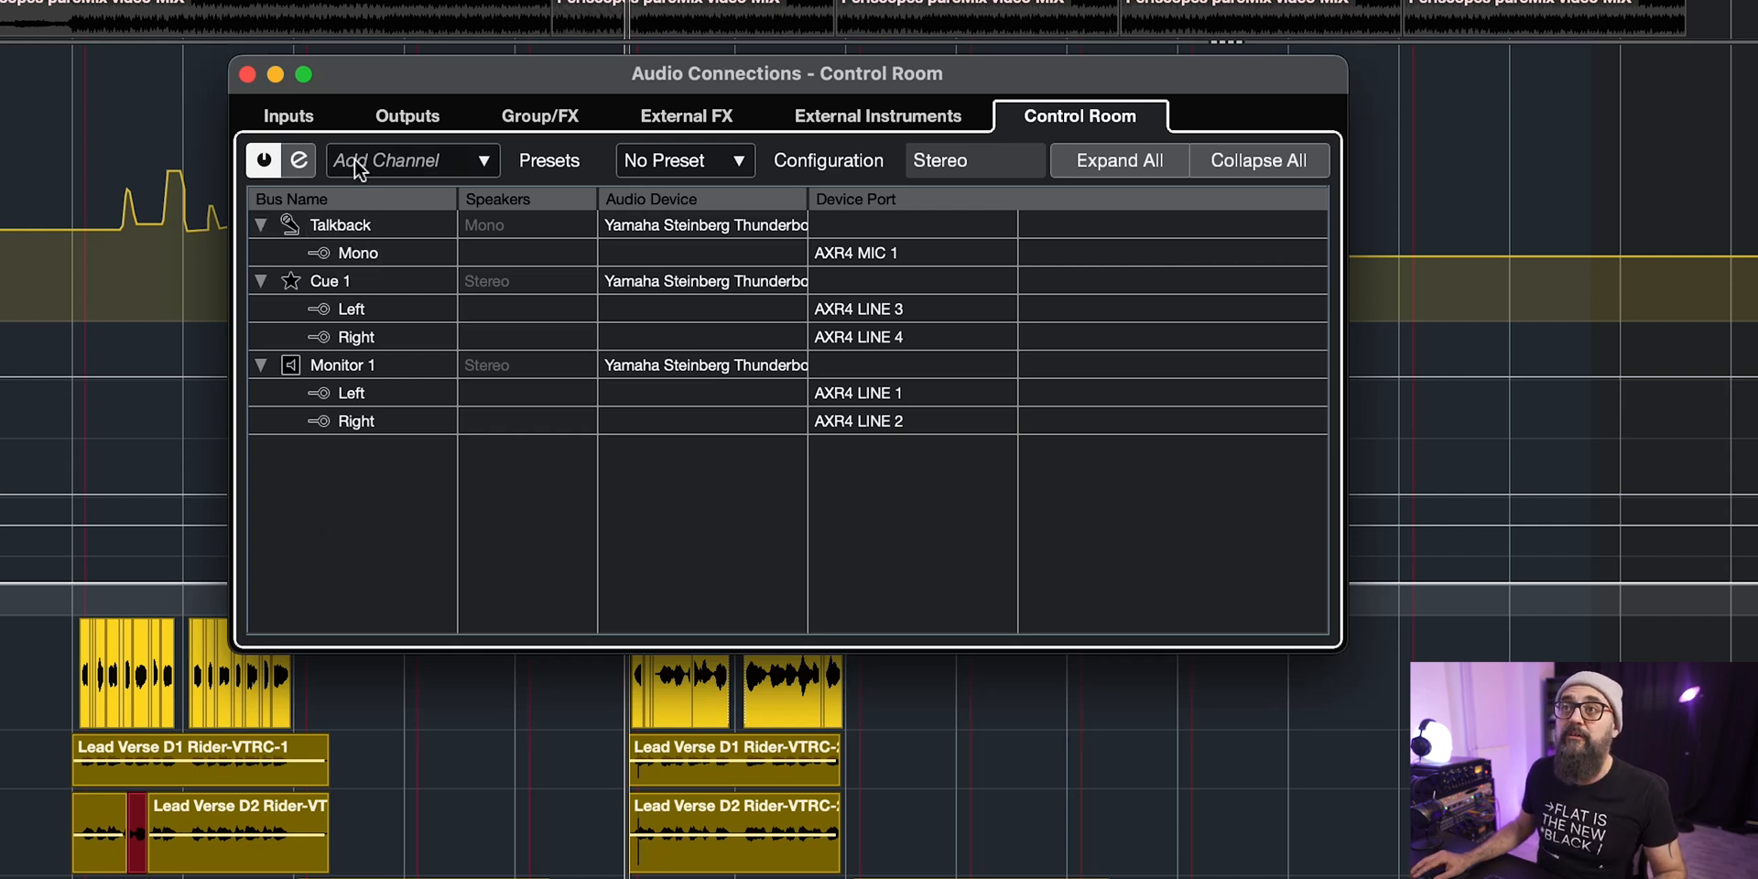
left_click(403, 159)
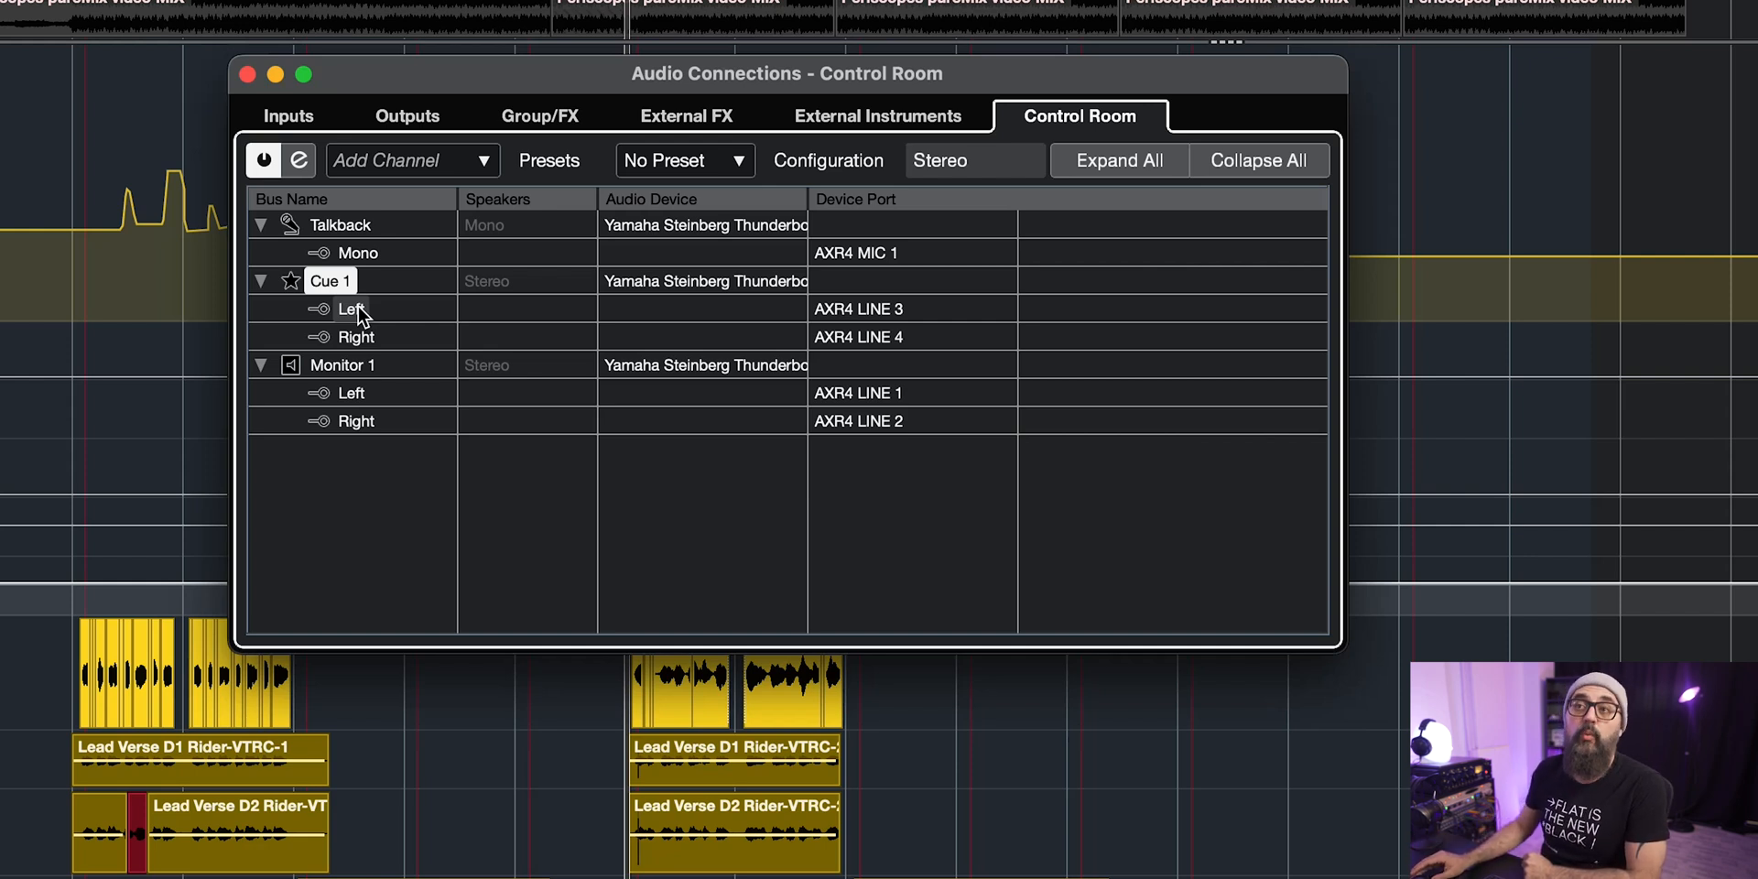
mouse_move(368, 306)
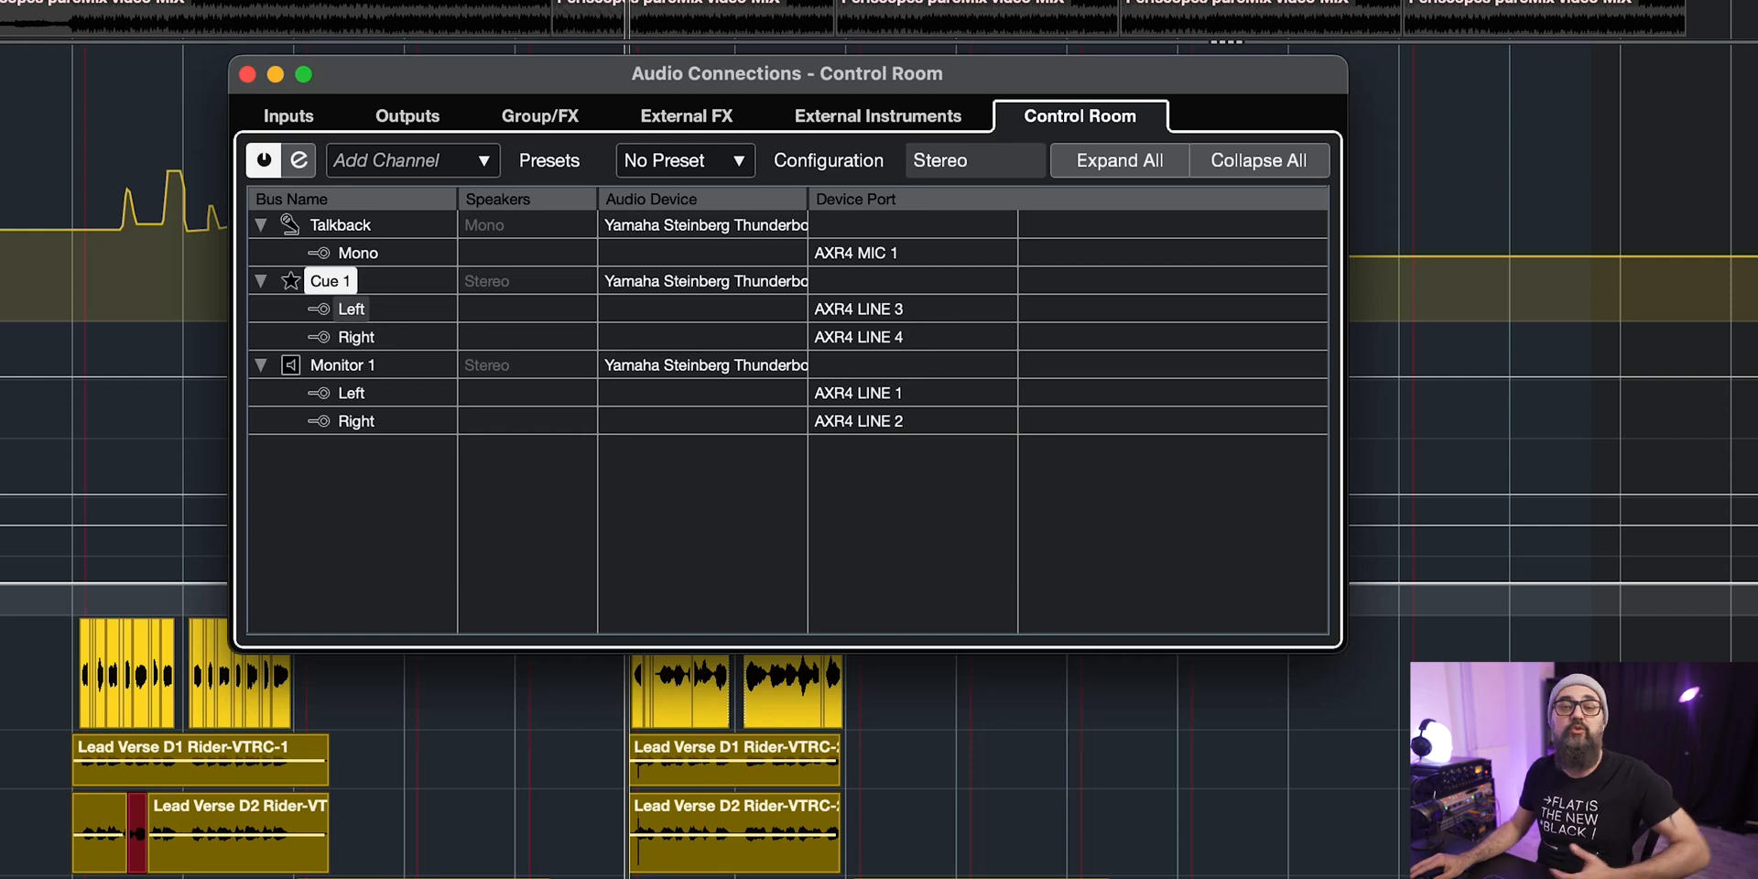
mouse_move(916, 311)
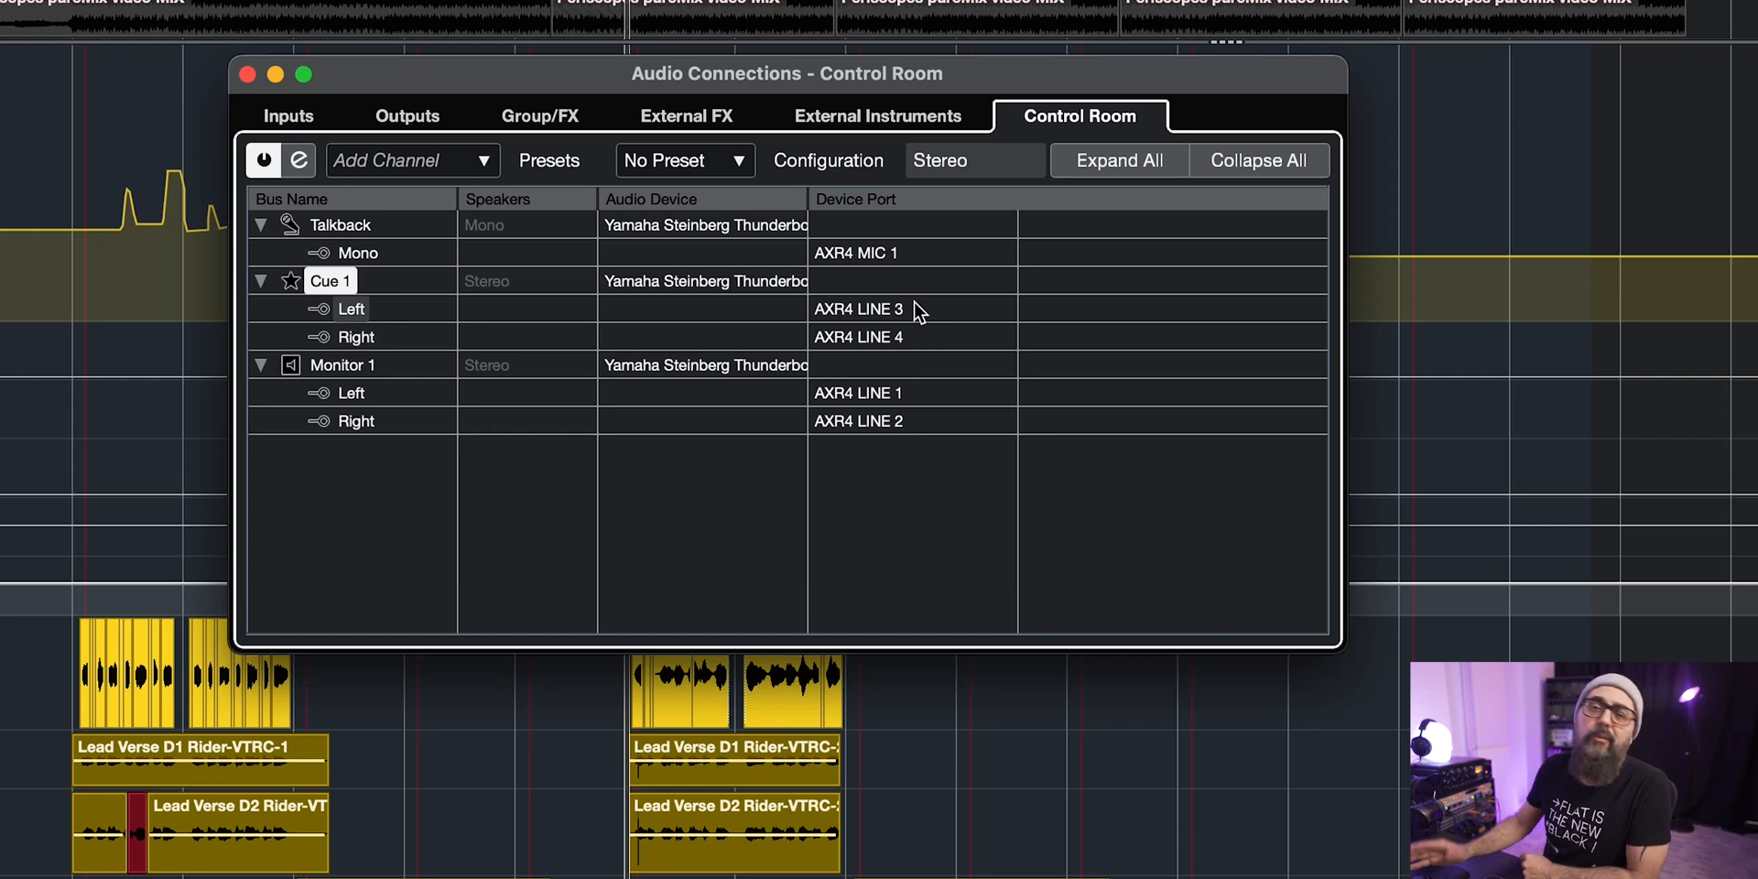
mouse_move(505, 173)
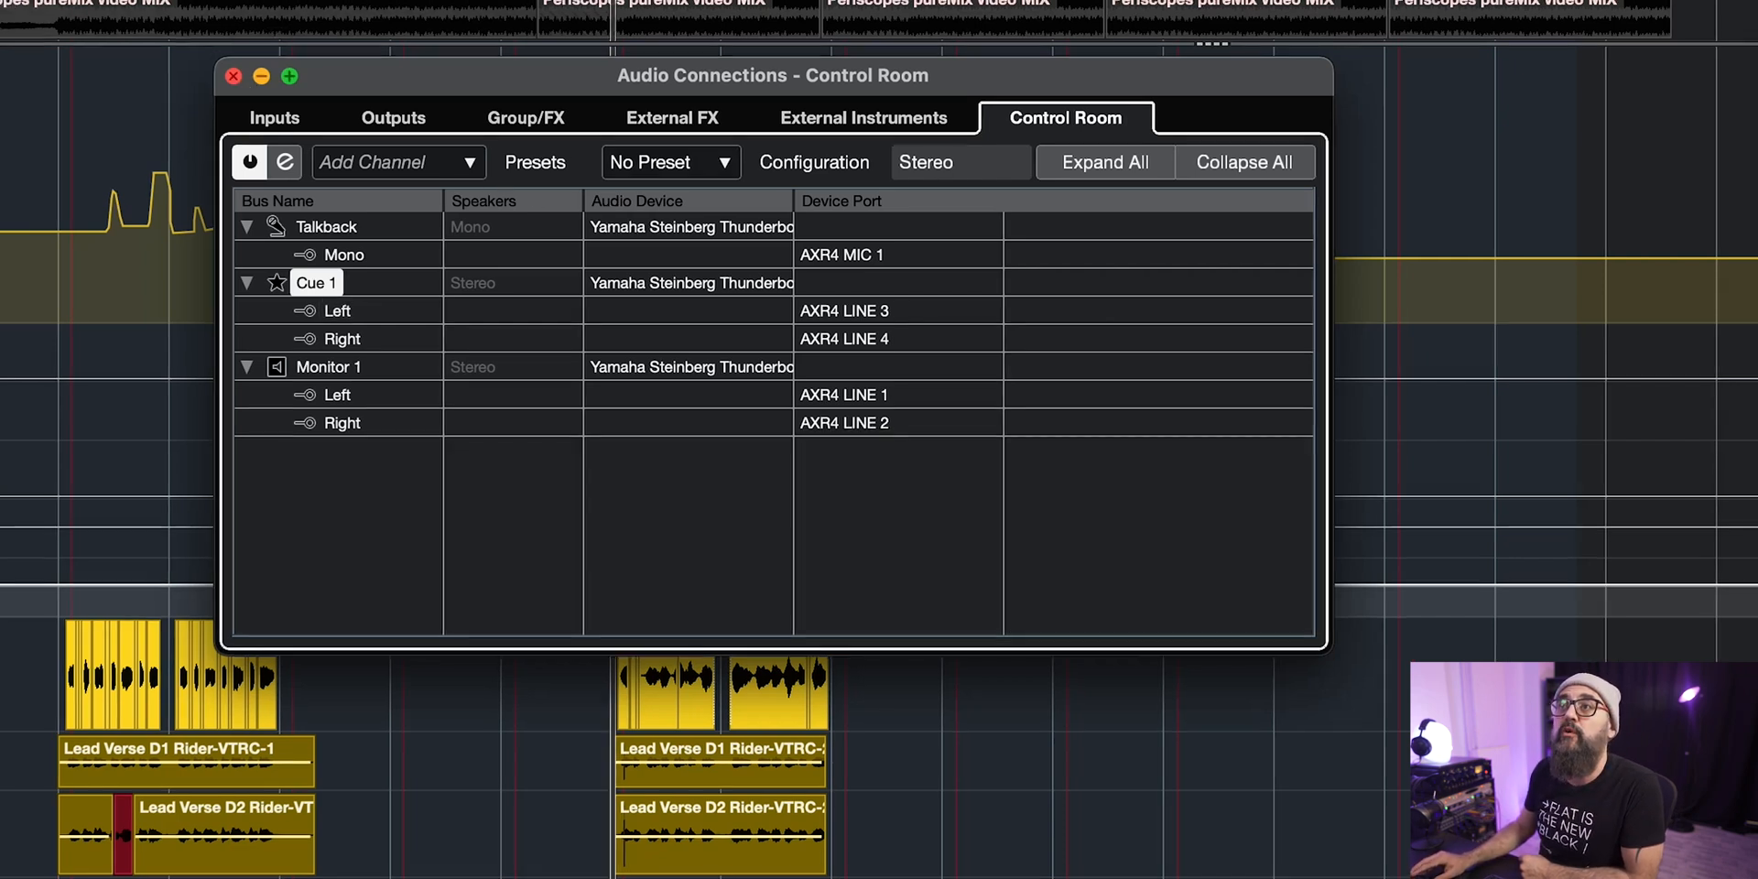
Step: Close Audio Connections and activate Talkback in the mixer's main control room section
left_click(233, 75)
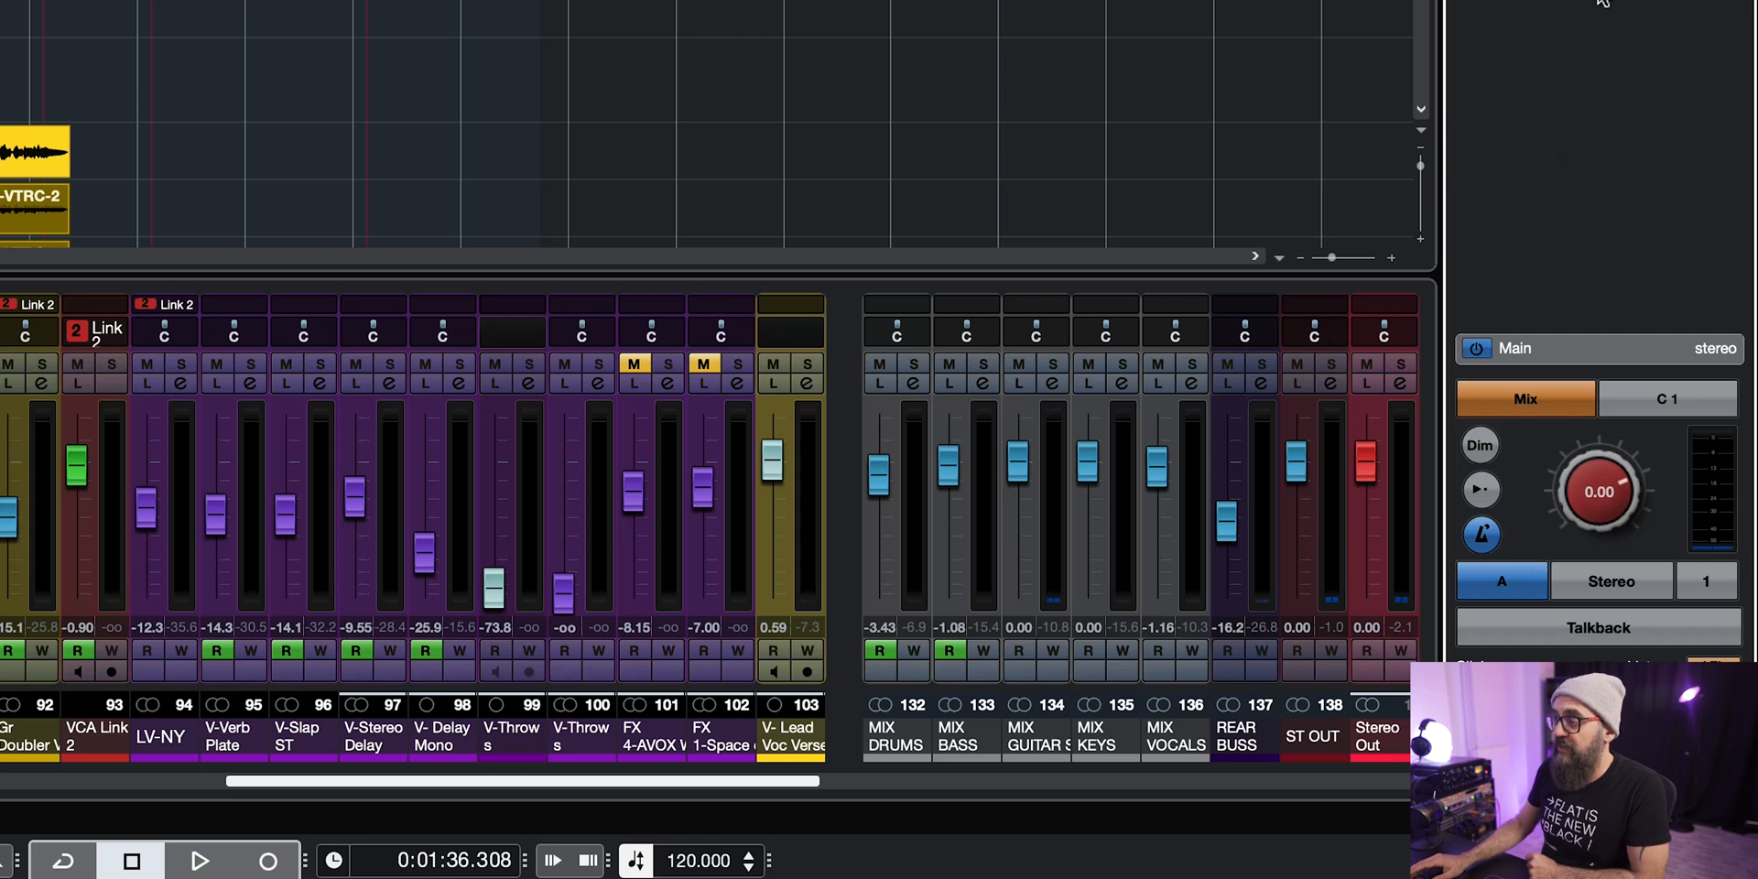
left_click(1596, 626)
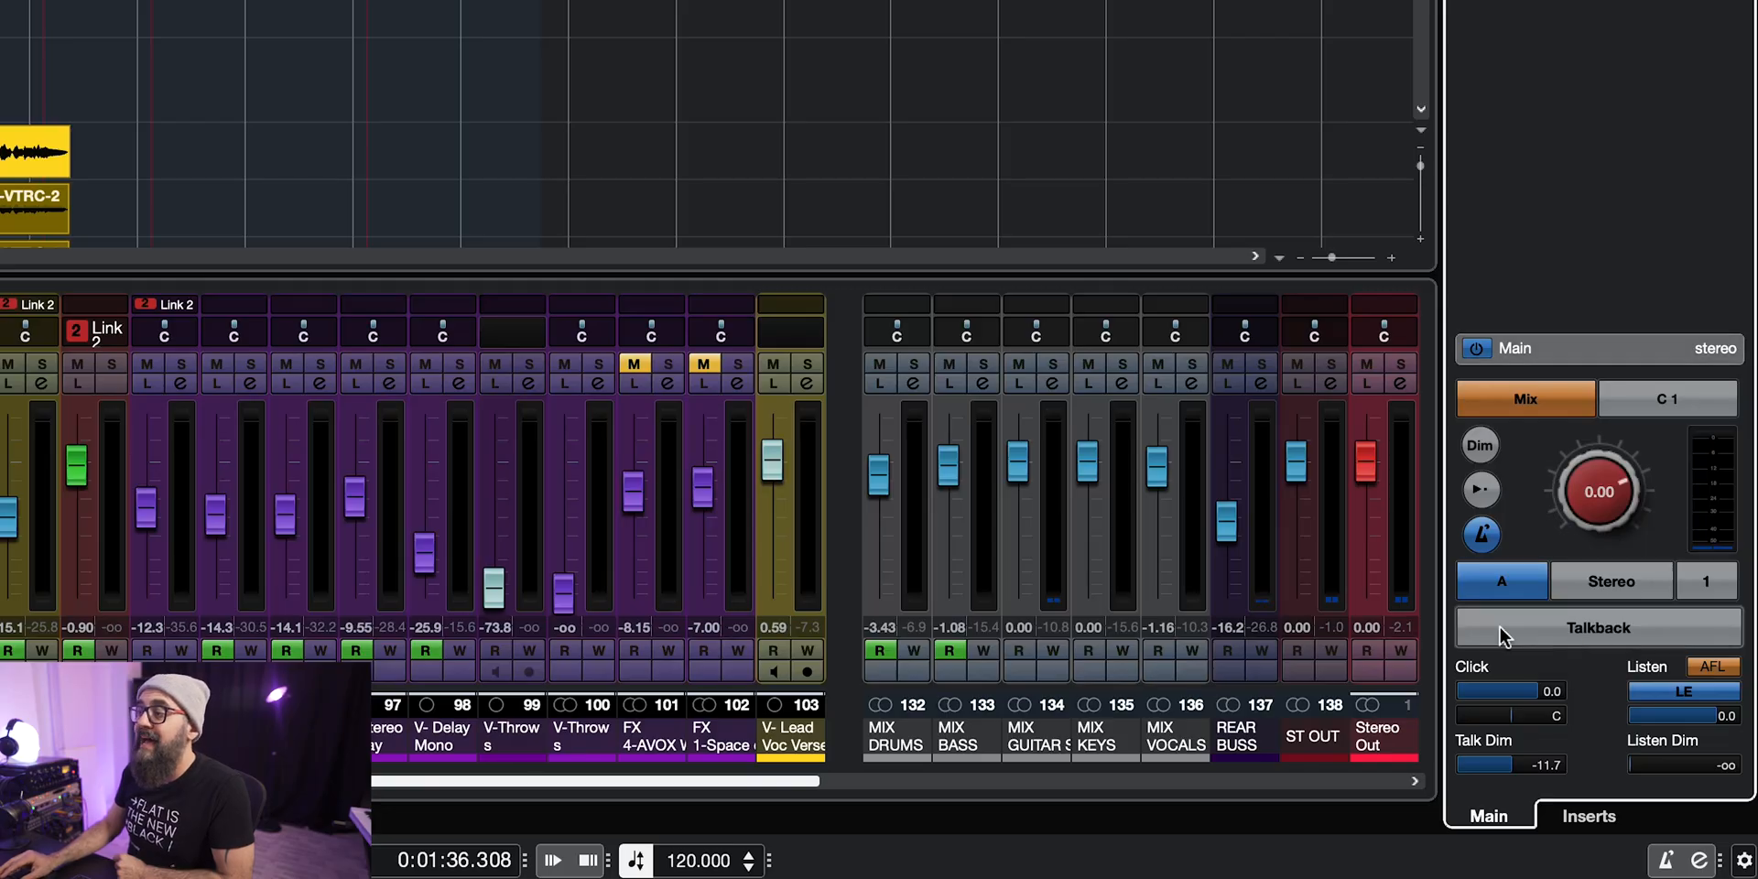
mouse_move(1637, 637)
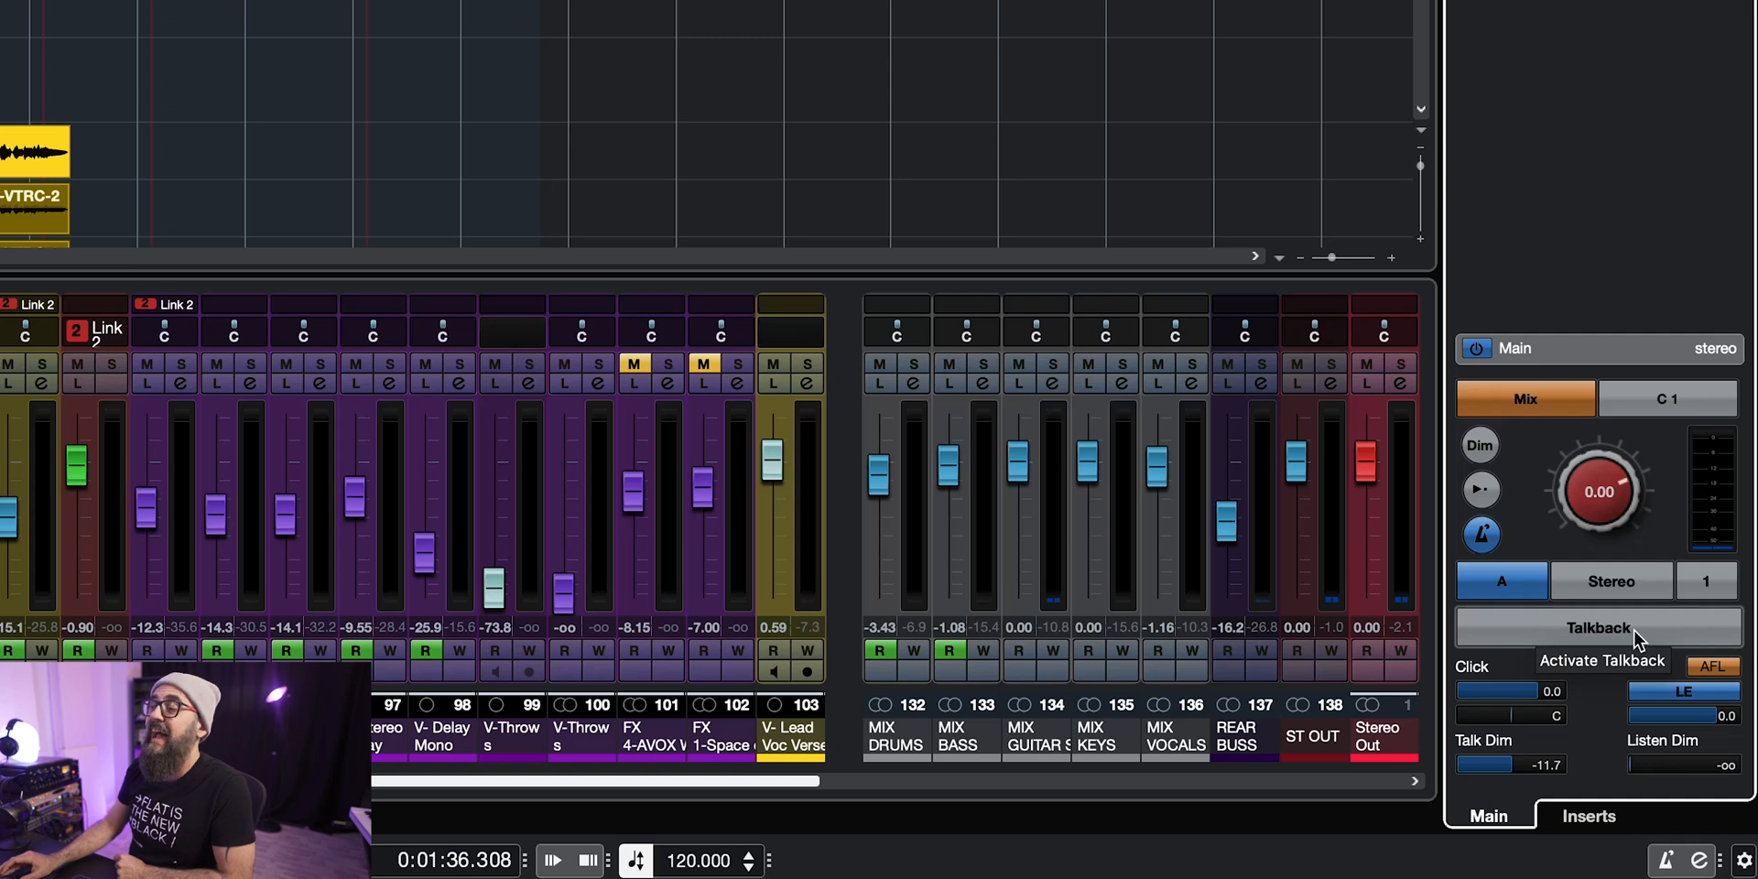
left_click(1596, 626)
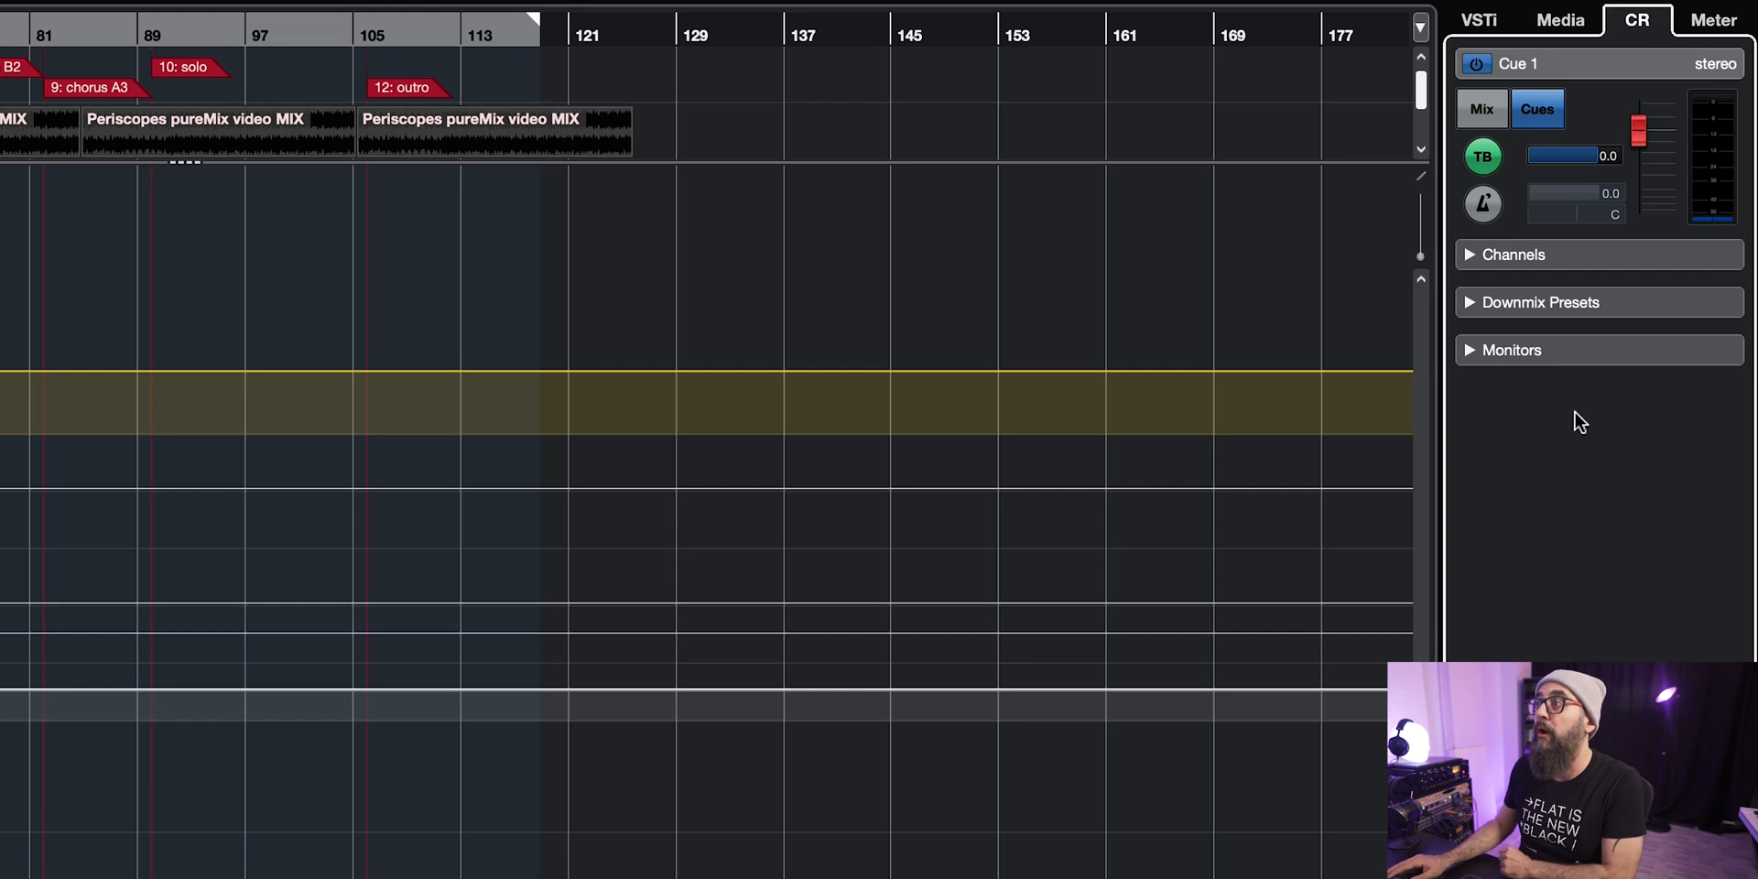
mouse_move(1481, 155)
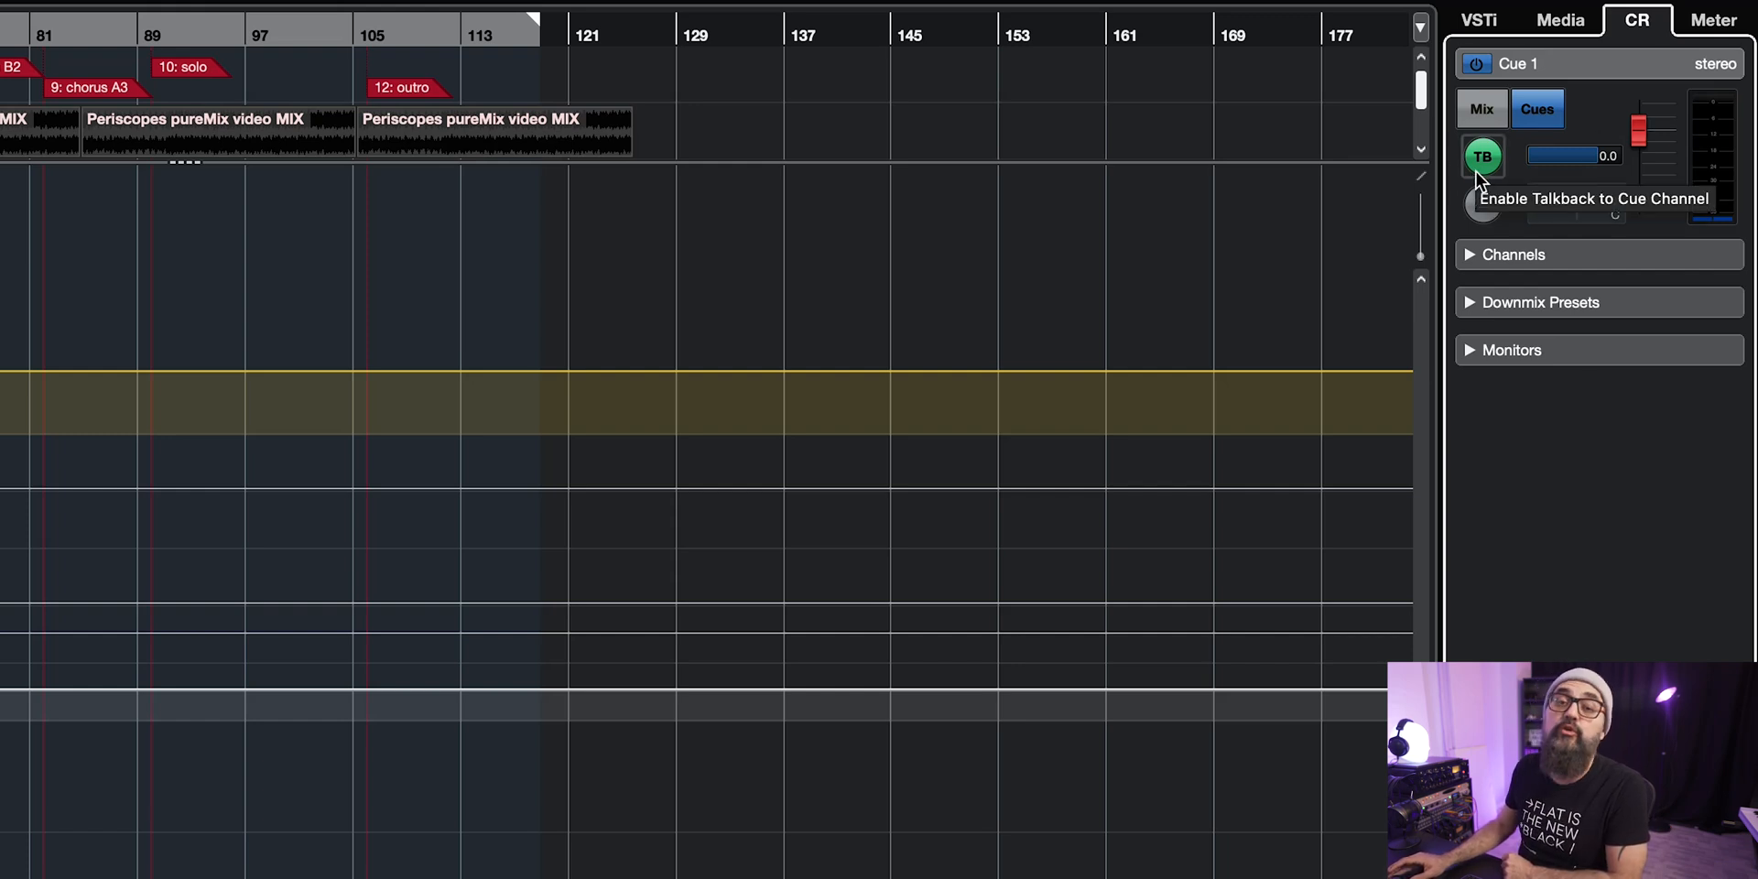
Step: Toggle the Cue 1 TB button off and back on, leaving talkback enabled at 0.0
left_click(1481, 155)
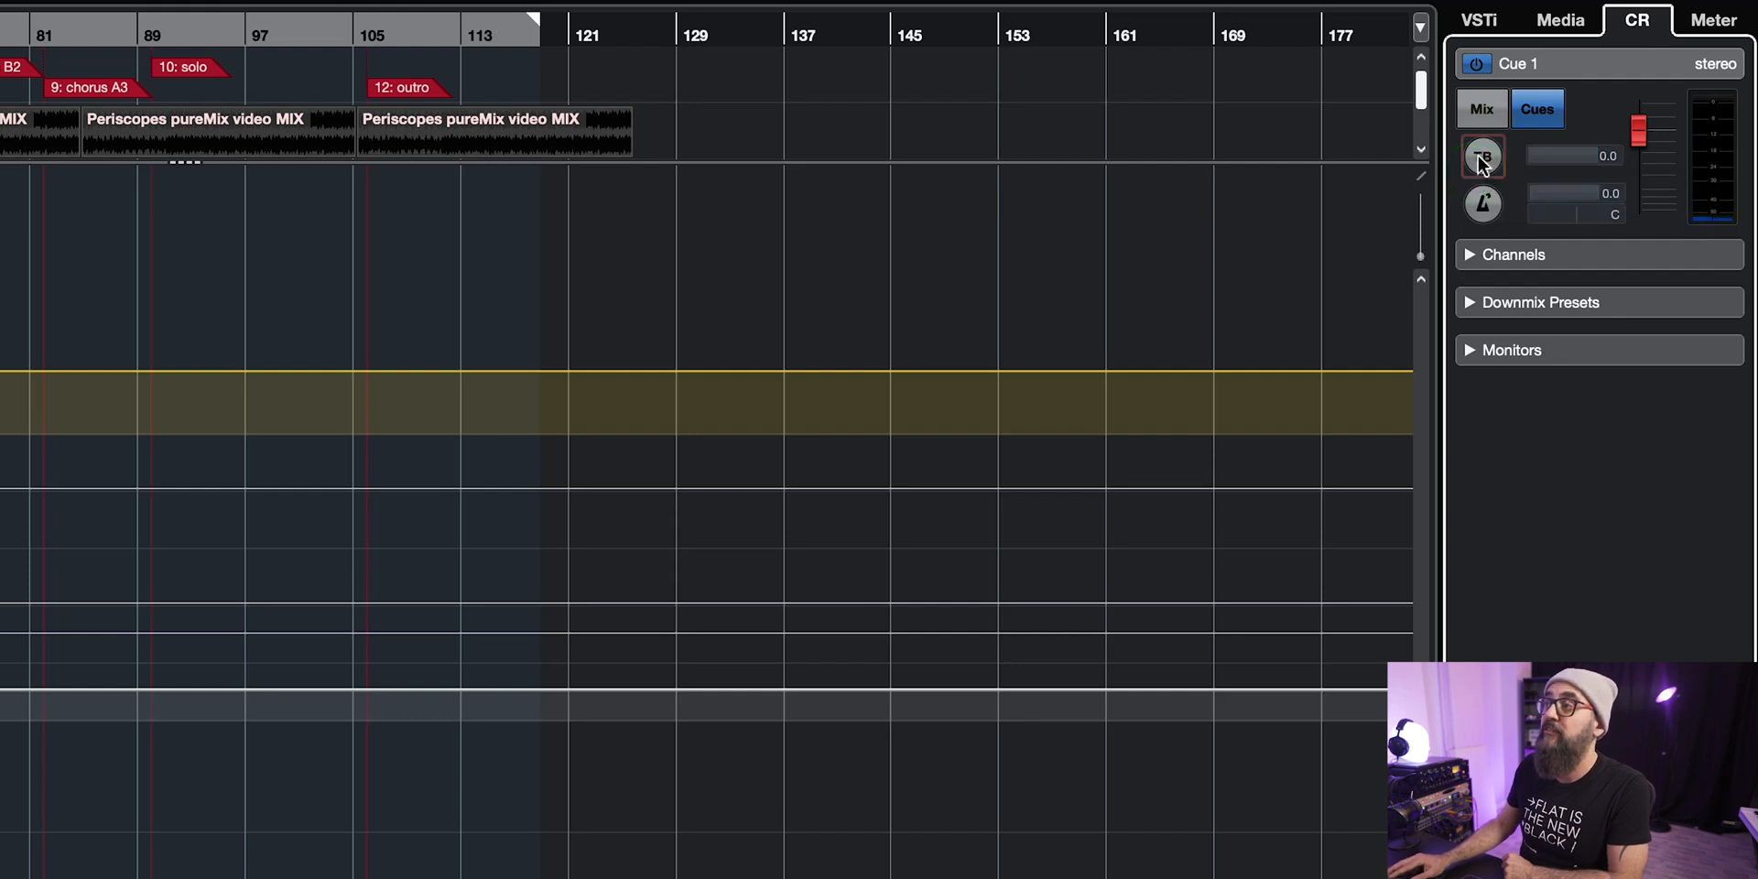
left_click(1481, 155)
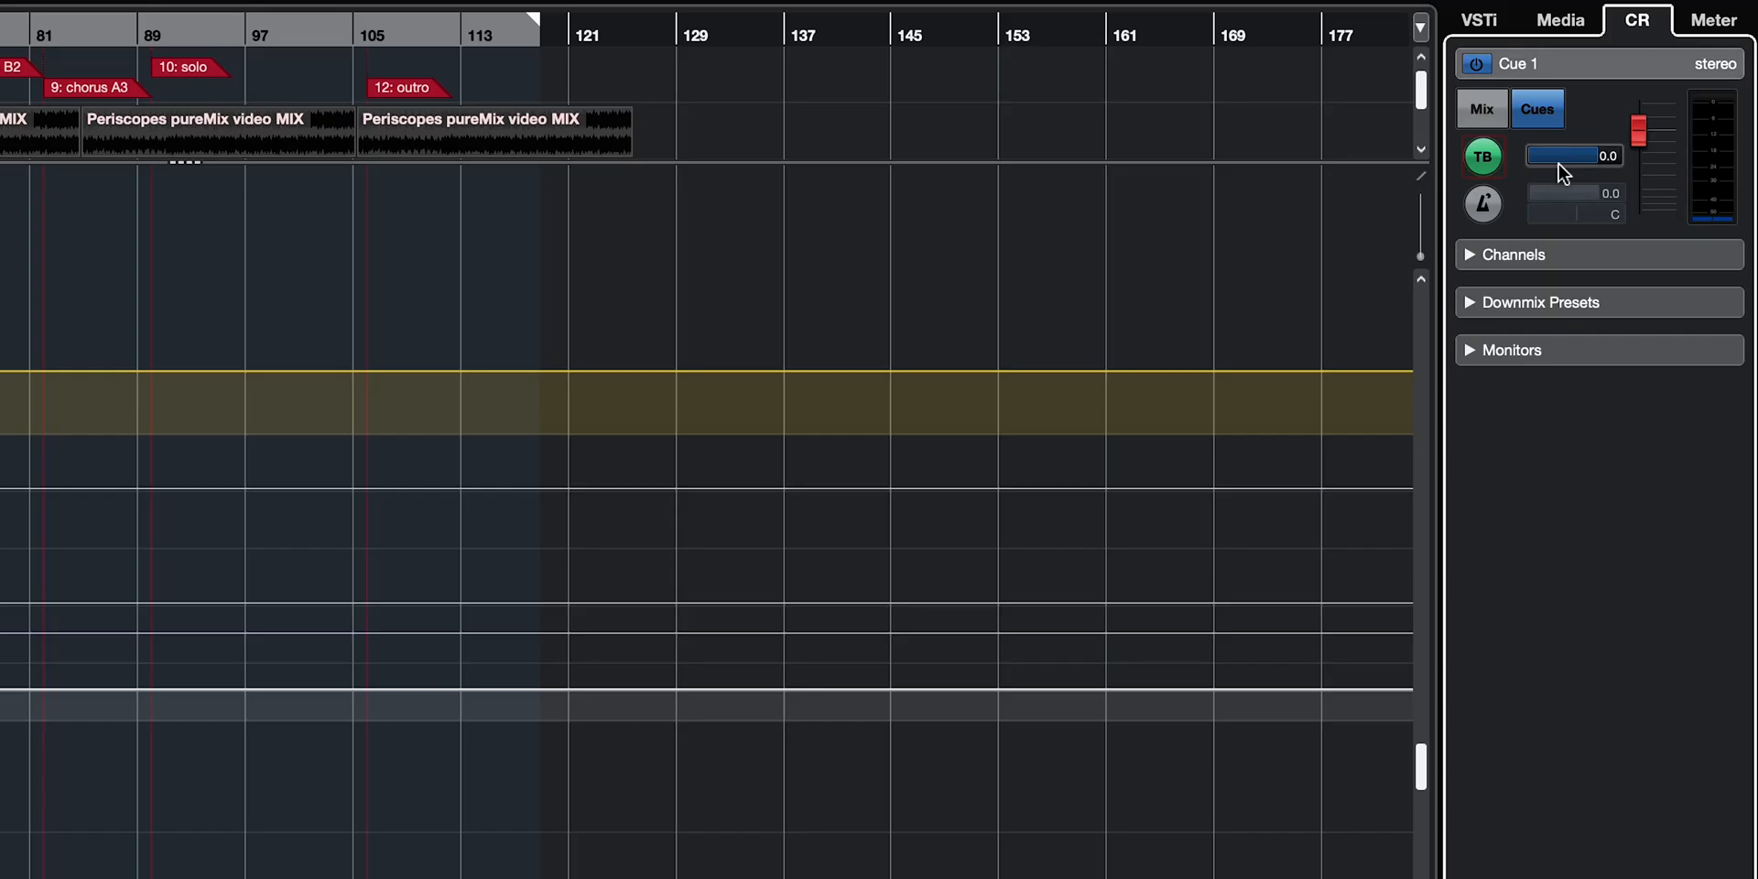
mouse_move(1569, 157)
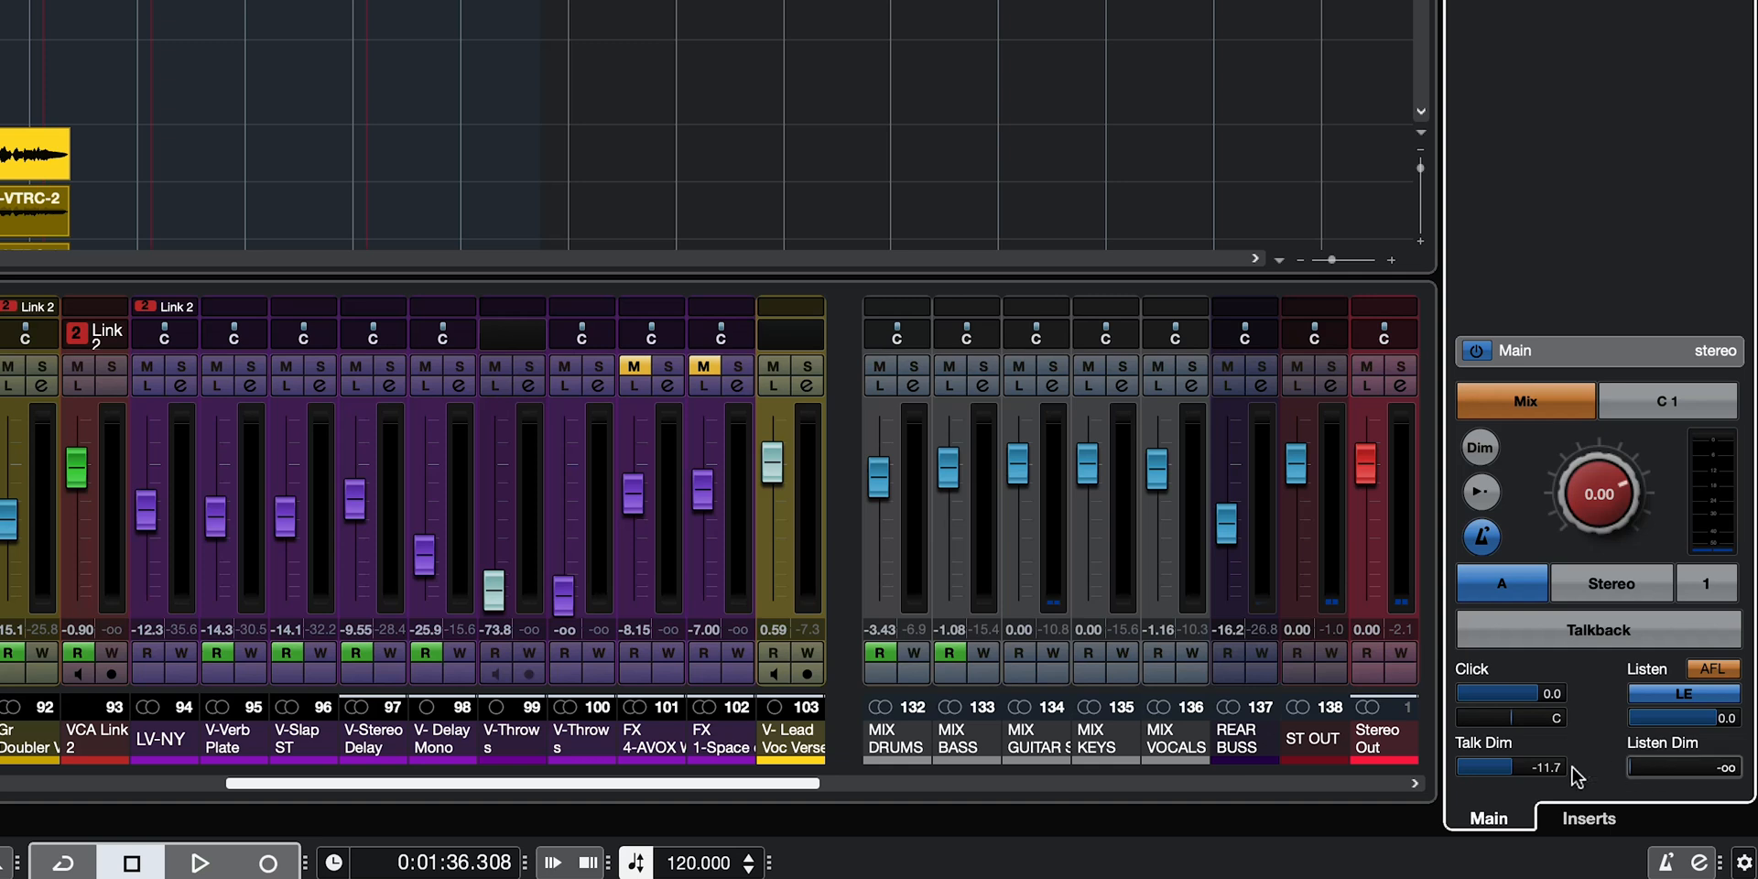
mouse_move(1502, 767)
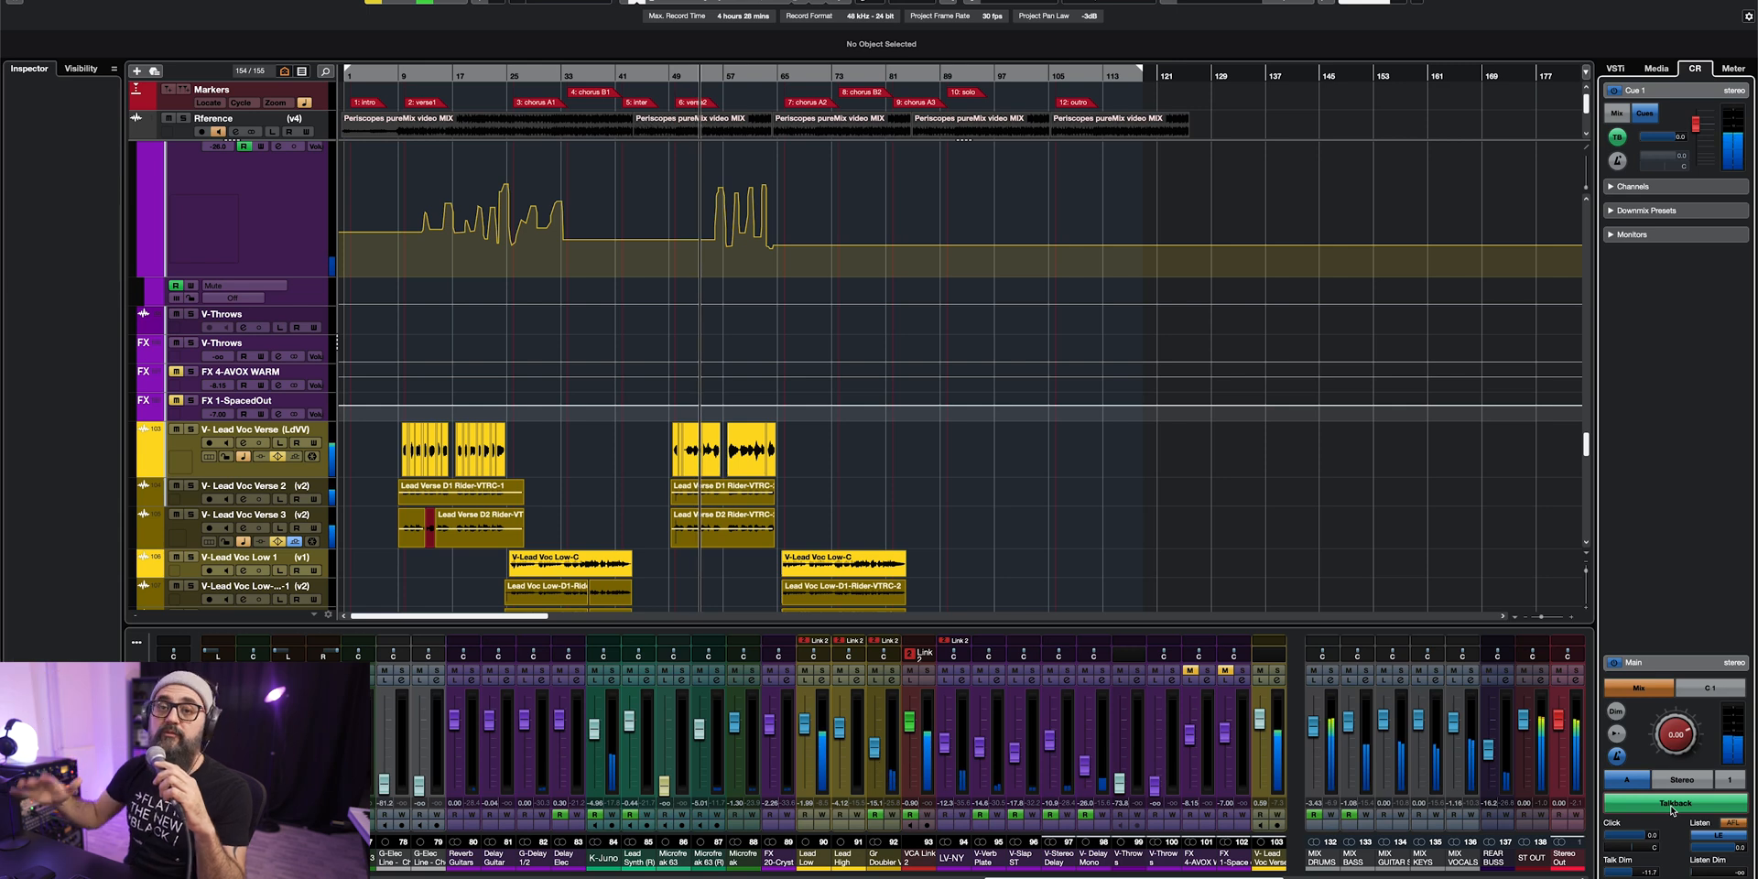
Step: Leave Talkback Input Gain at 0.0 dB and switch the main section's talkback off again
left_click(1674, 802)
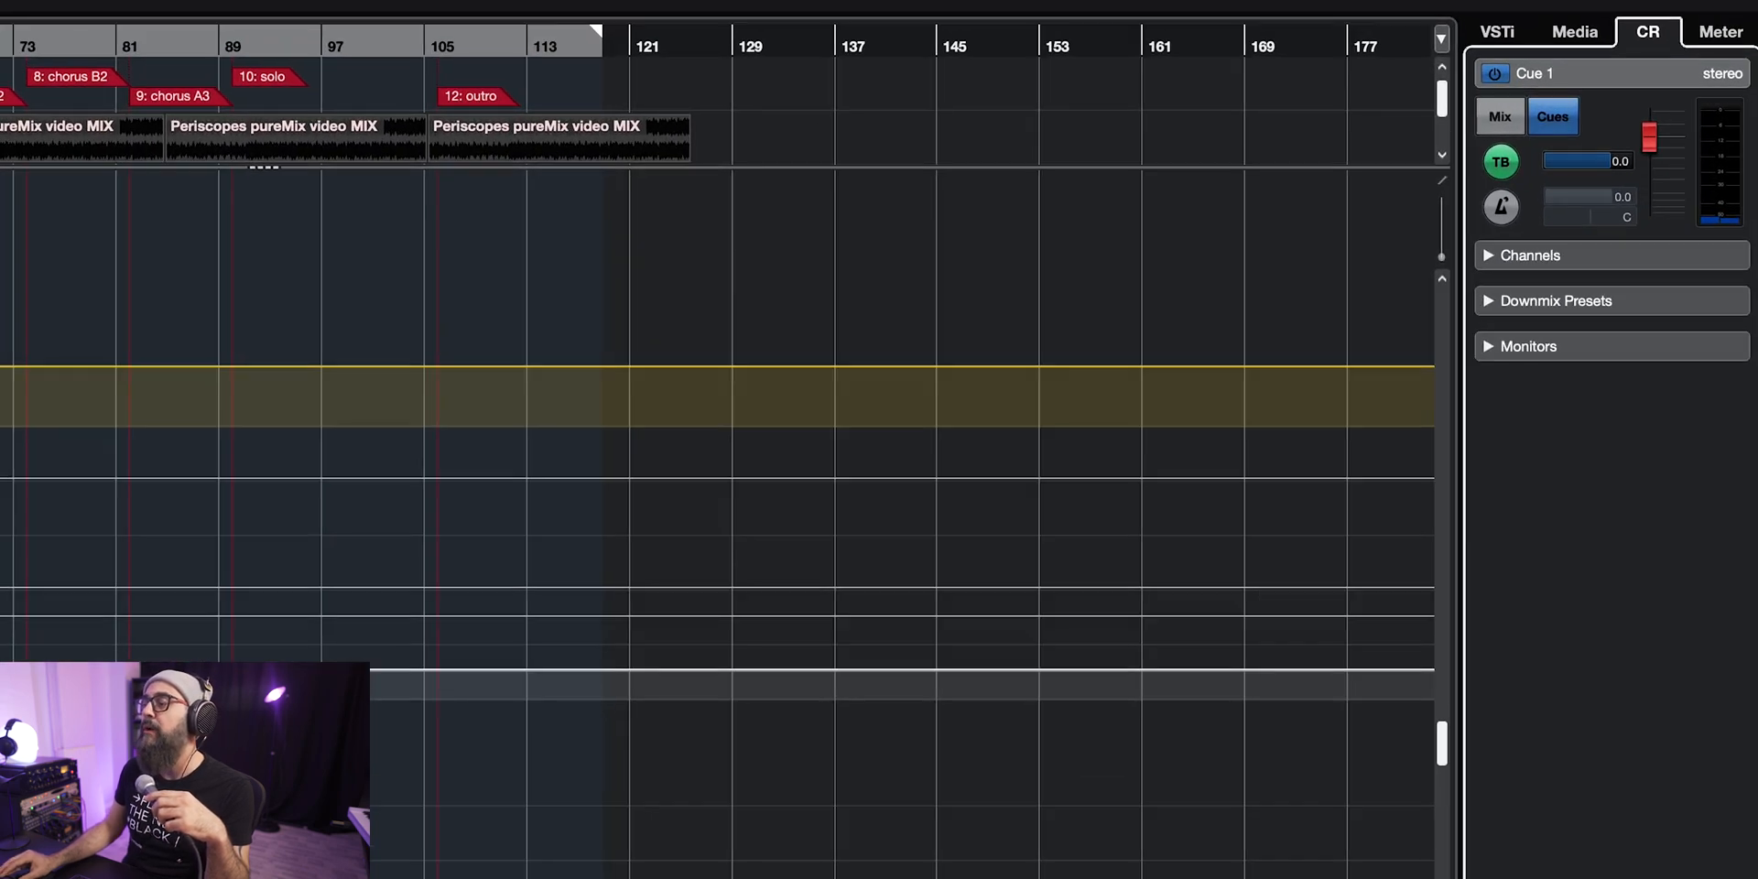
left_click(1500, 162)
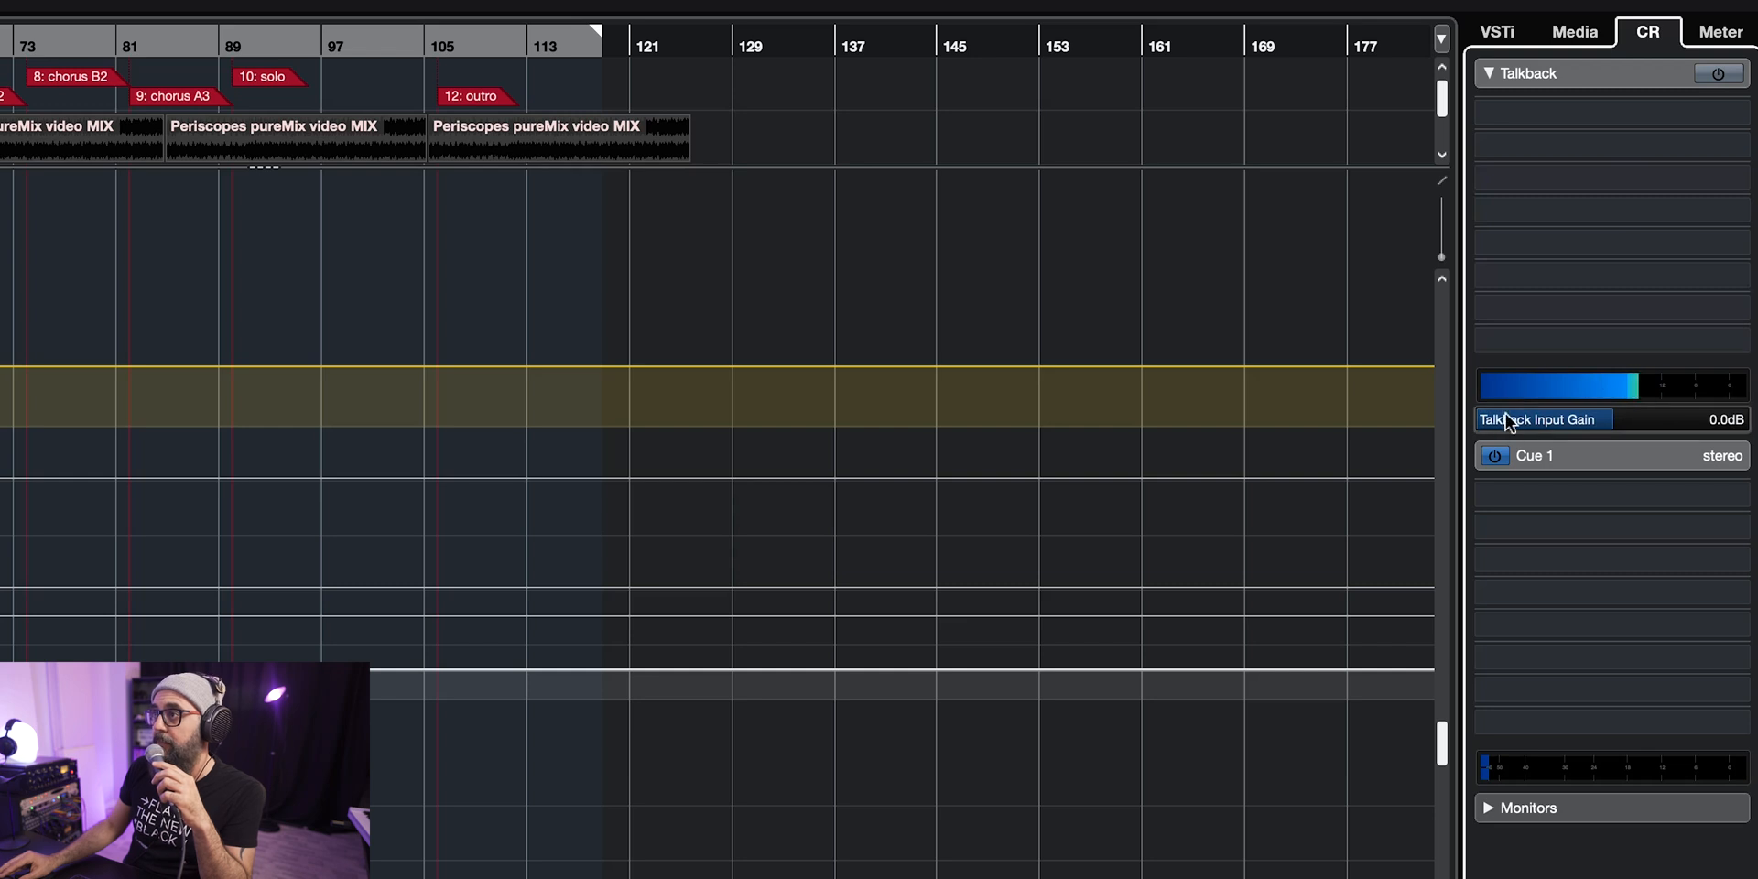
left_click(1609, 112)
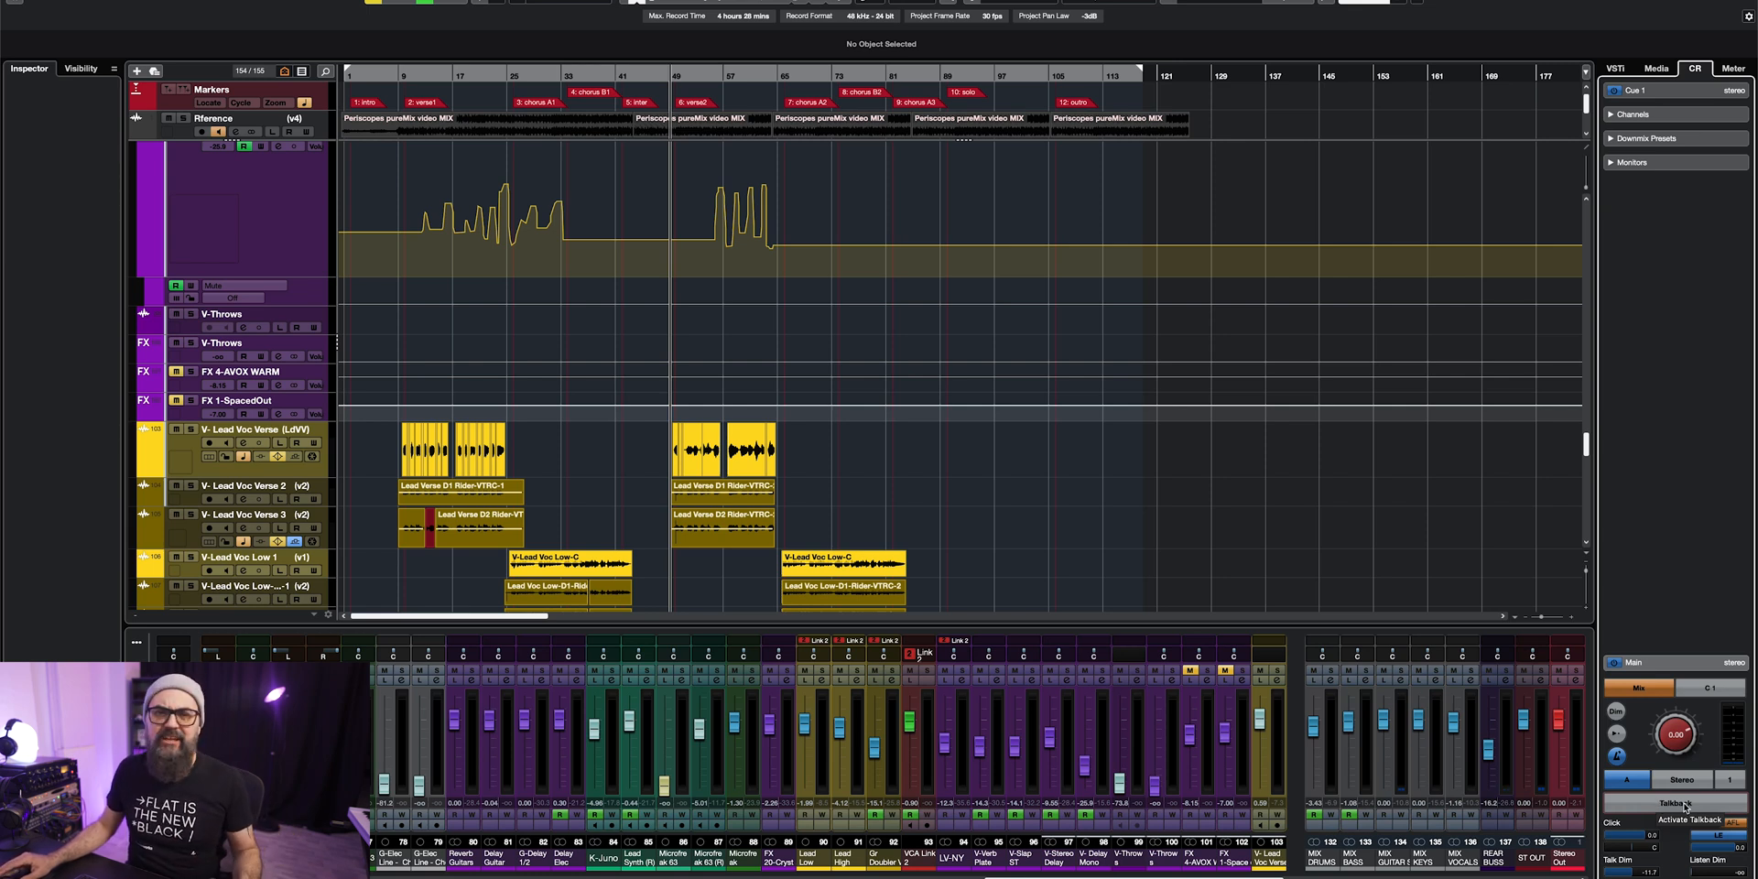
Step: Confirm F19 is assigned to Control Room > Talkback On/Off in Key Commands
left_click(1670, 802)
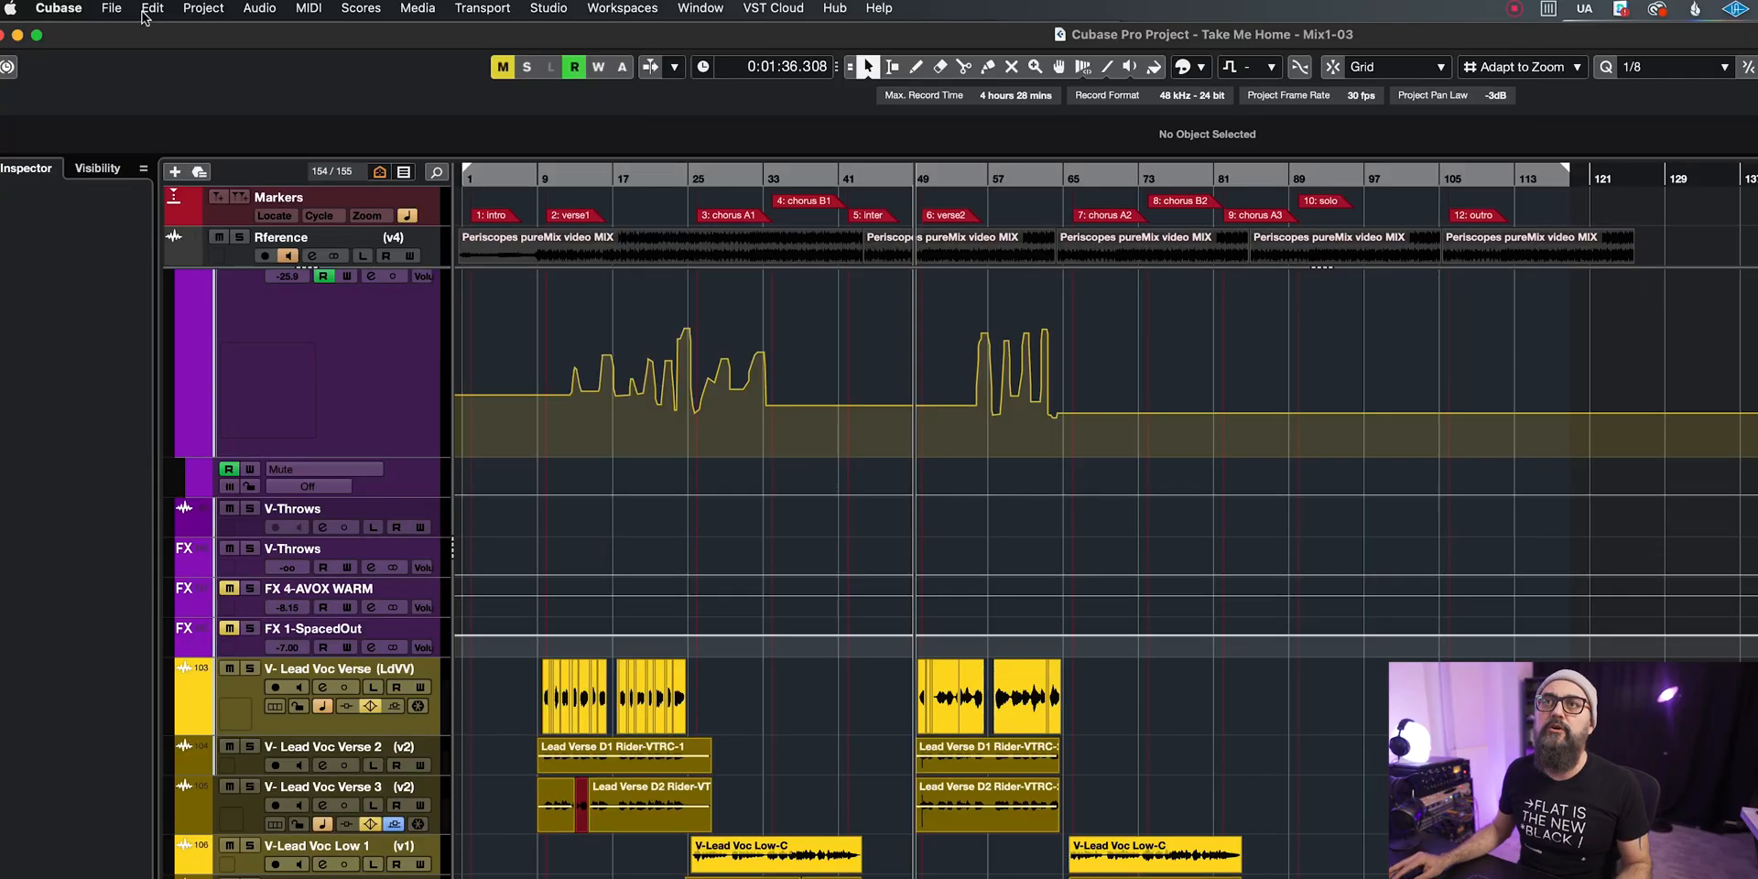
left_click(152, 8)
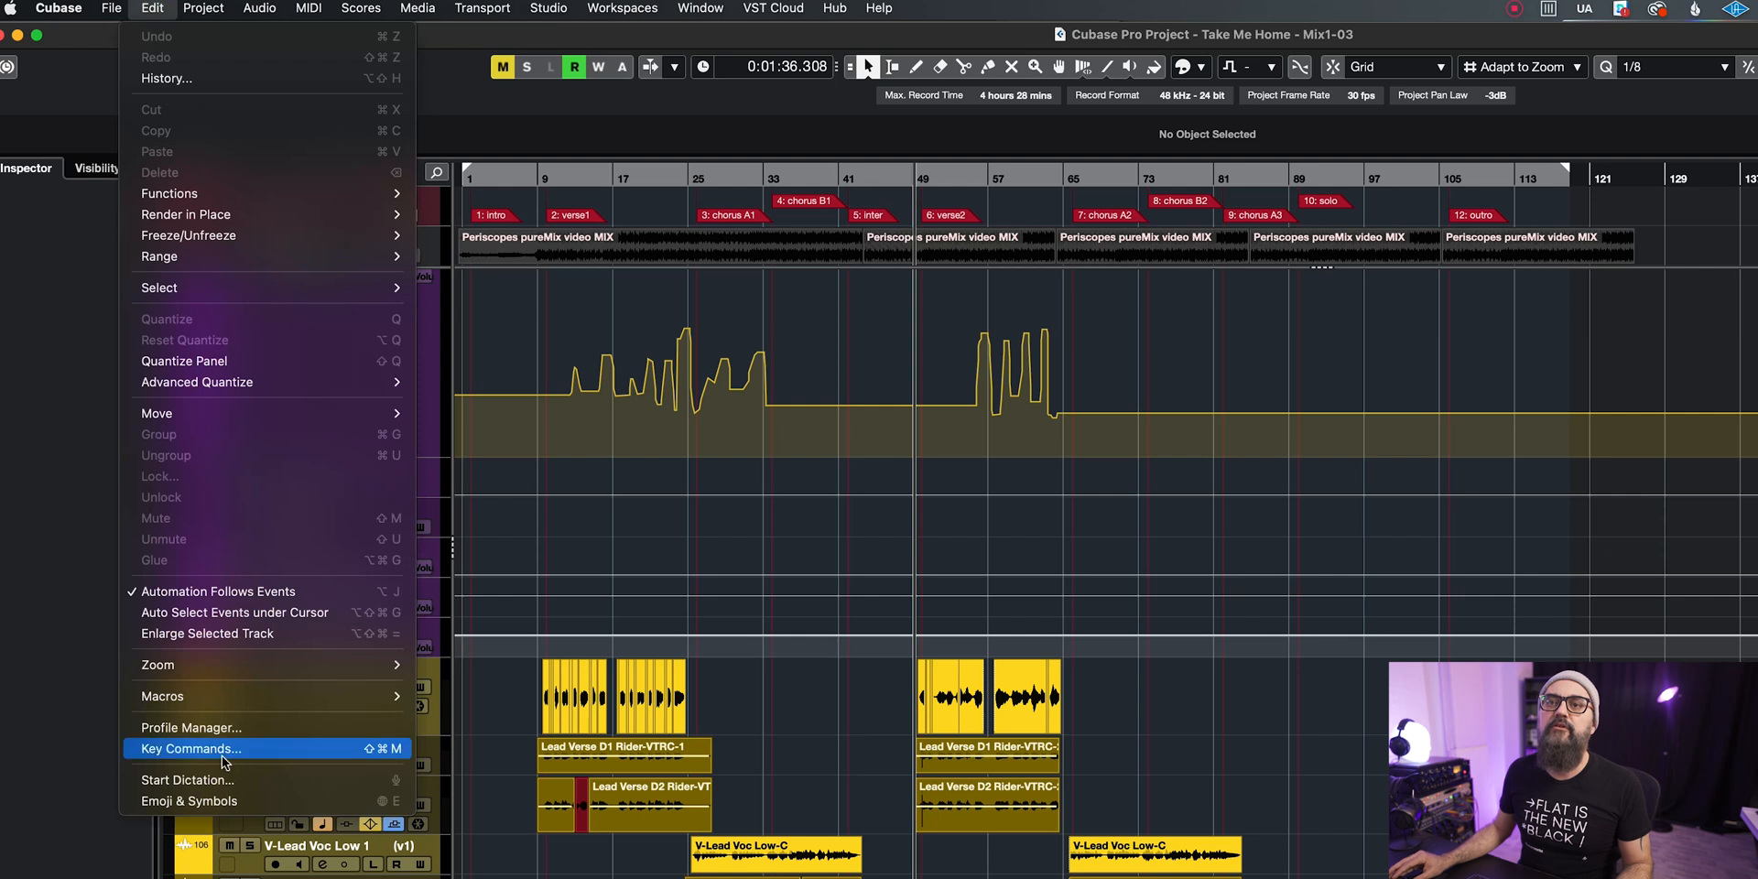
left_click(191, 747)
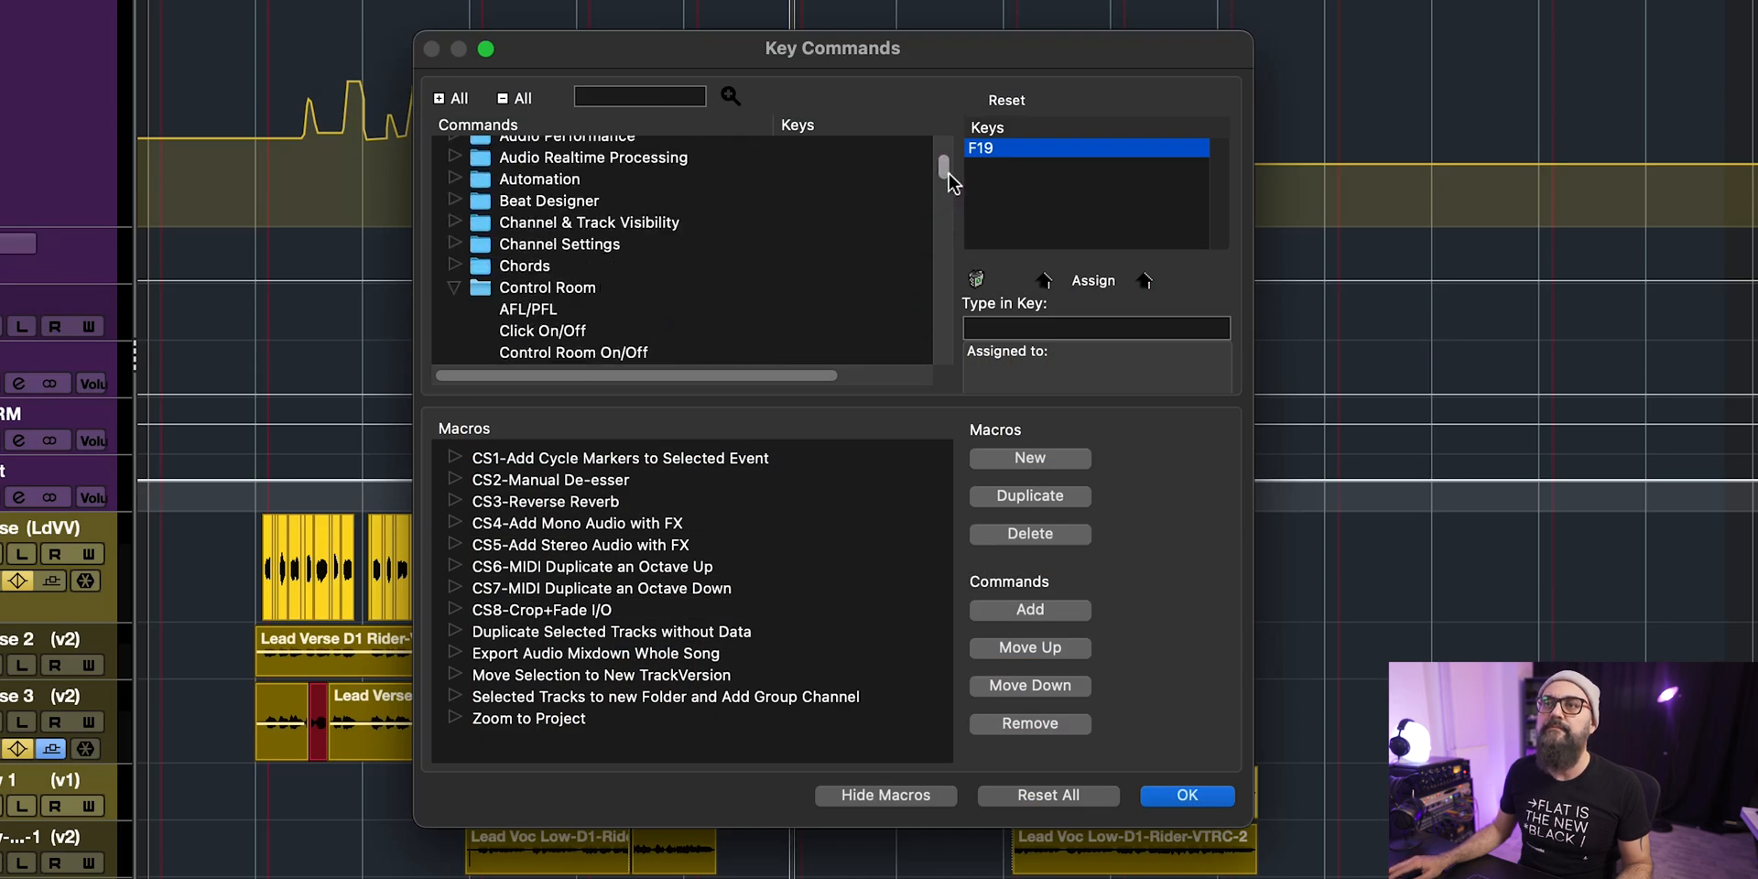
scroll("down", 3)
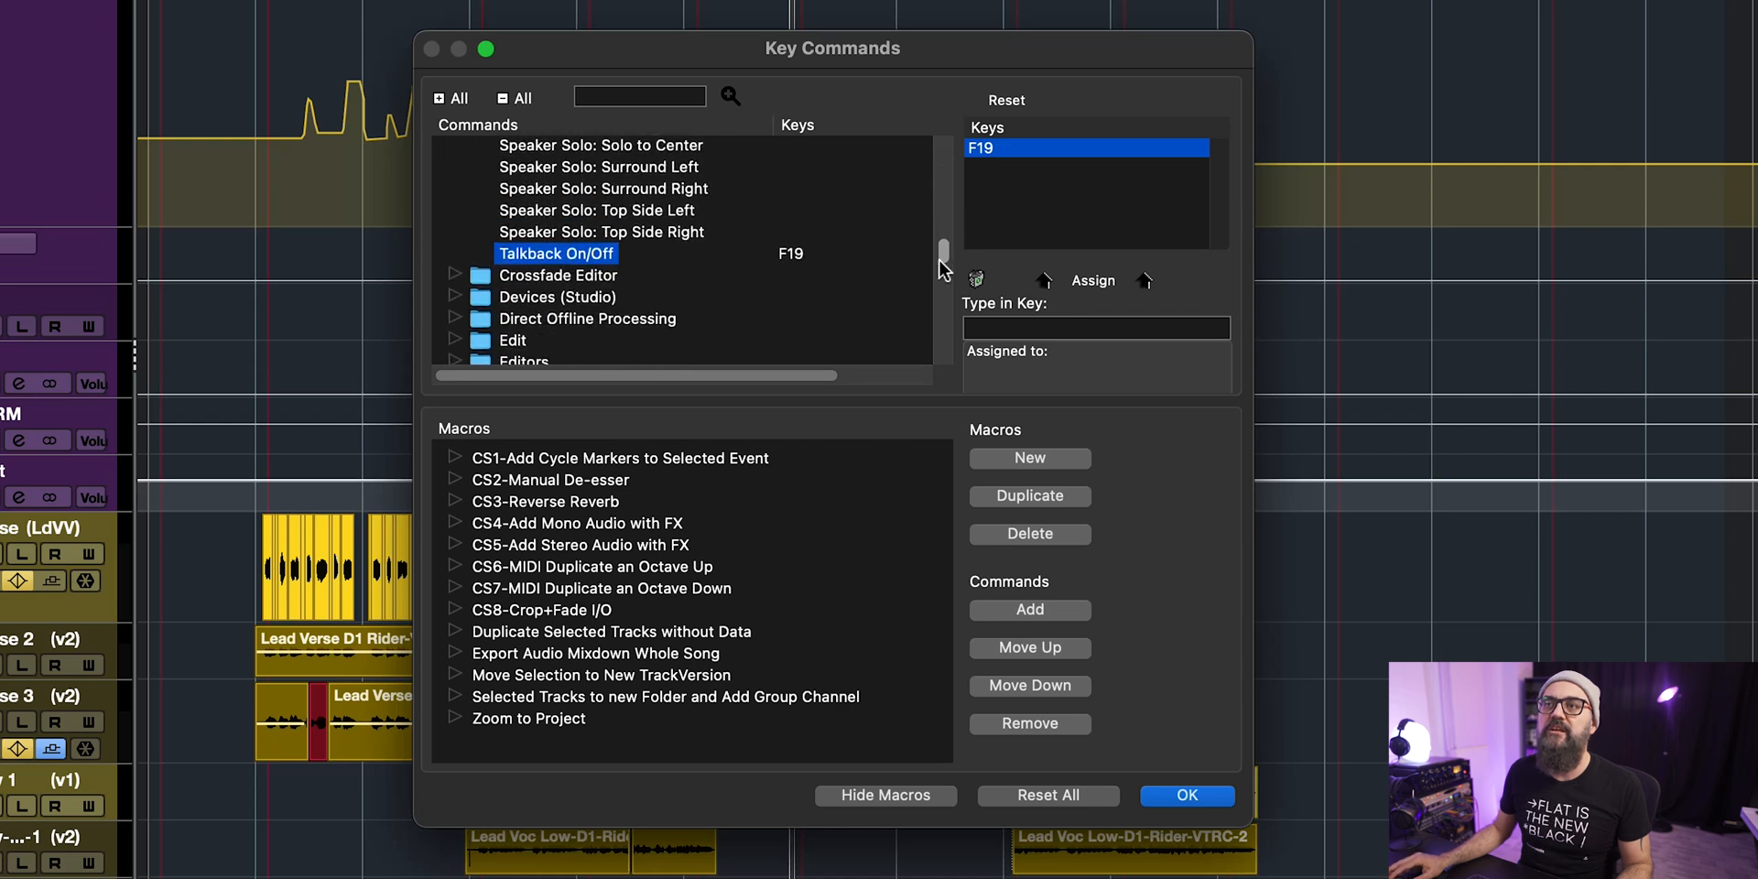
scroll("down", 3)
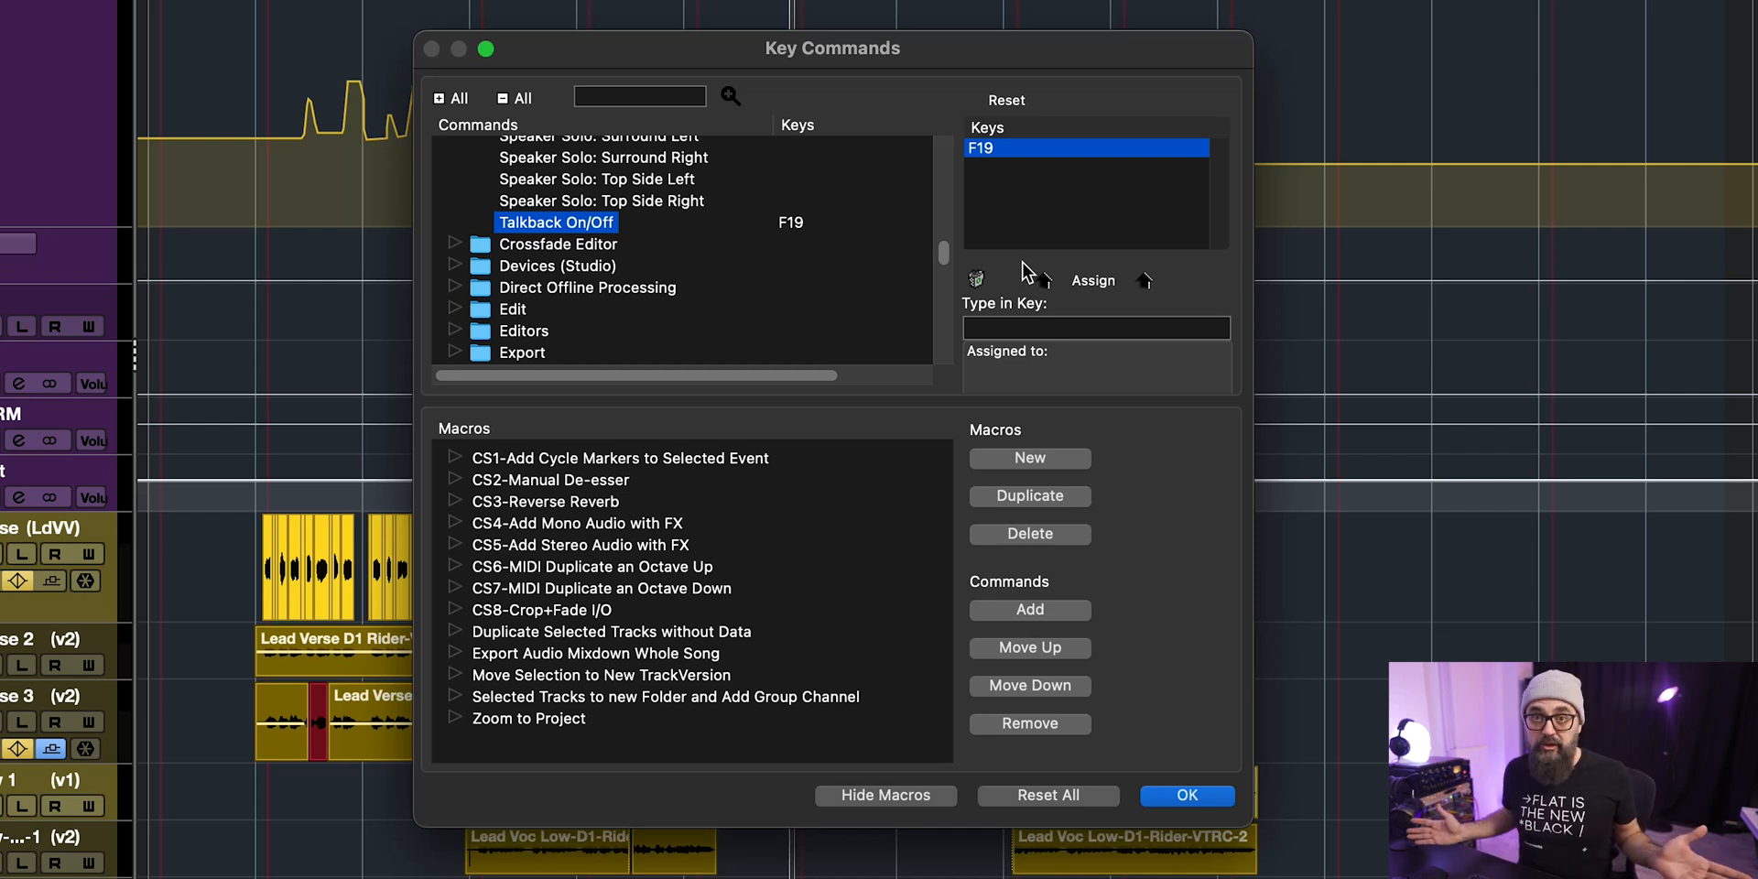
left_click(1186, 795)
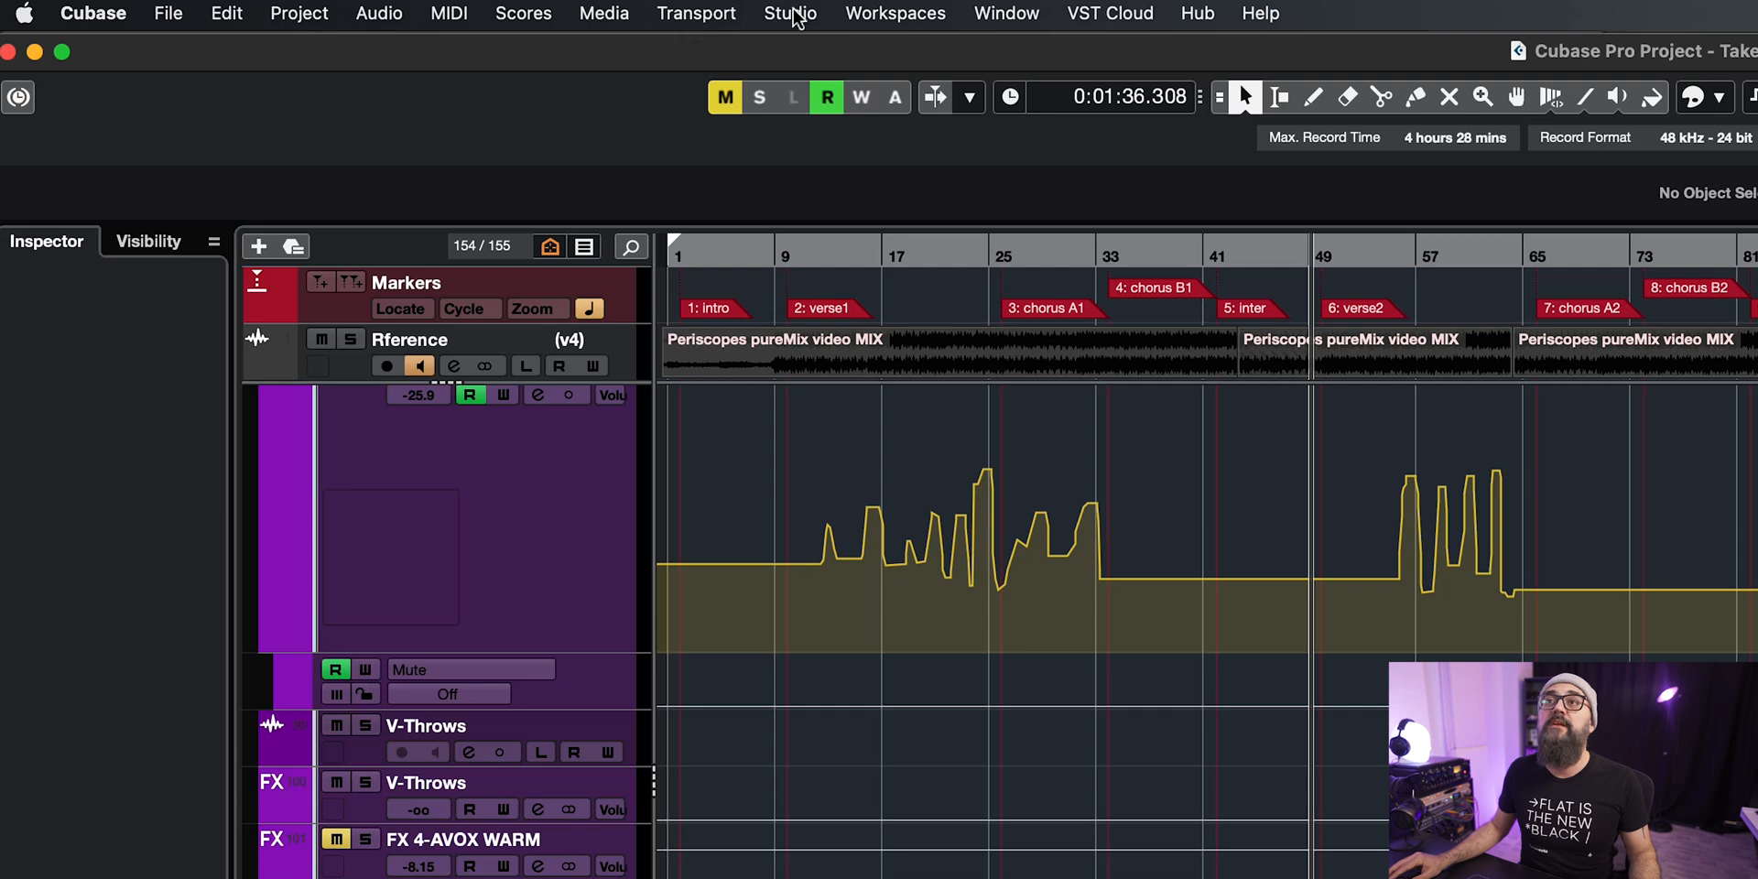
Step: View the Generic Remote Talkback row (controller 40, channel 1) and its Receive flag in Studio Setup
left_click(789, 12)
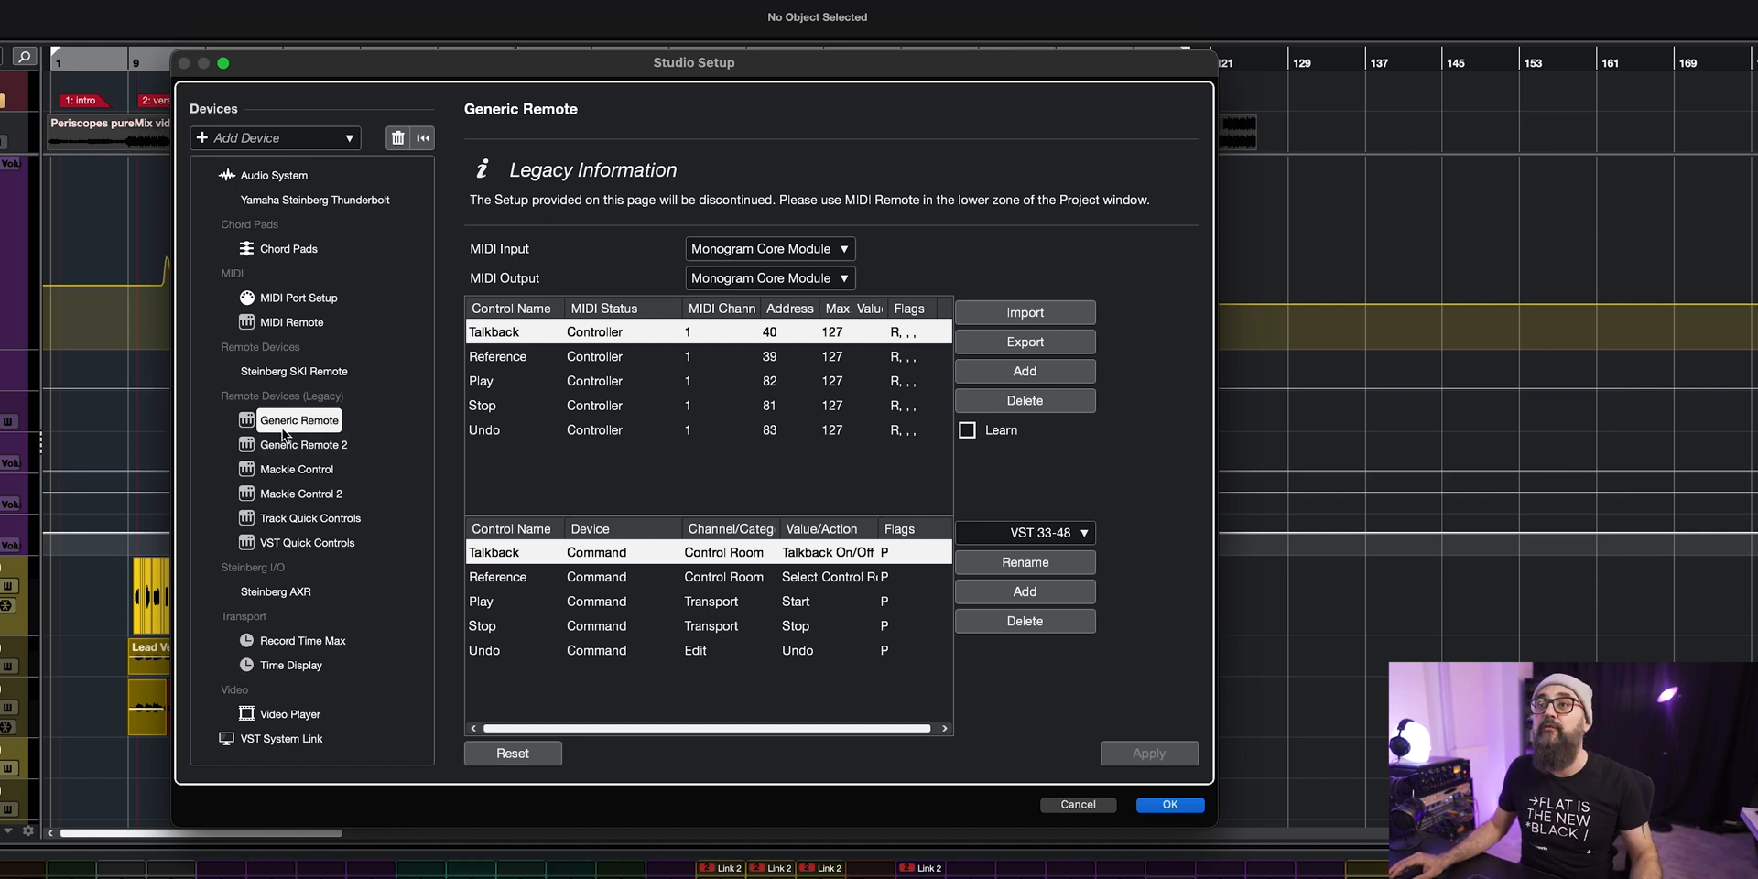
mouse_move(882, 273)
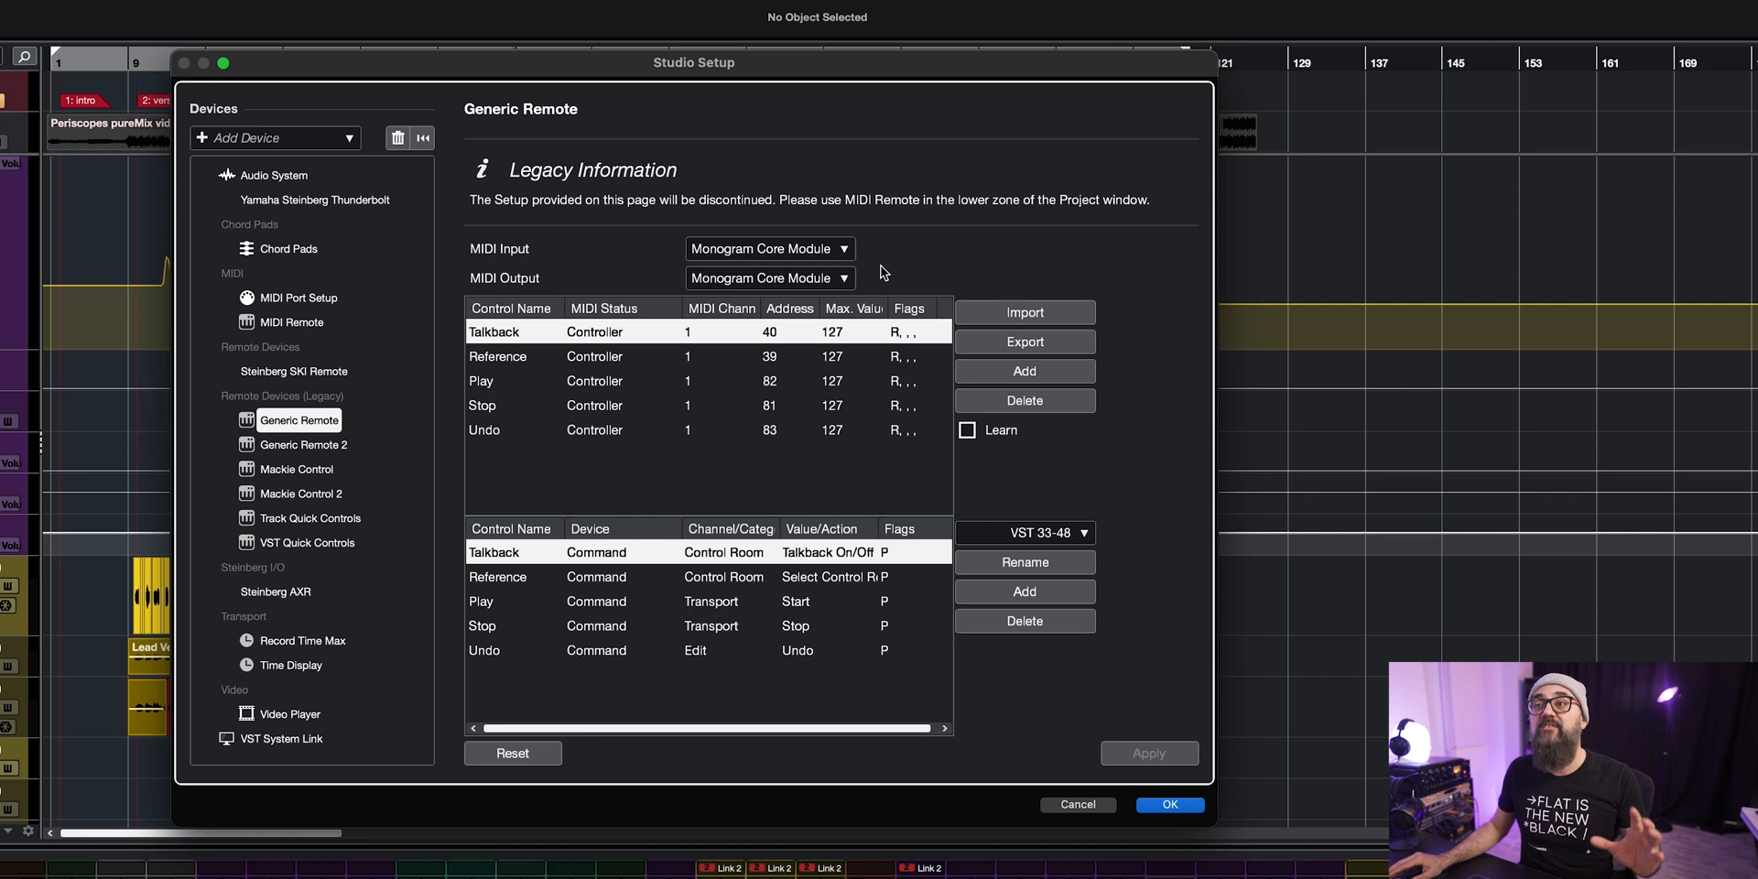
mouse_move(566, 463)
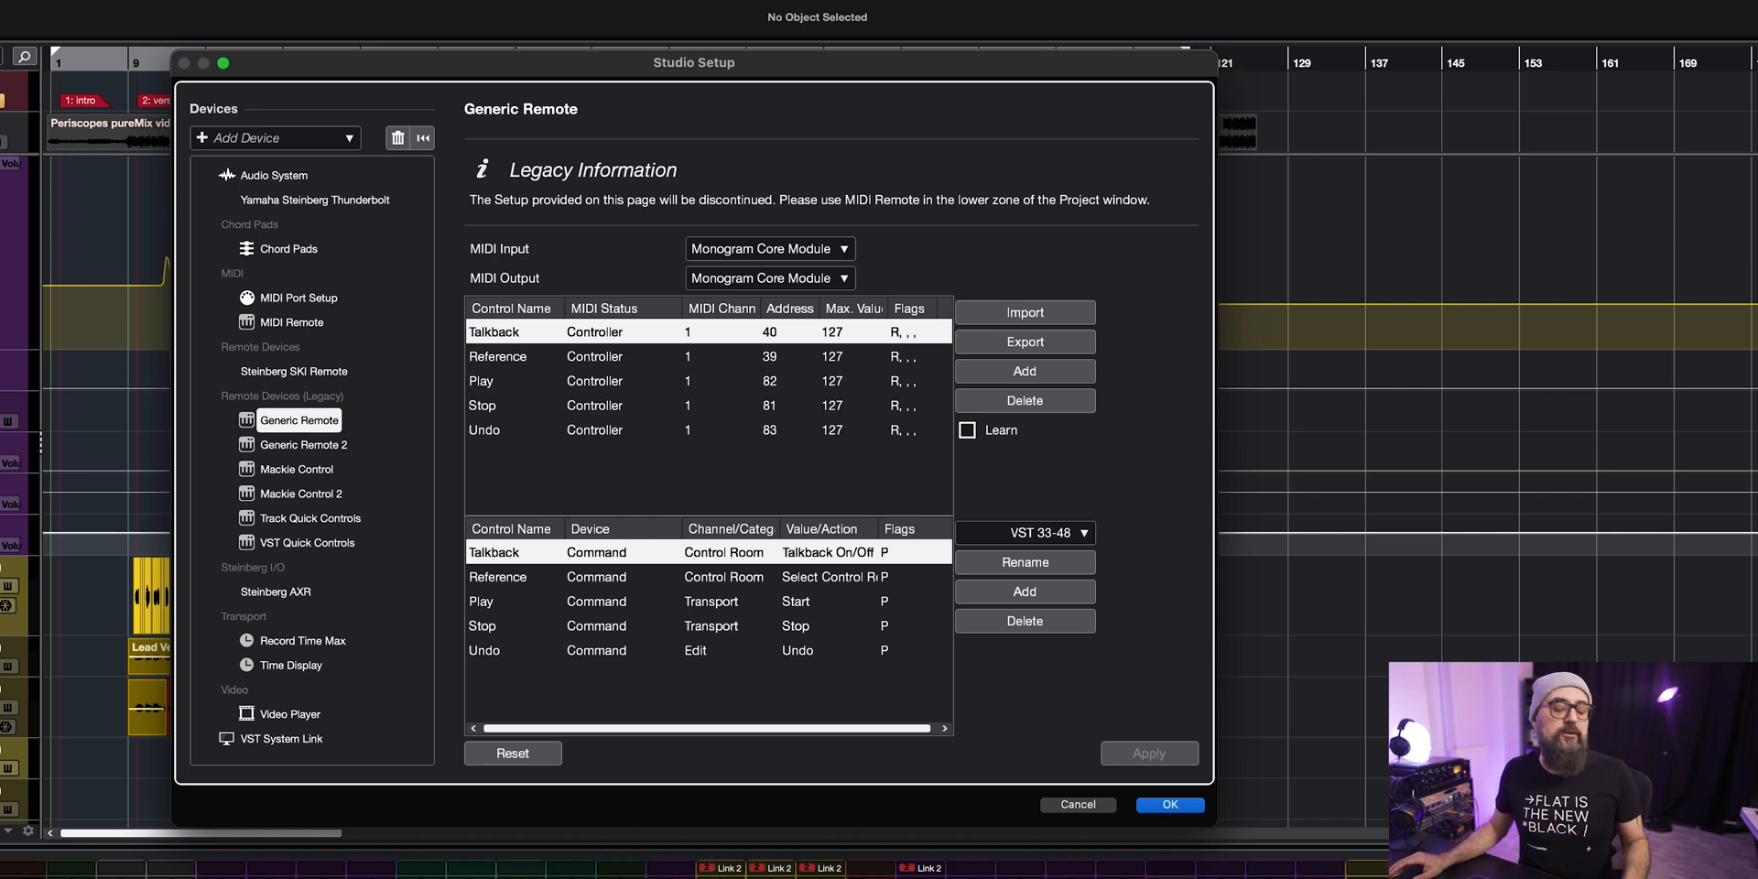
mouse_move(707, 331)
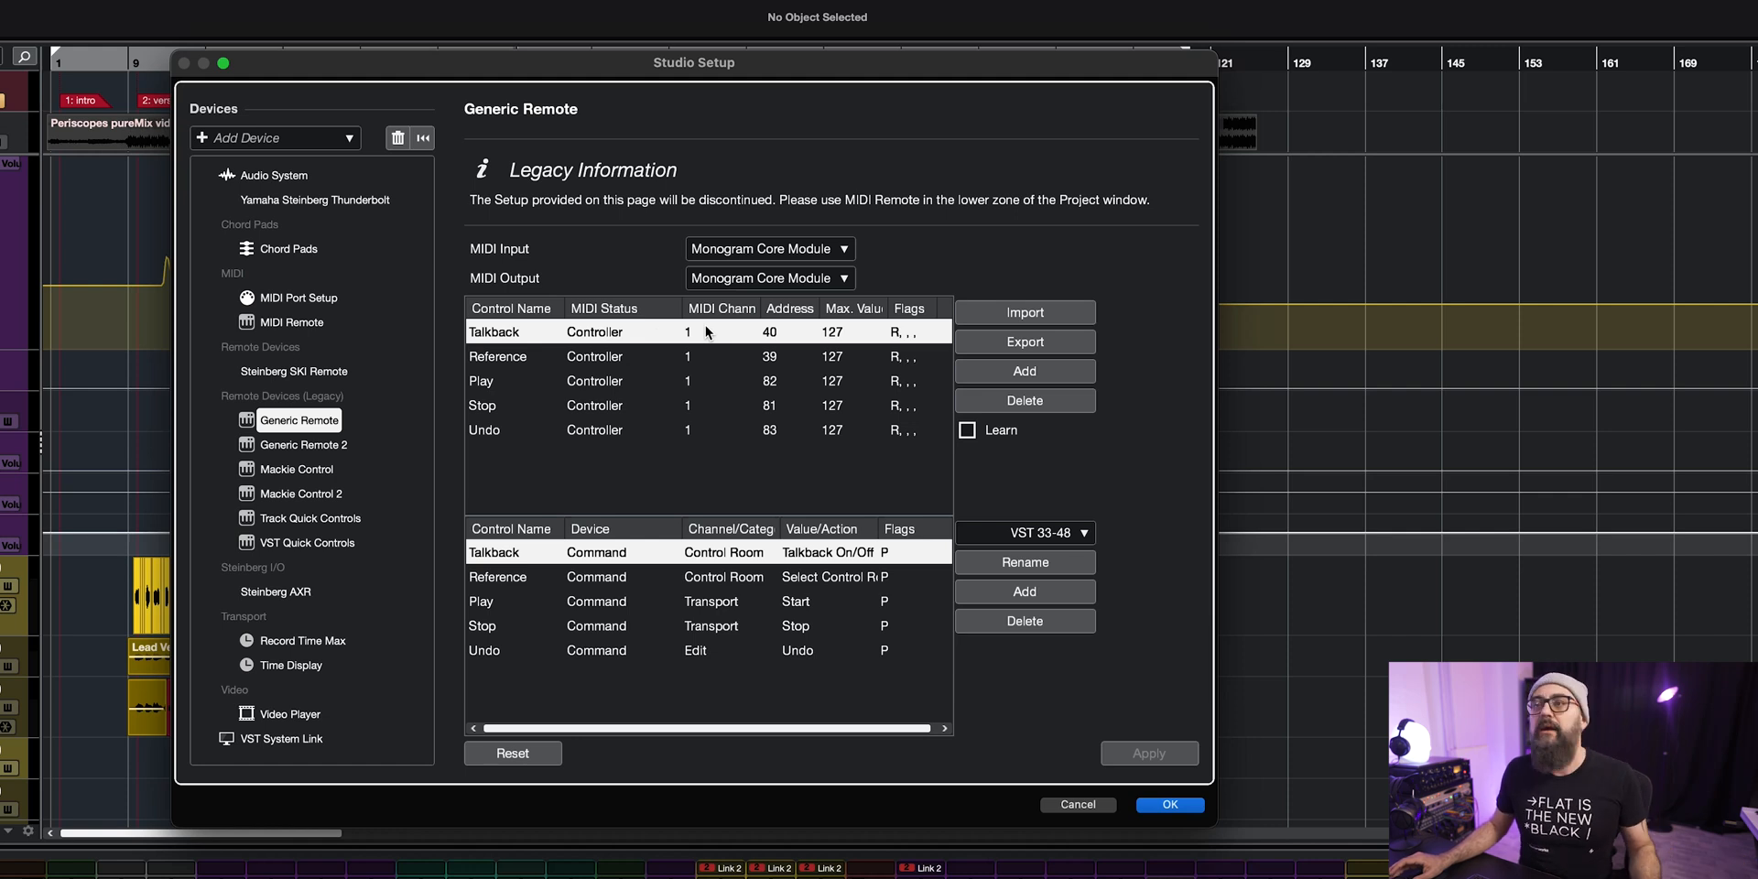
mouse_move(550, 347)
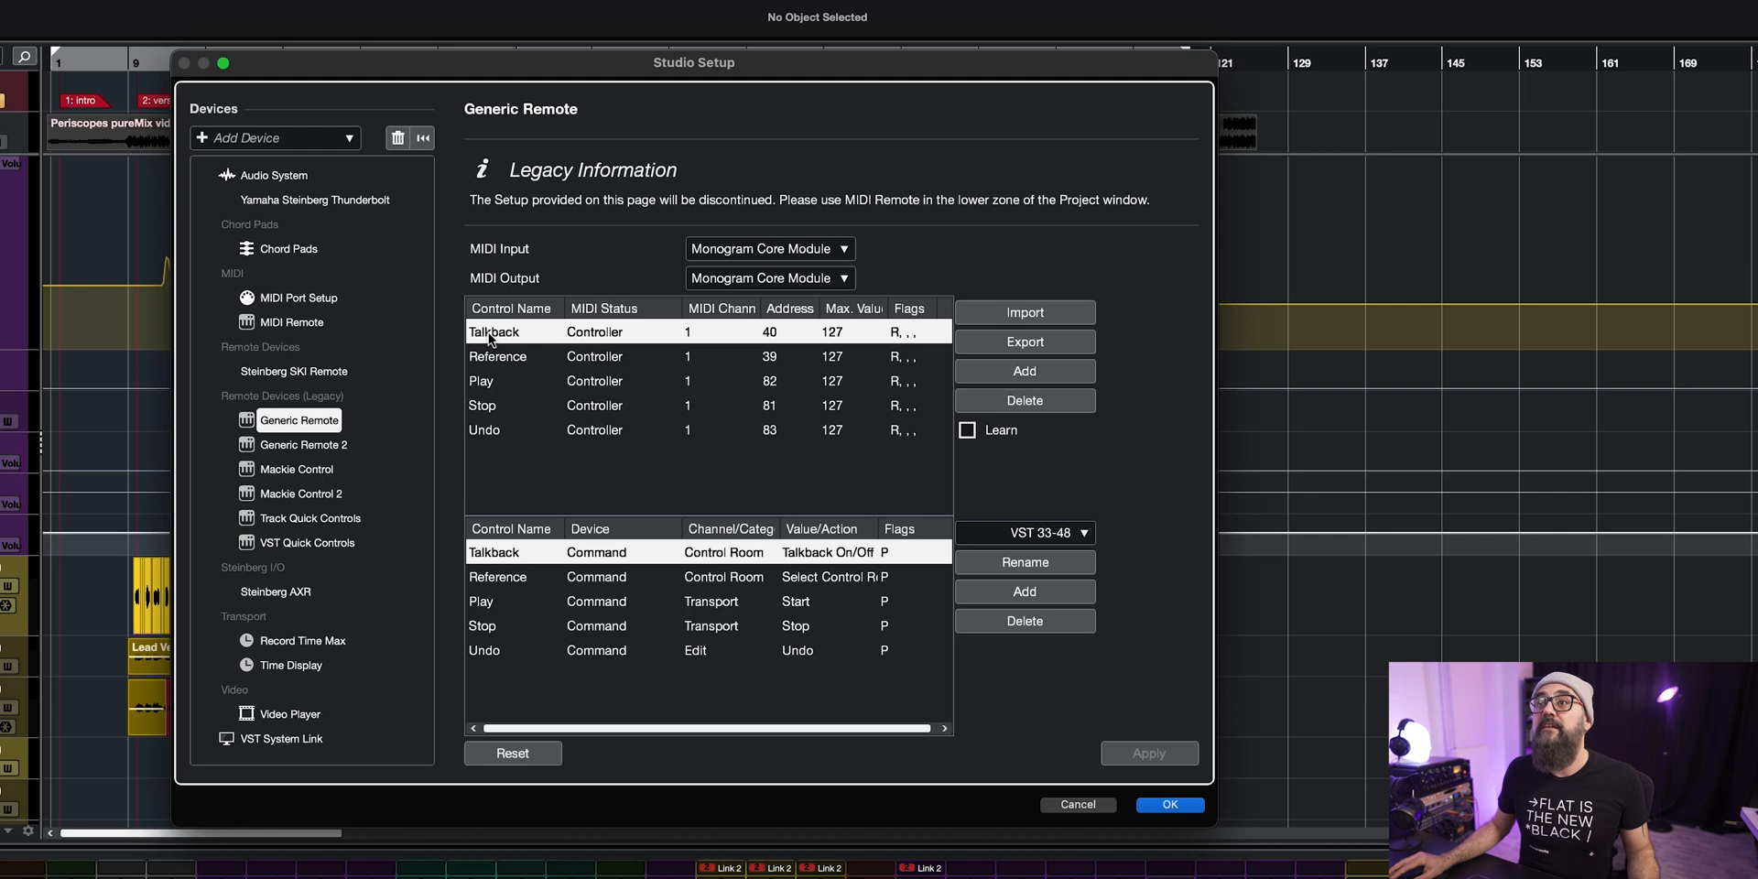
mouse_move(787, 342)
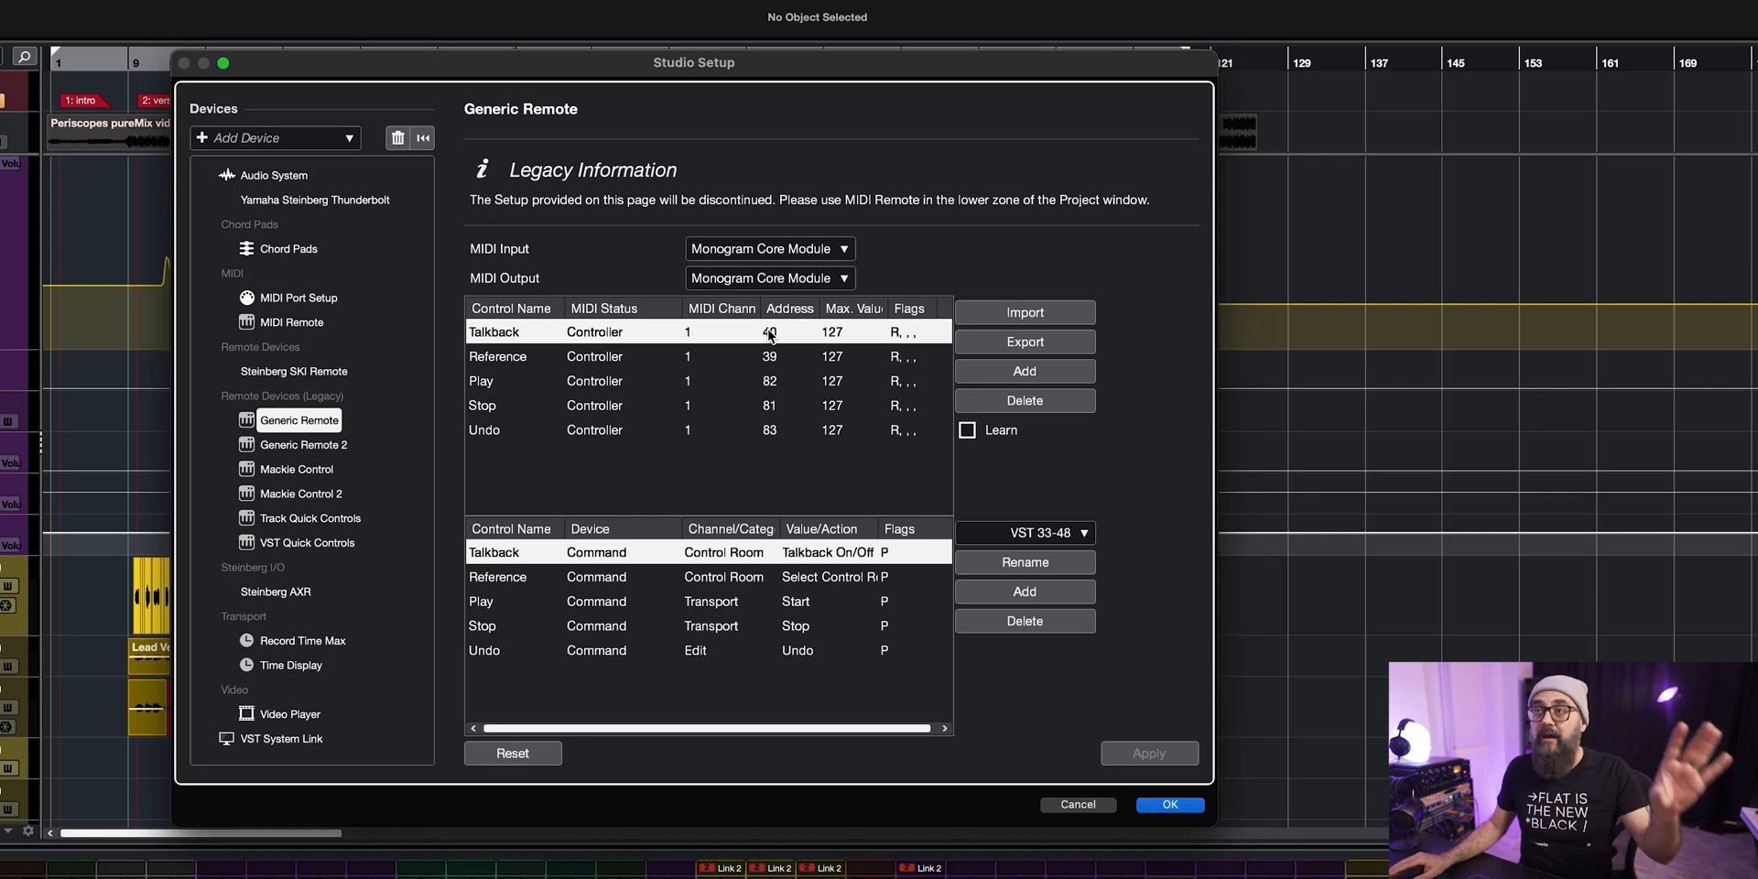
mouse_move(776, 341)
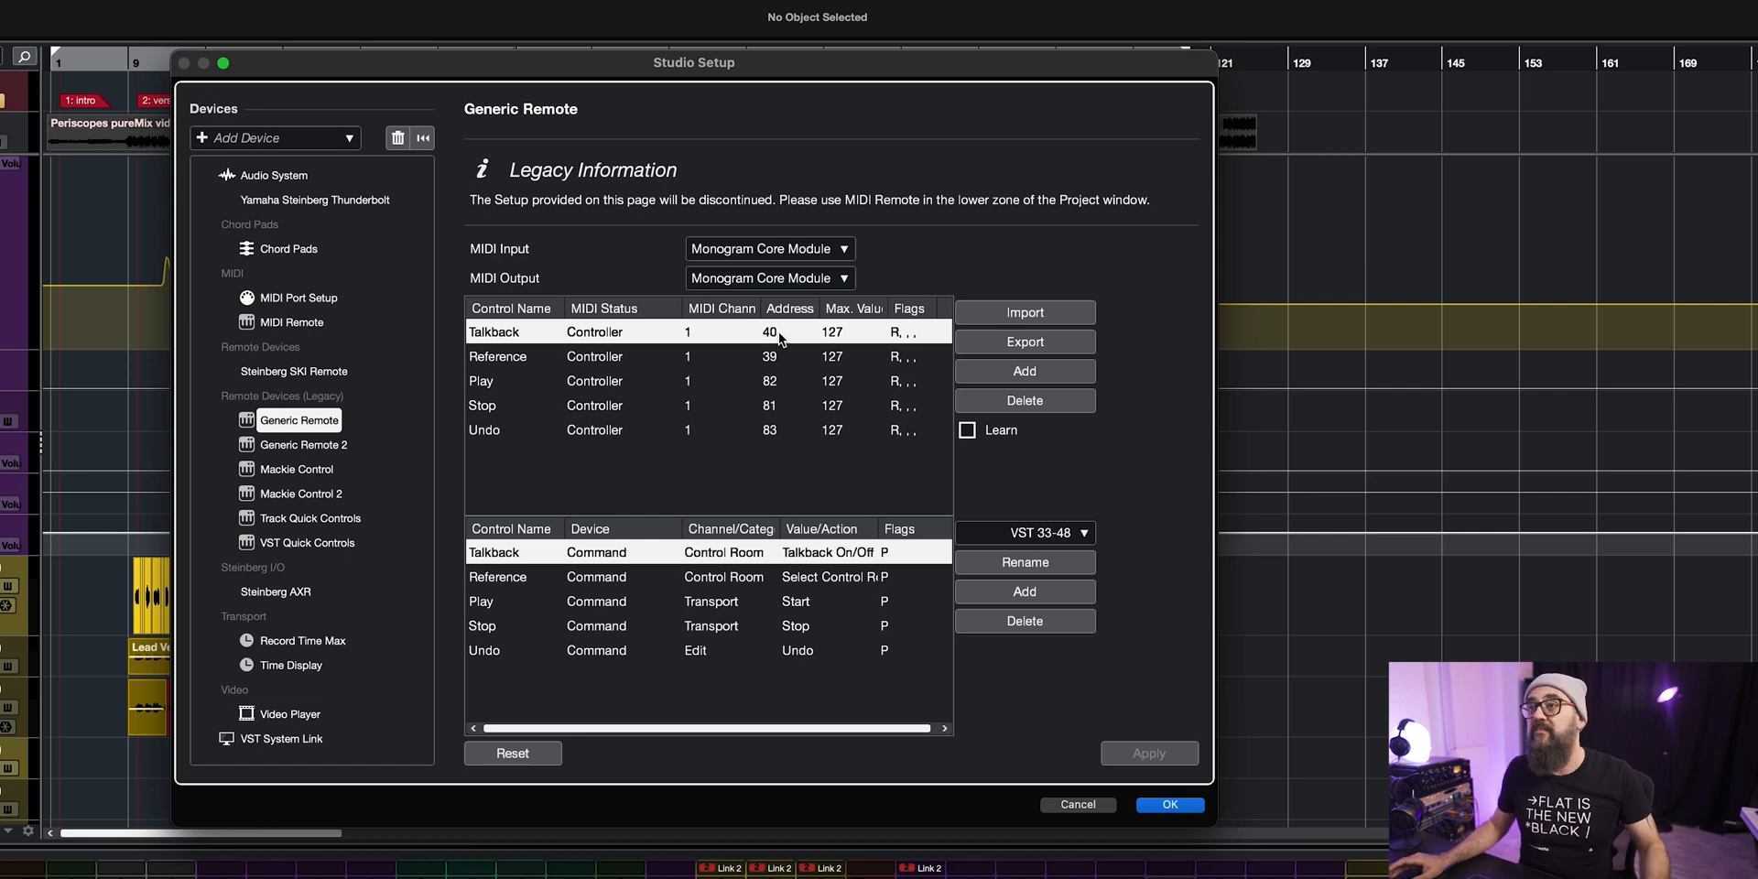
mouse_move(840, 337)
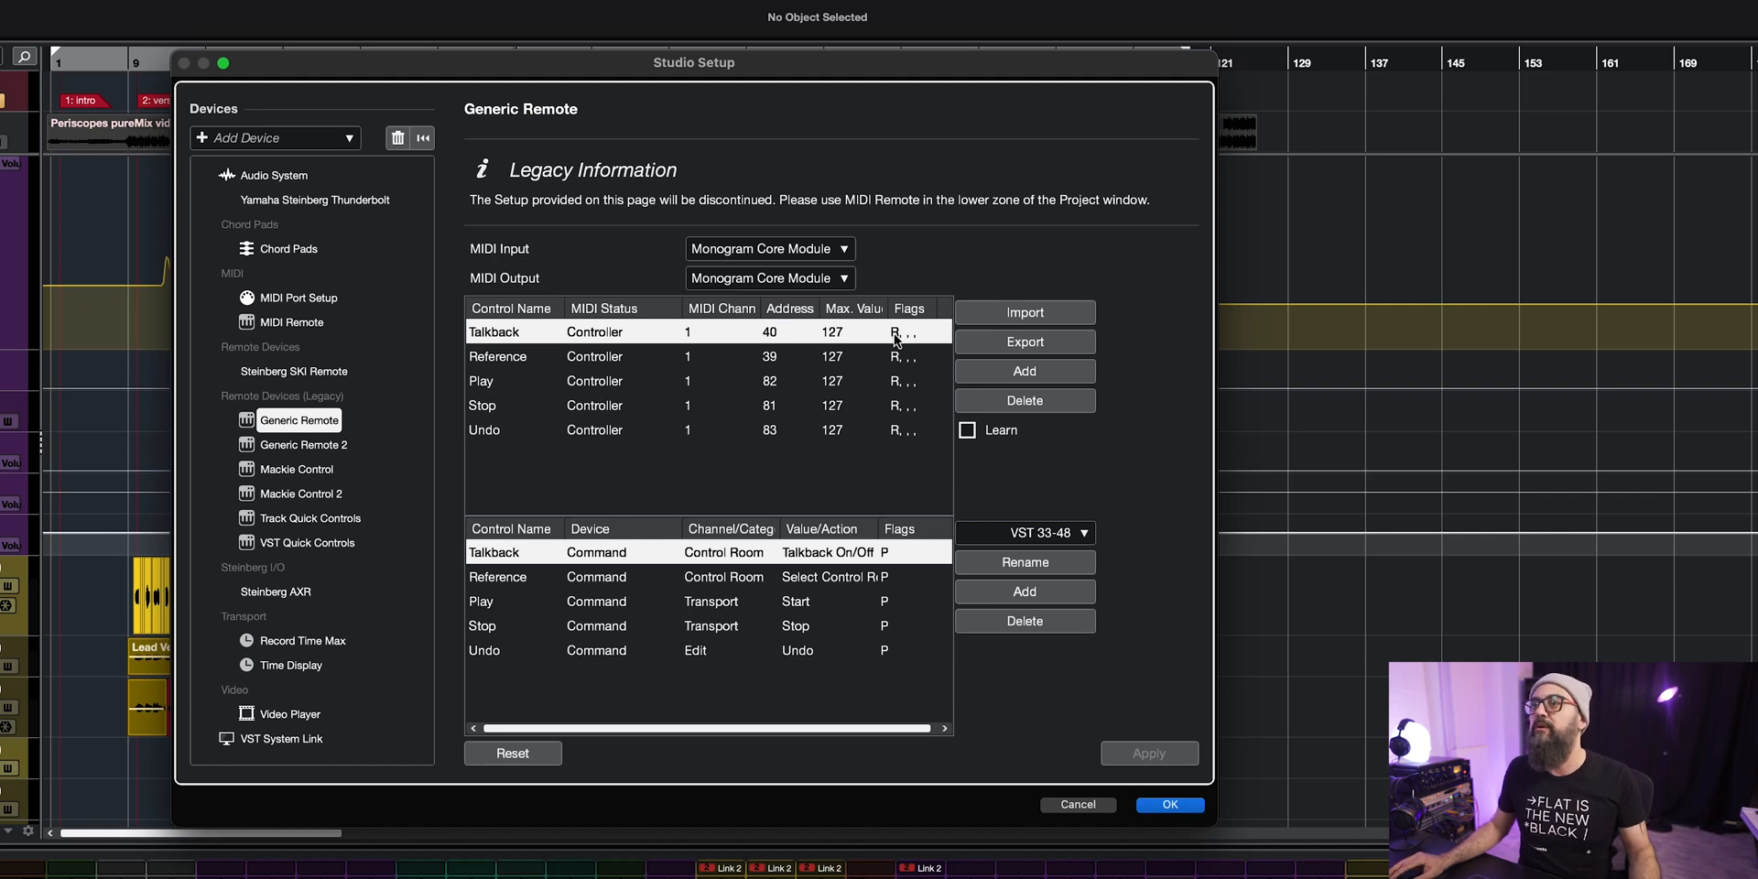
left_click(908, 332)
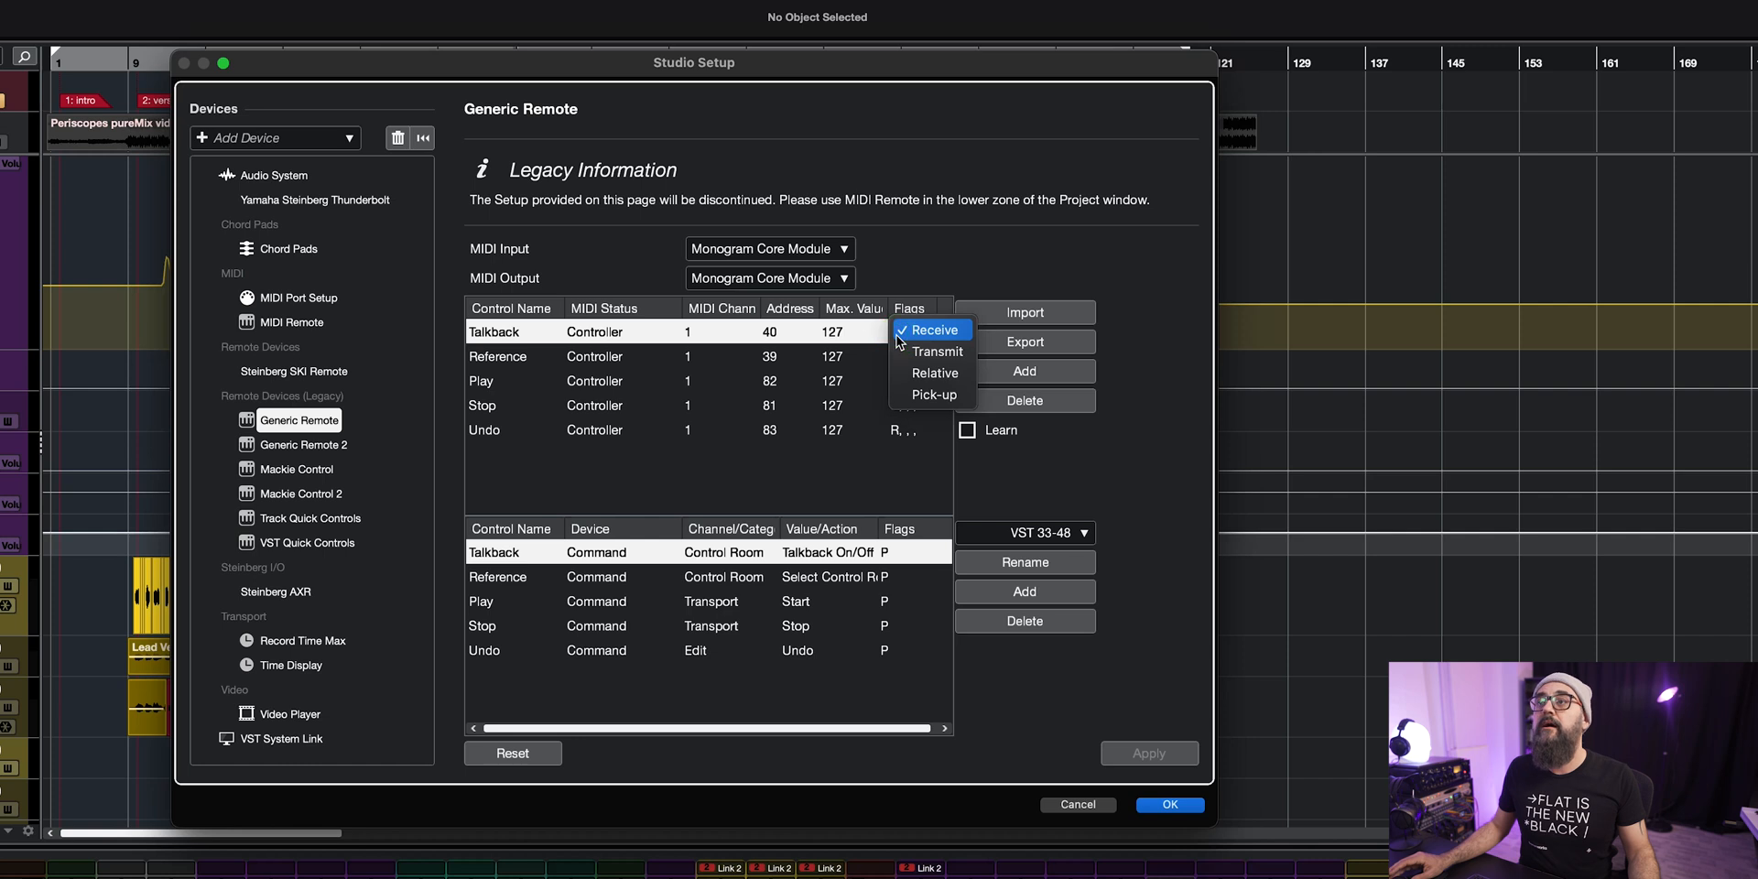
mouse_move(910, 293)
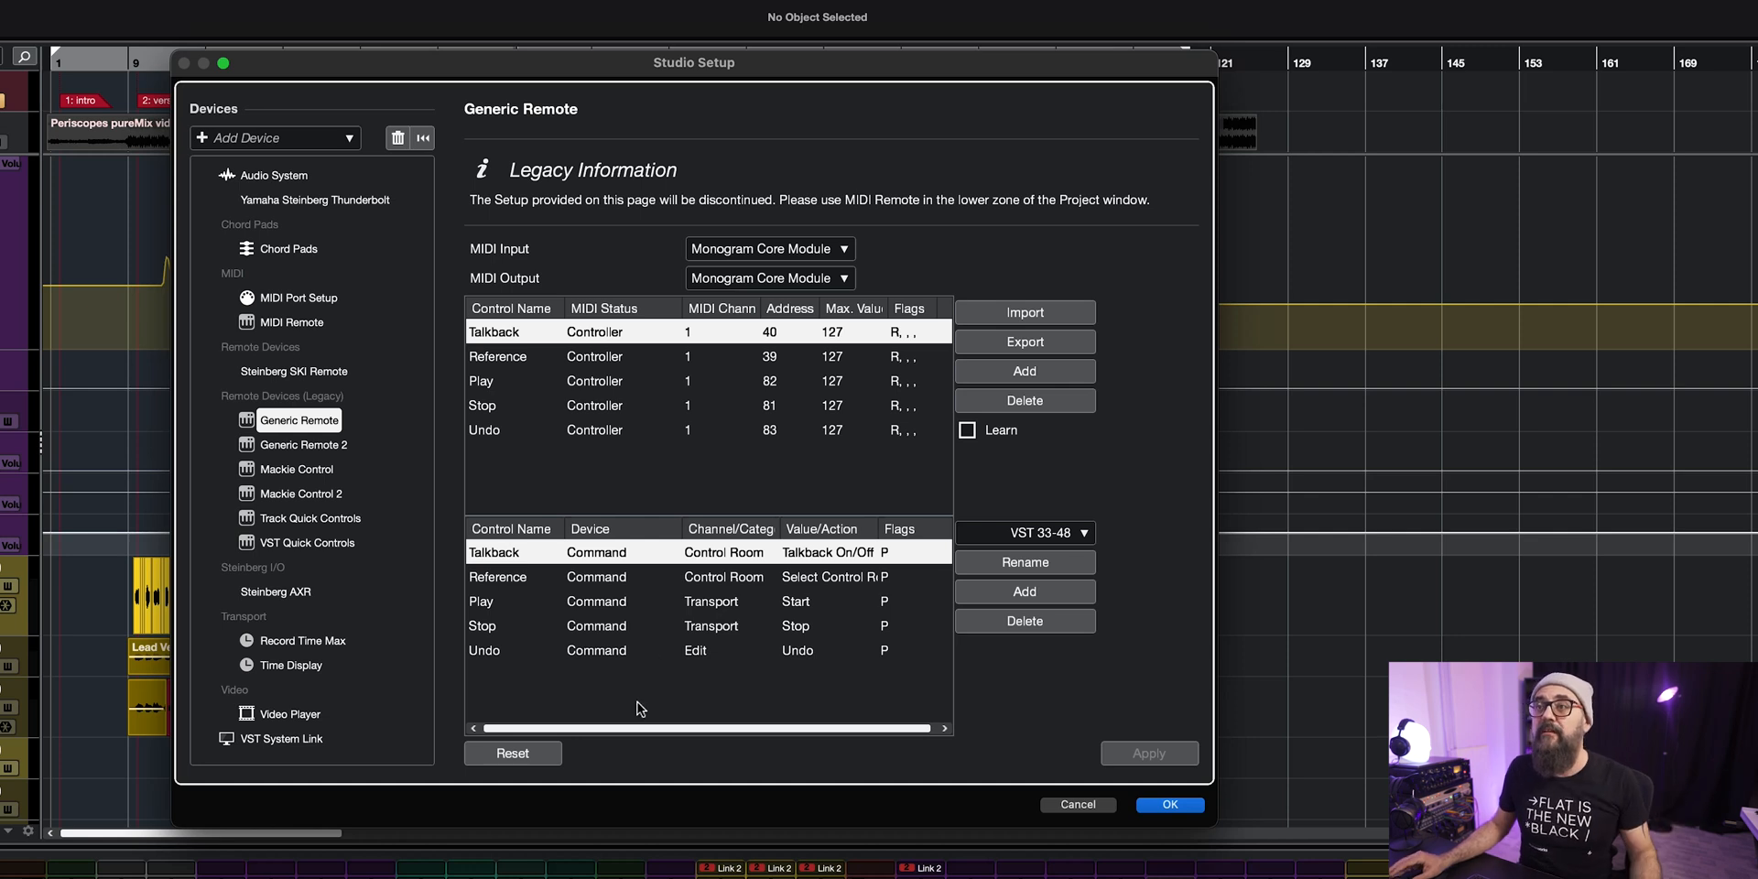
mouse_move(628, 551)
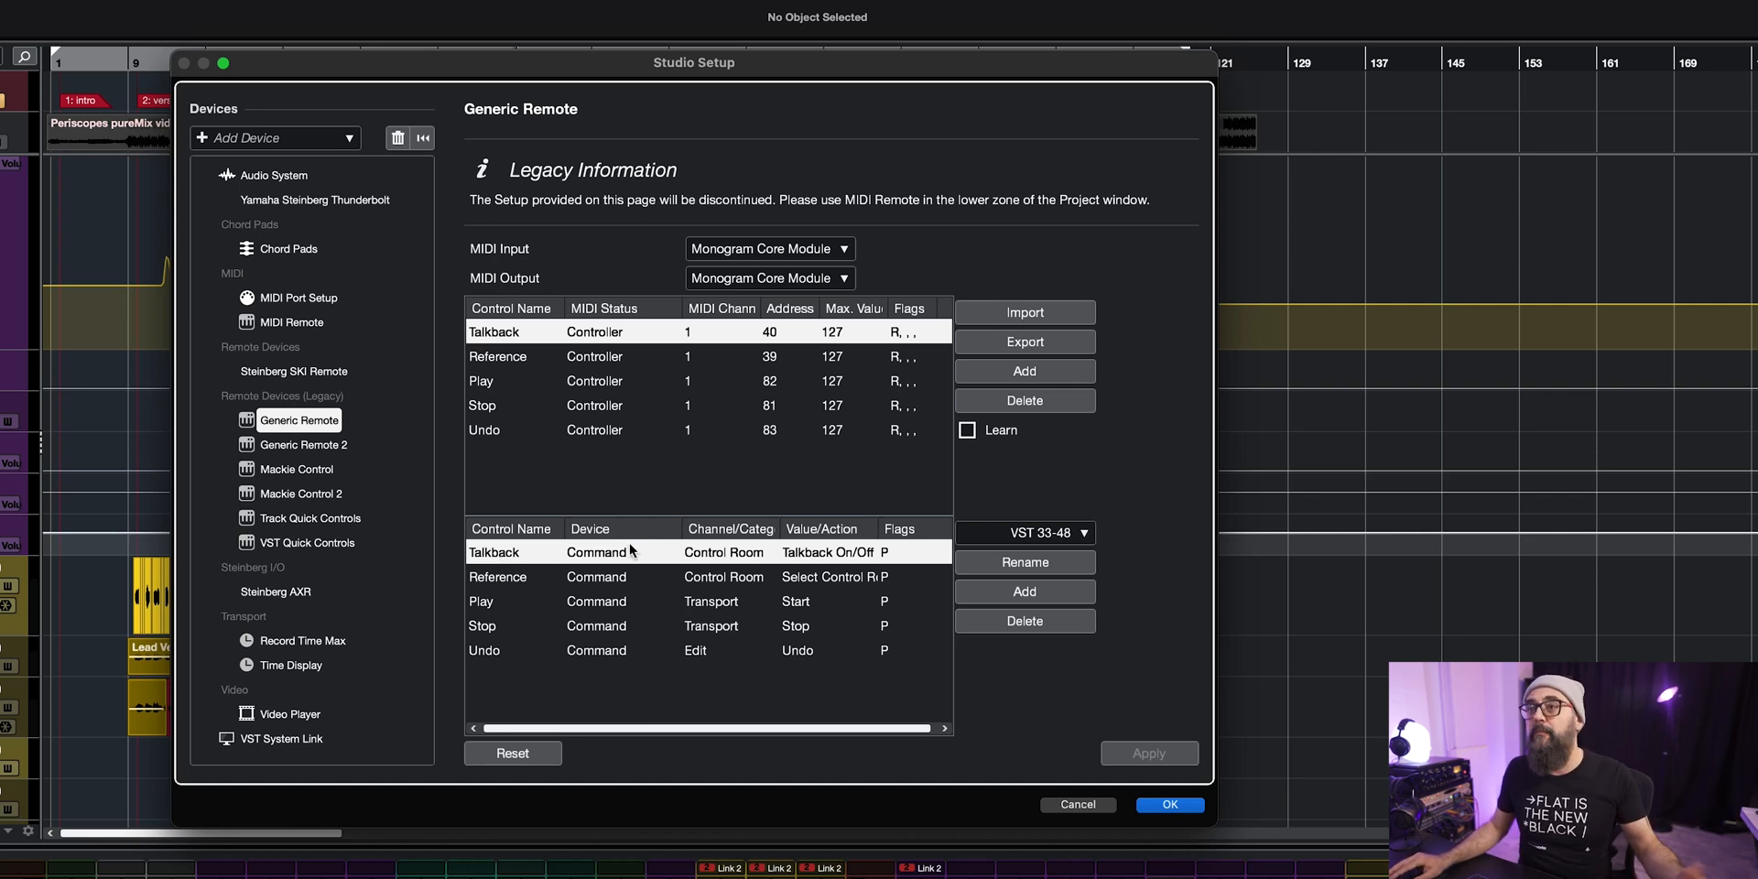
Step: Map Talkback to Command > Control Room > Talkback On/Off and apply the Generic Remote mapping
left_click(593, 552)
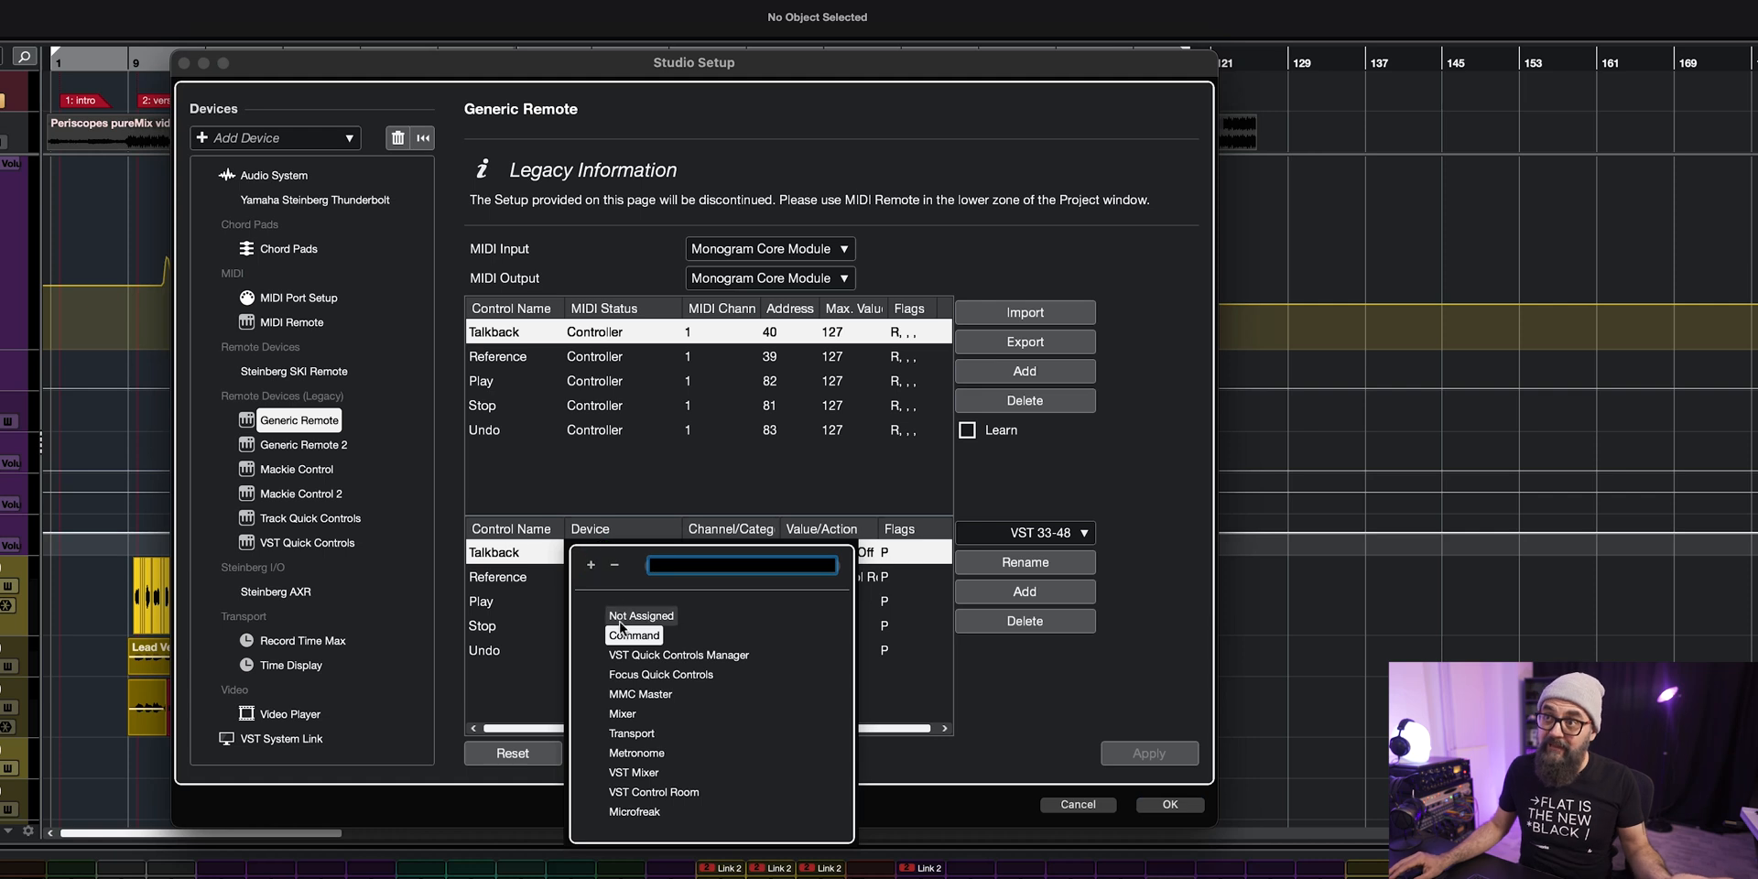
left_click(632, 635)
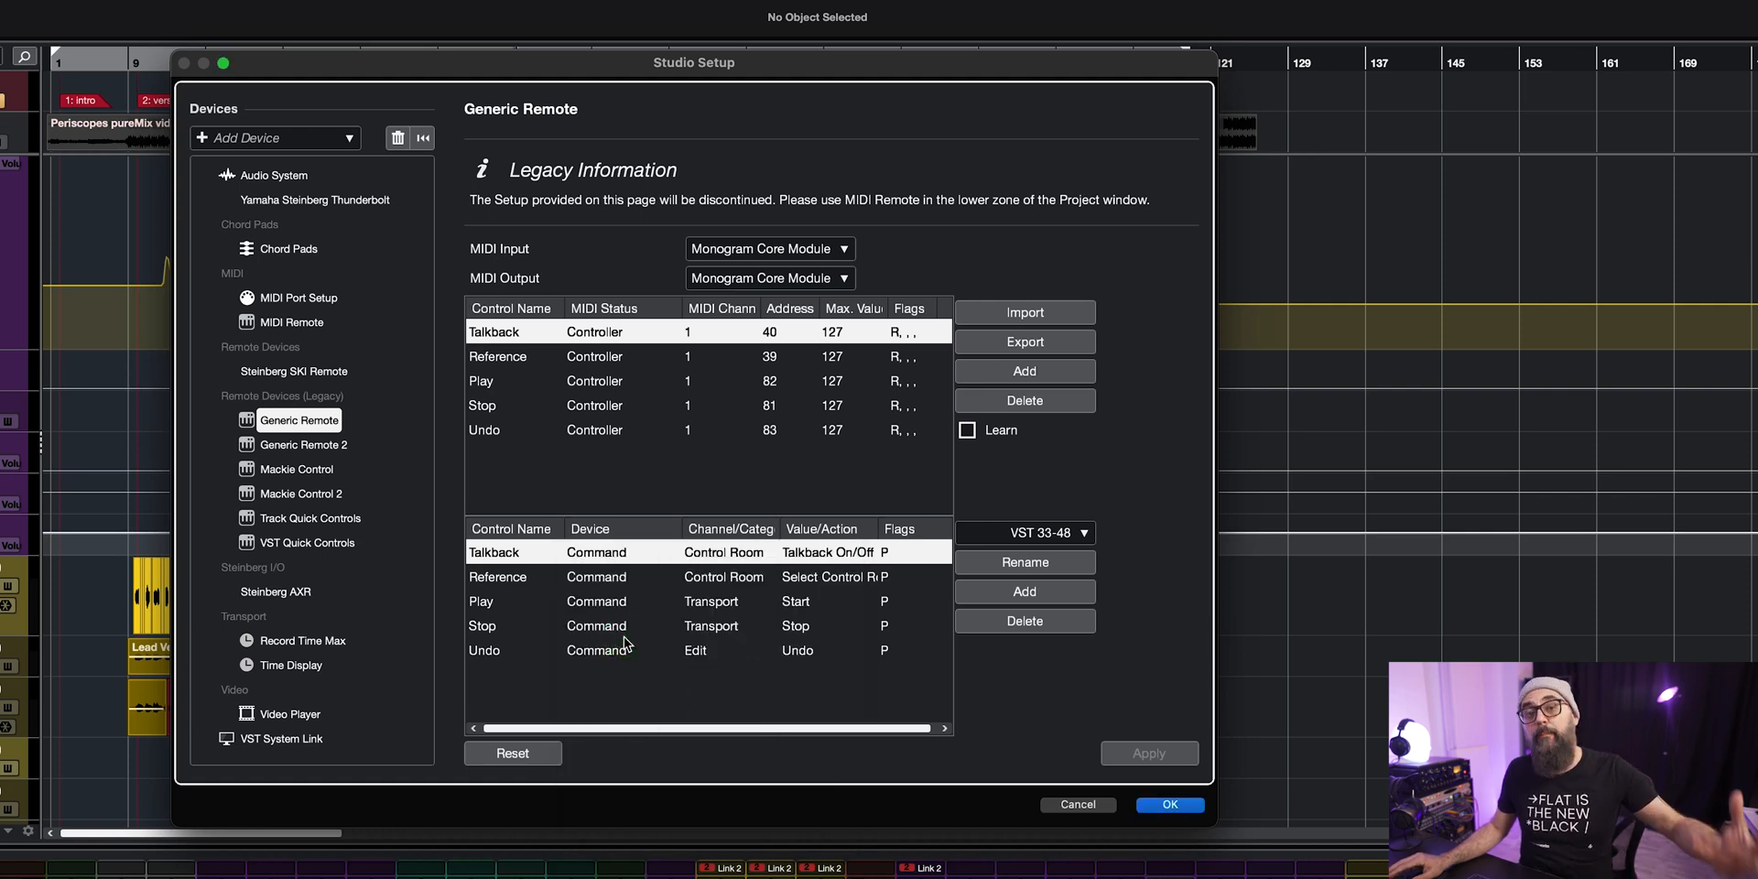
mouse_move(732, 571)
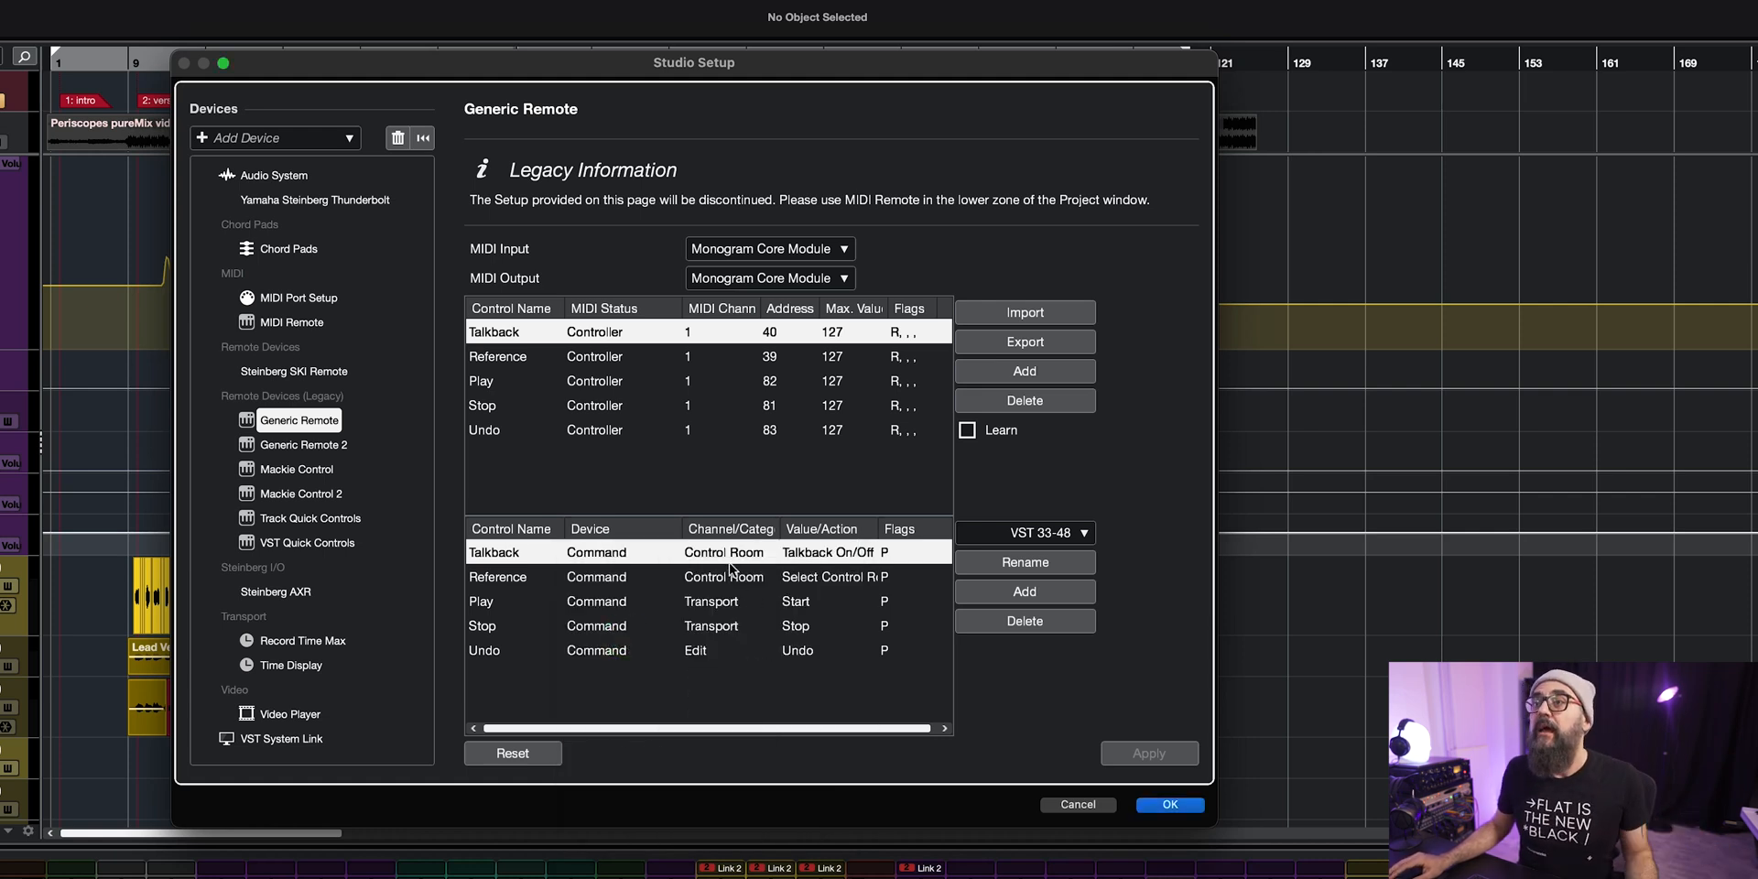
left_click(723, 551)
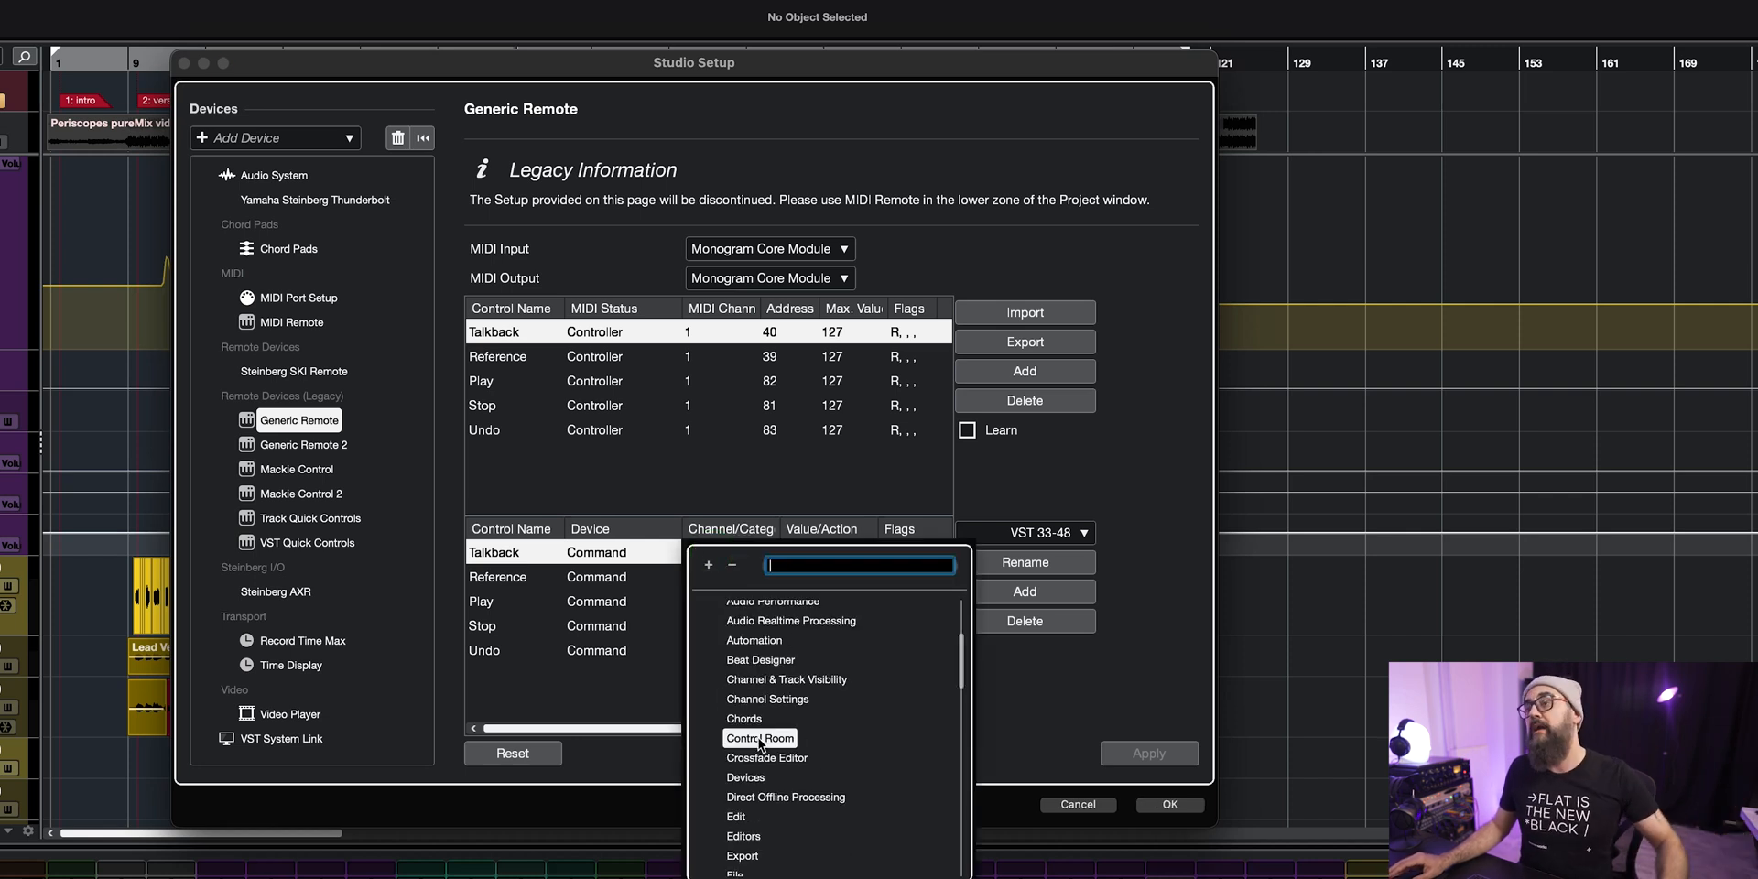
mouse_move(623, 661)
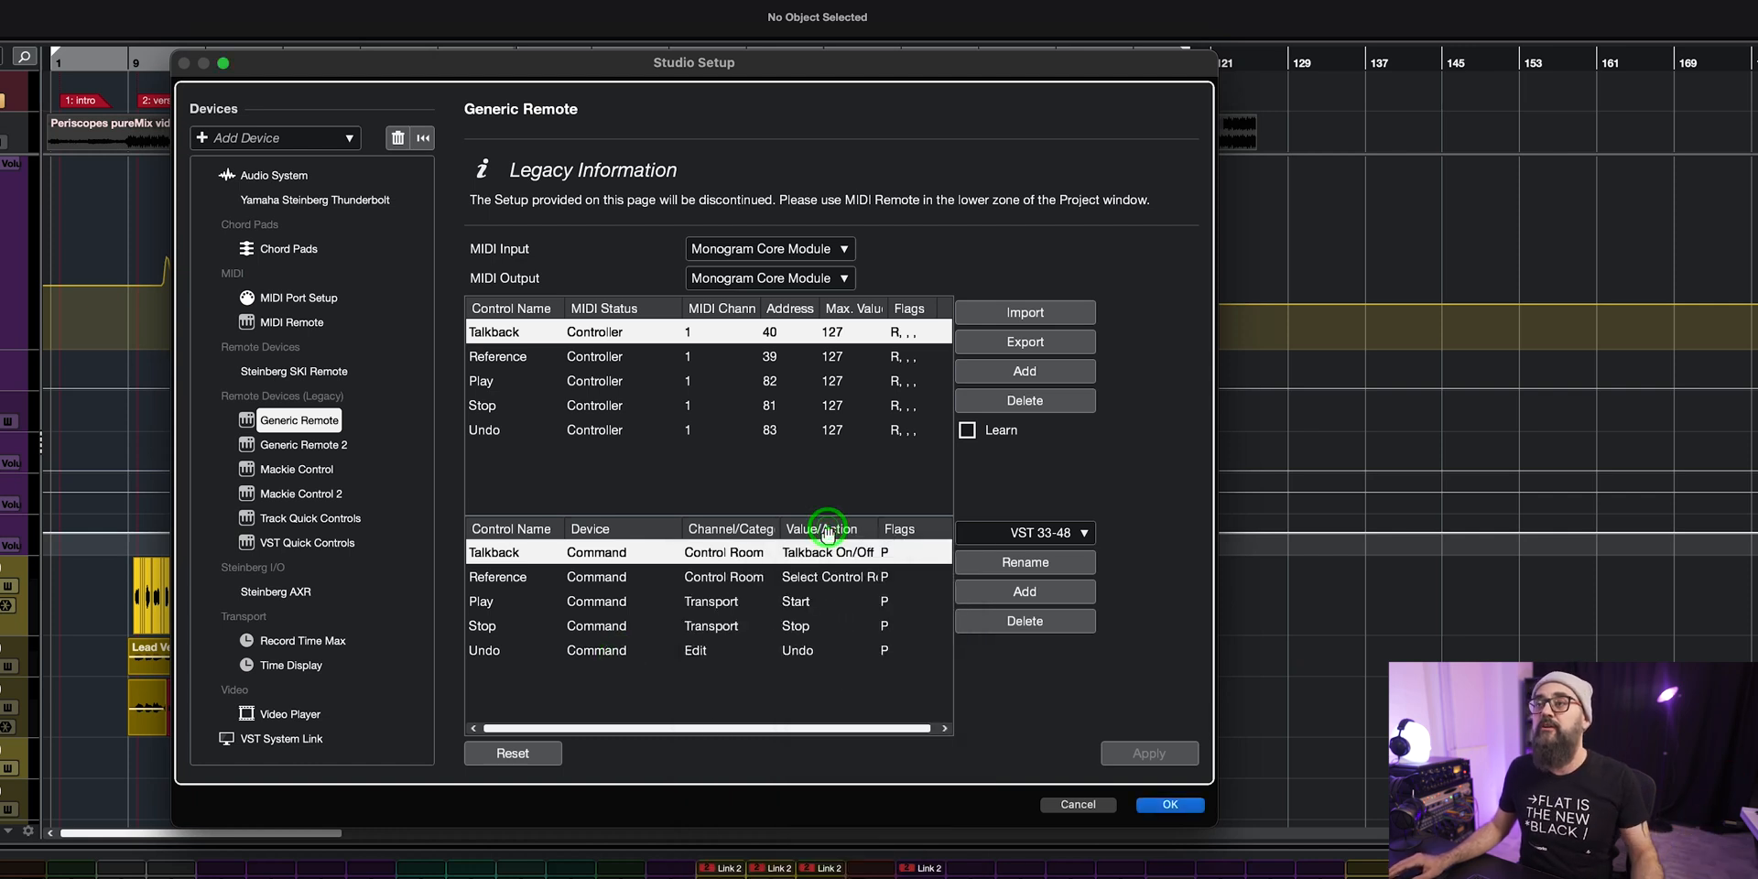
left_click(828, 551)
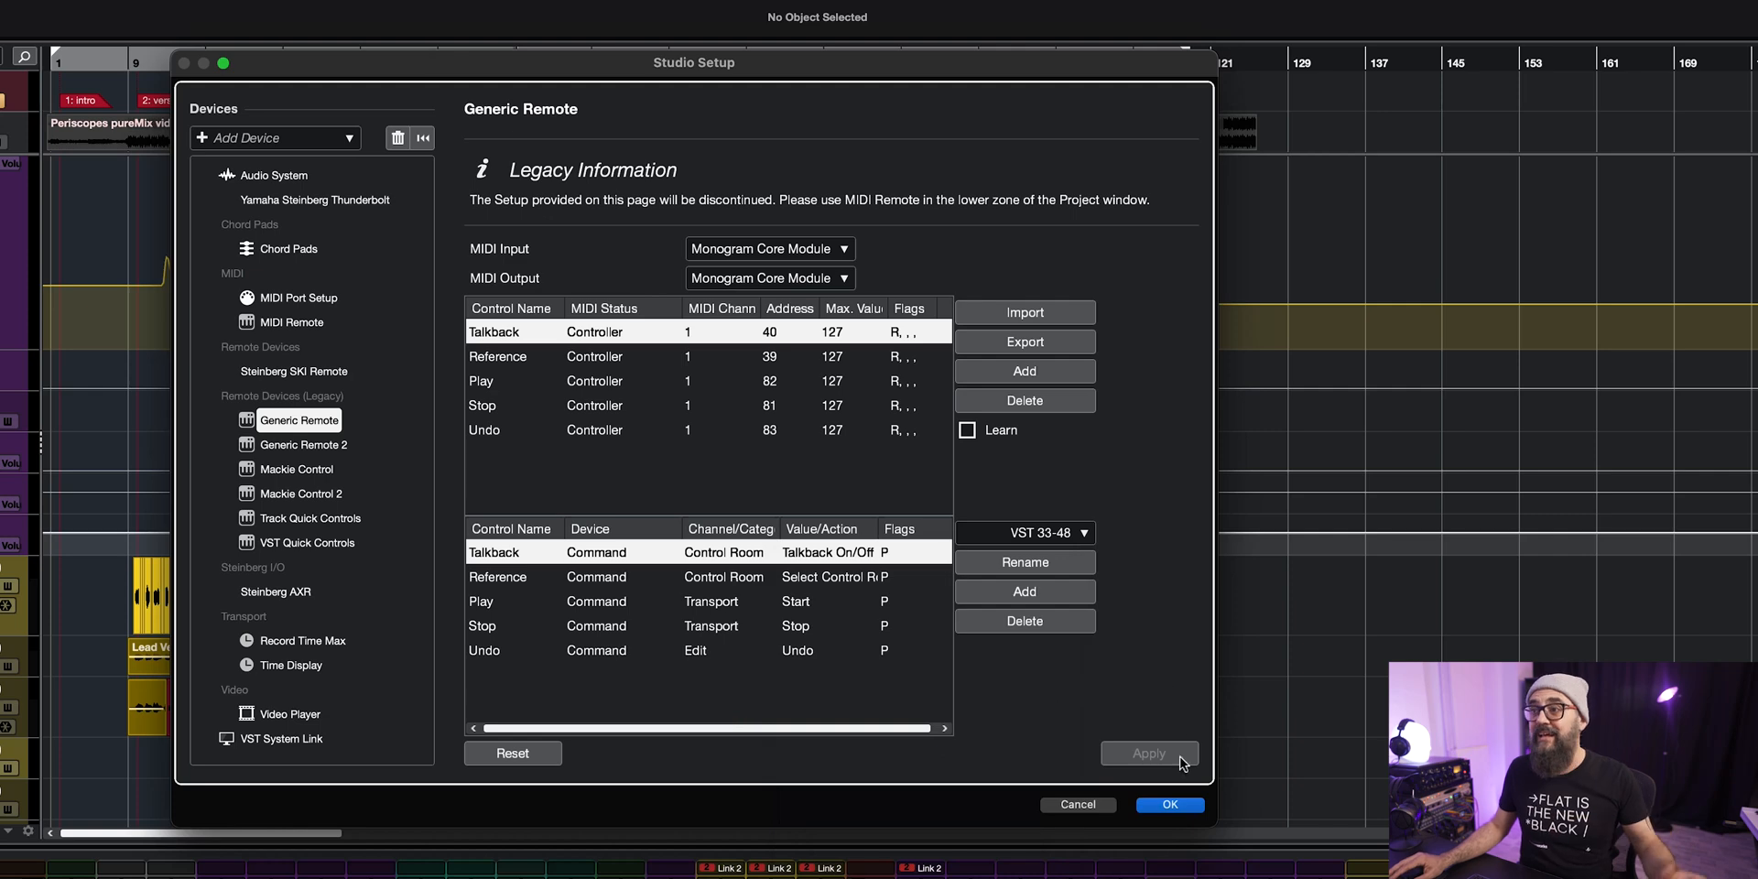
left_click(1168, 803)
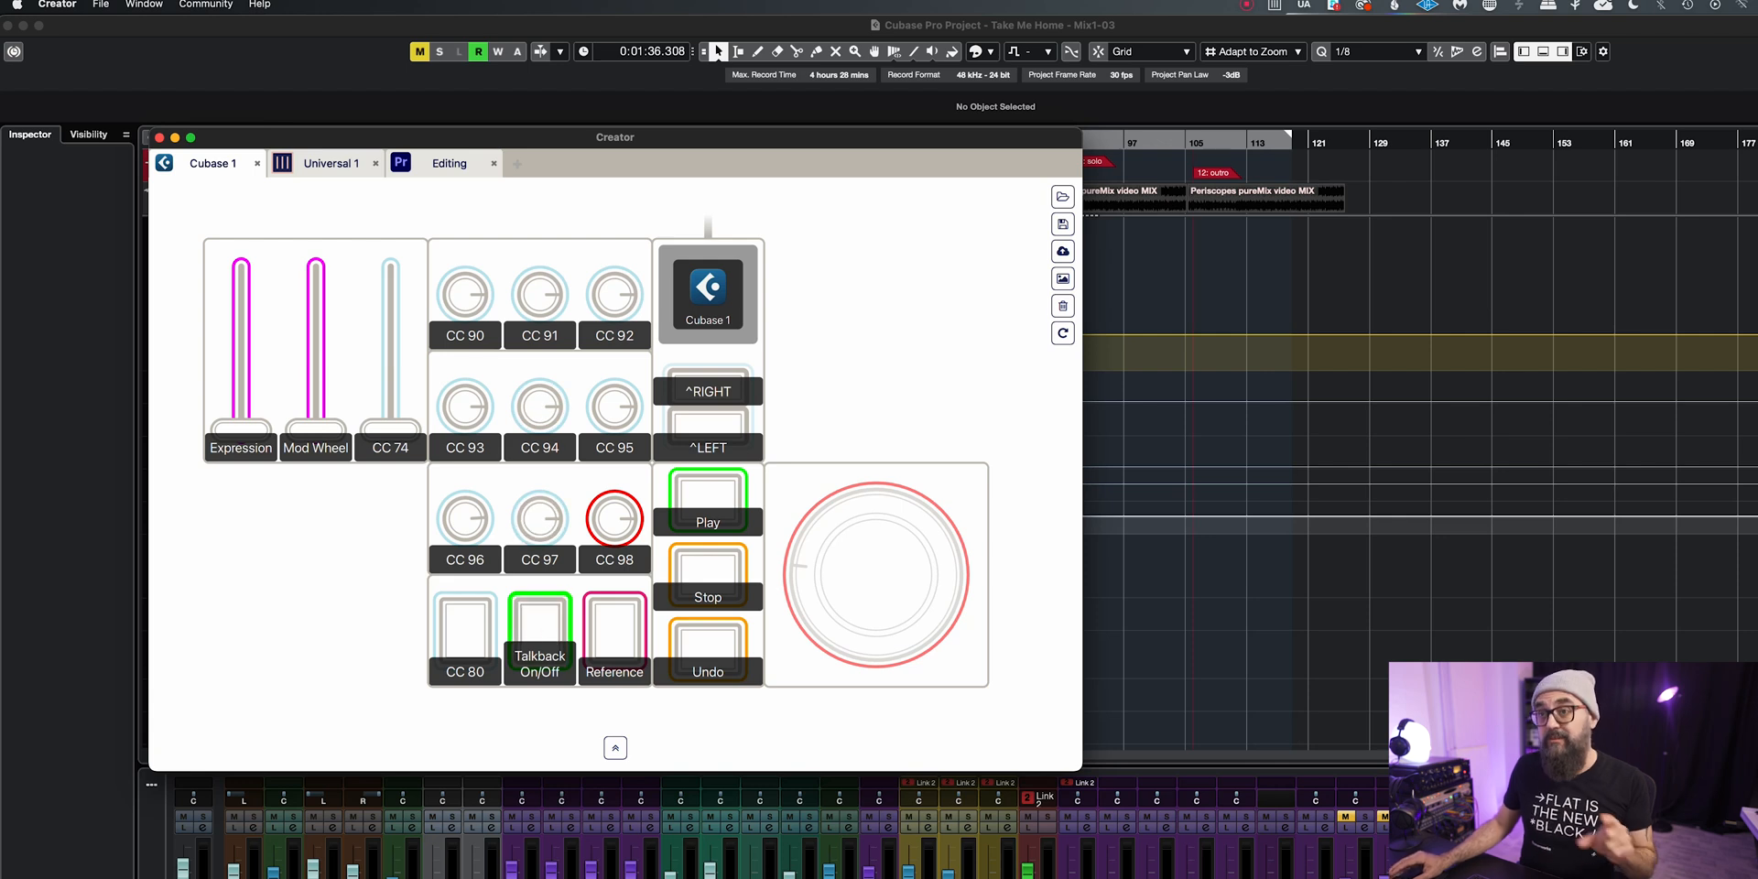
Step: Open the Talkback On/Off button settings showing momentary CC 40 on channel 1
double_click(539, 634)
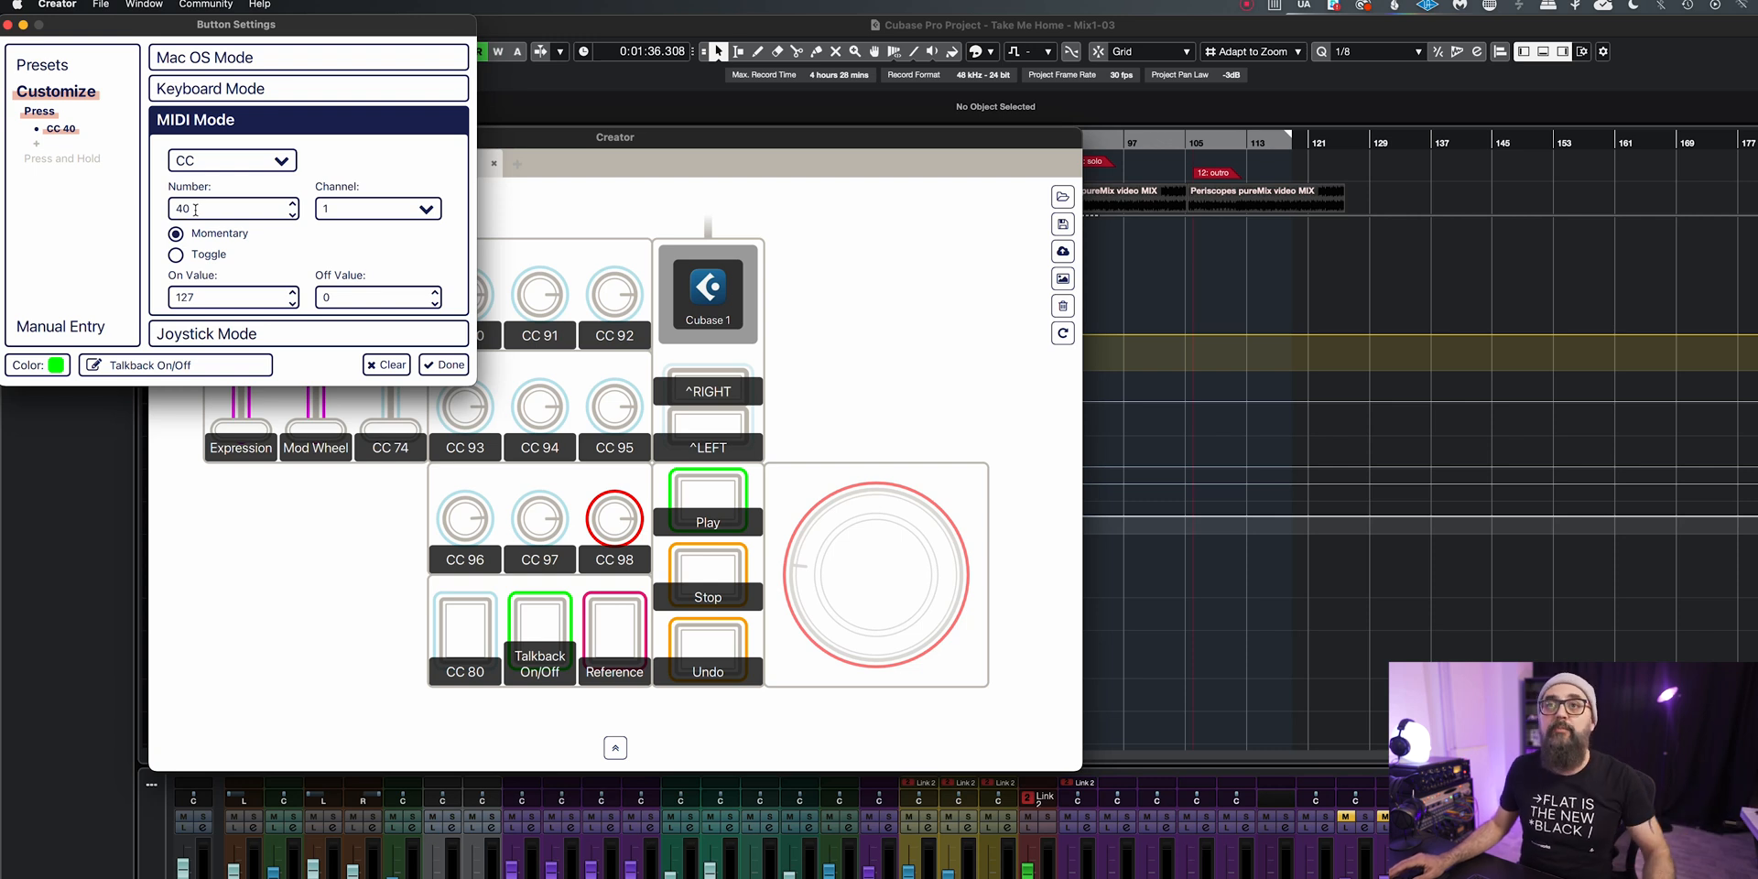
mouse_move(459, 419)
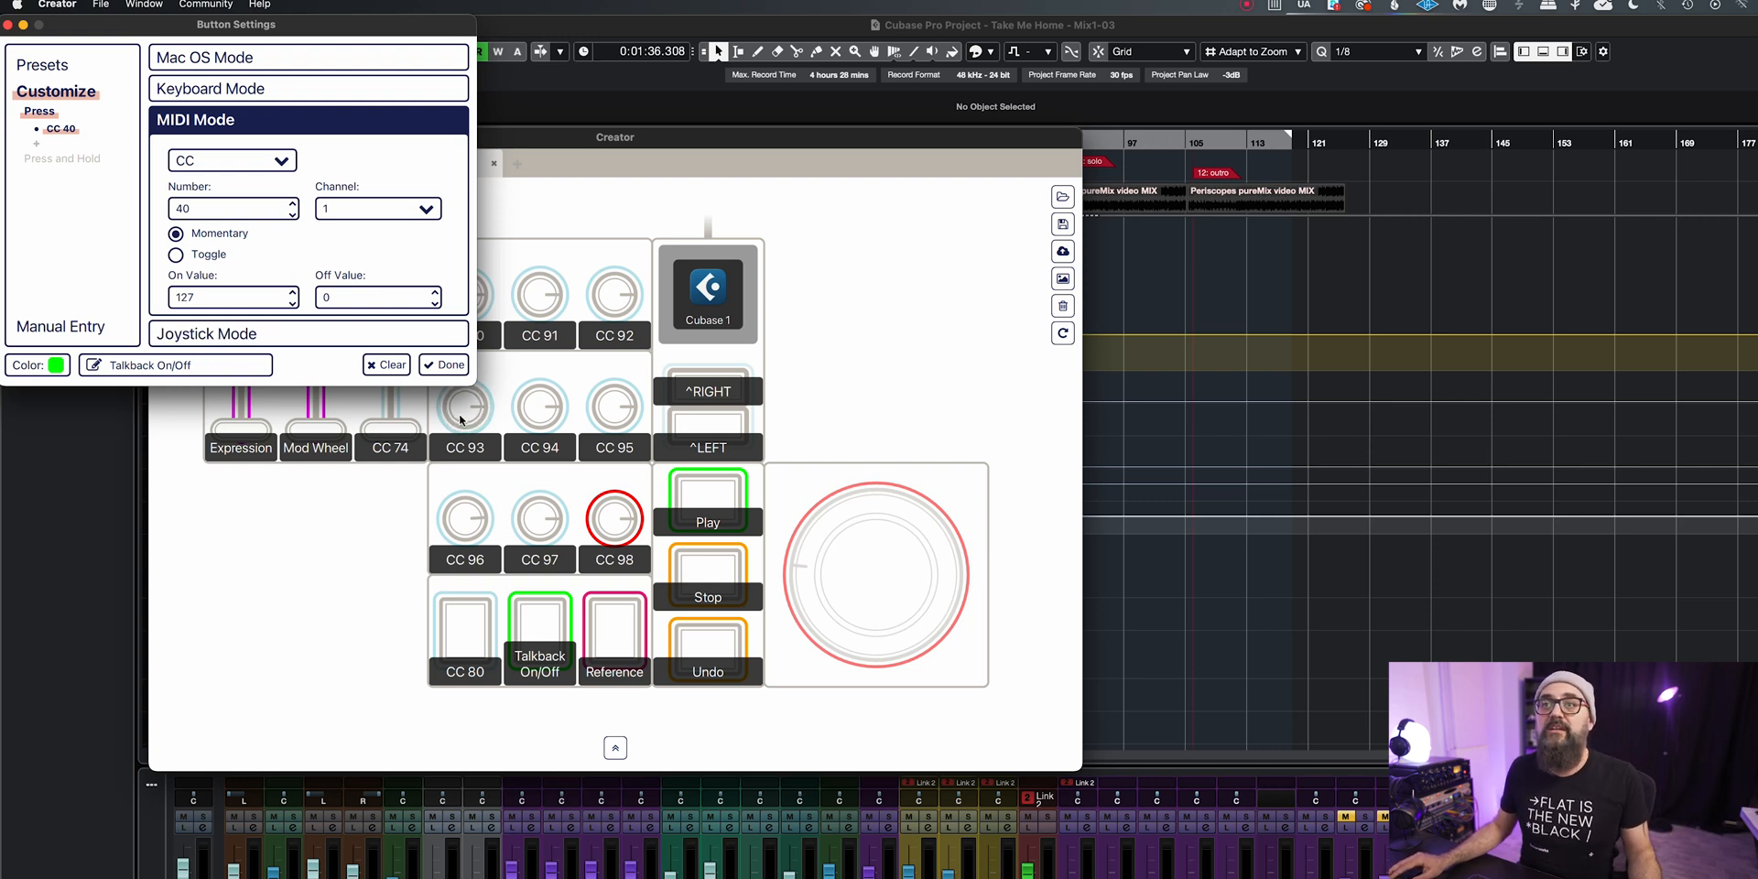